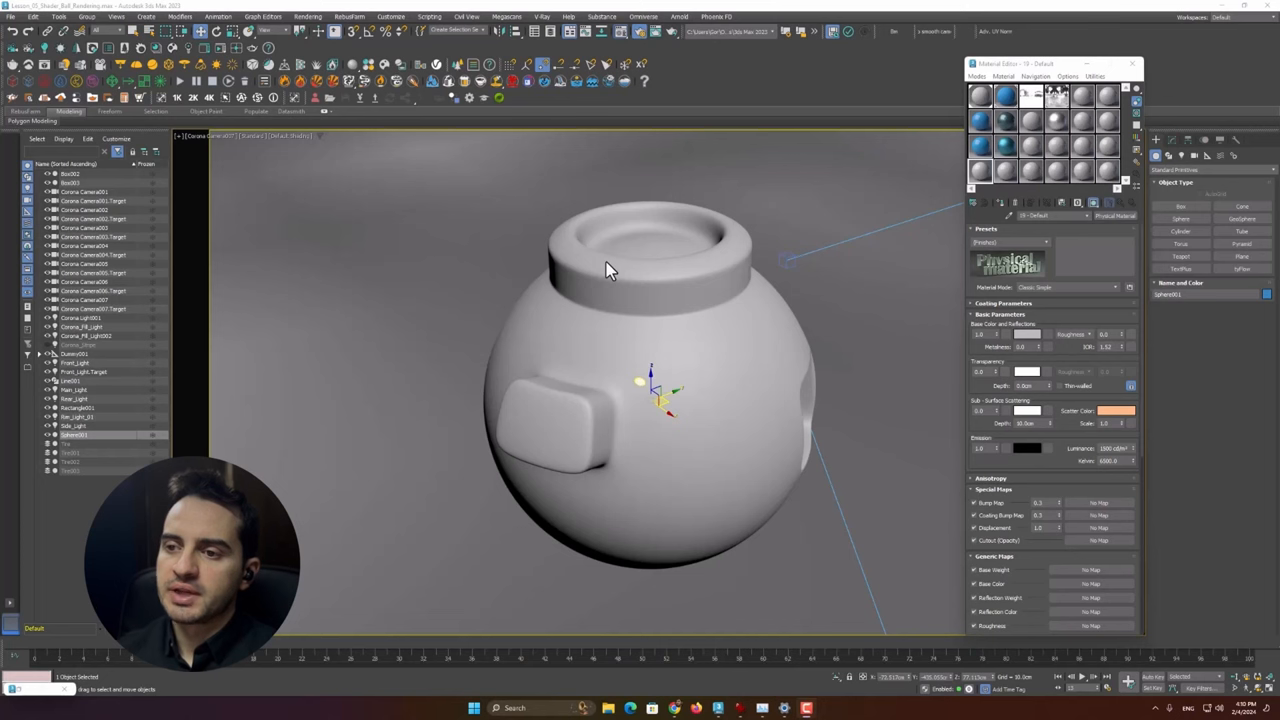
mouse_move(636, 406)
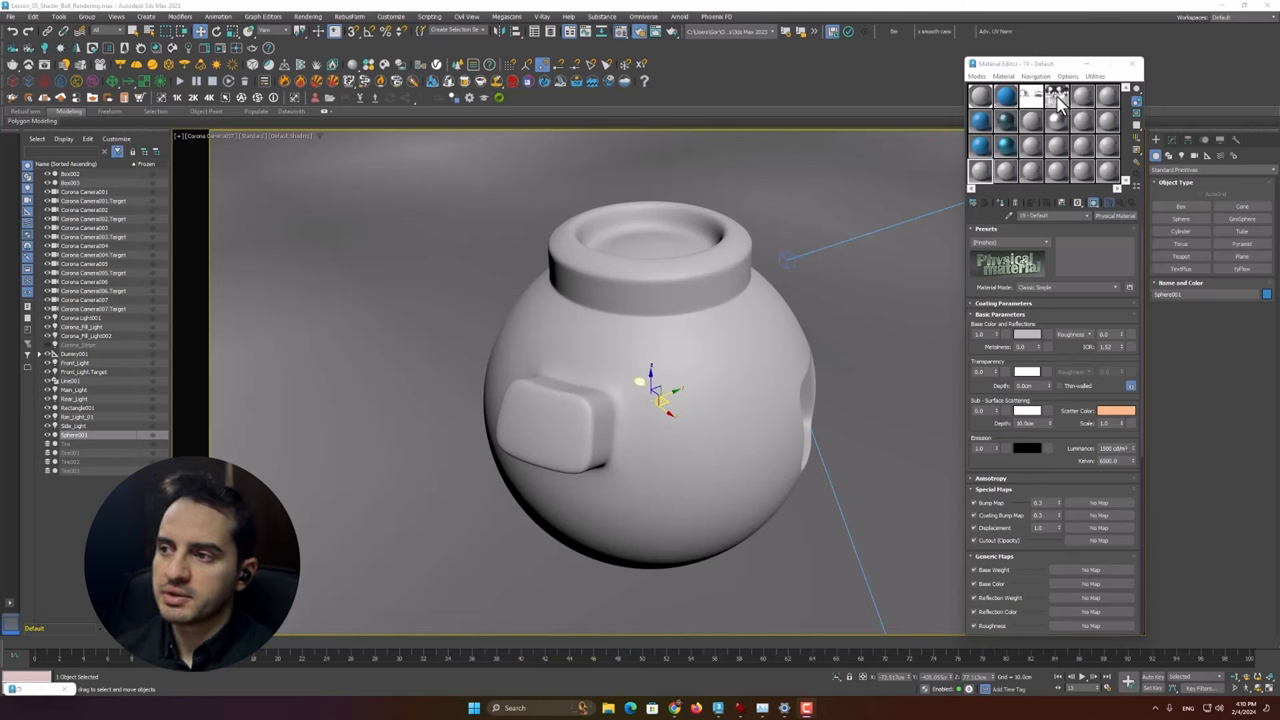
mouse_move(577, 292)
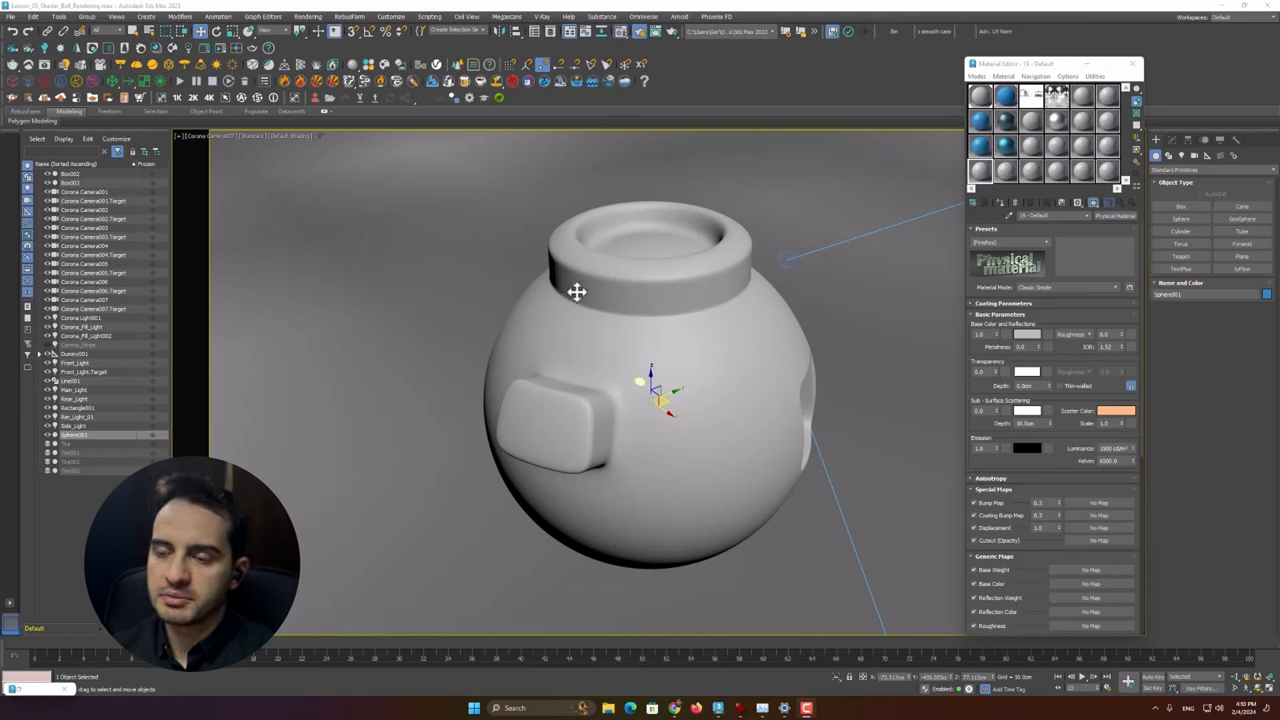
mouse_move(738, 708)
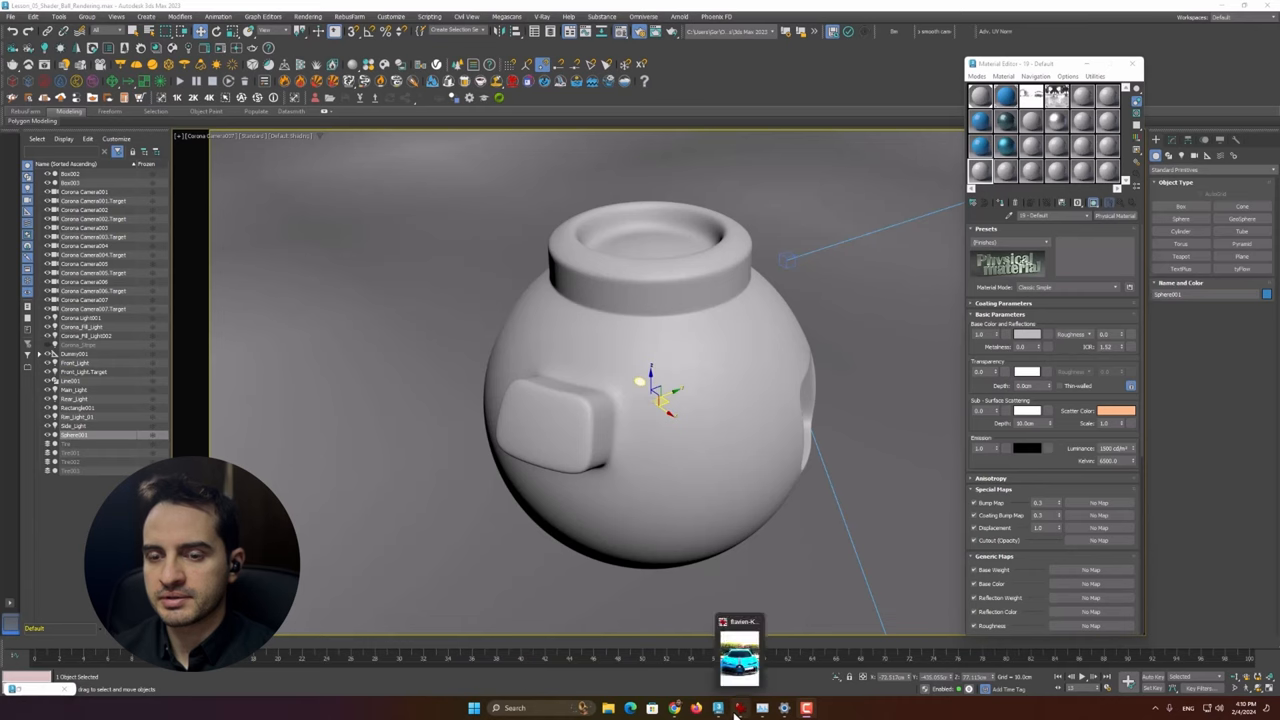
Step: Bring up the blue sports car reference photo in IrfanView
click(739, 655)
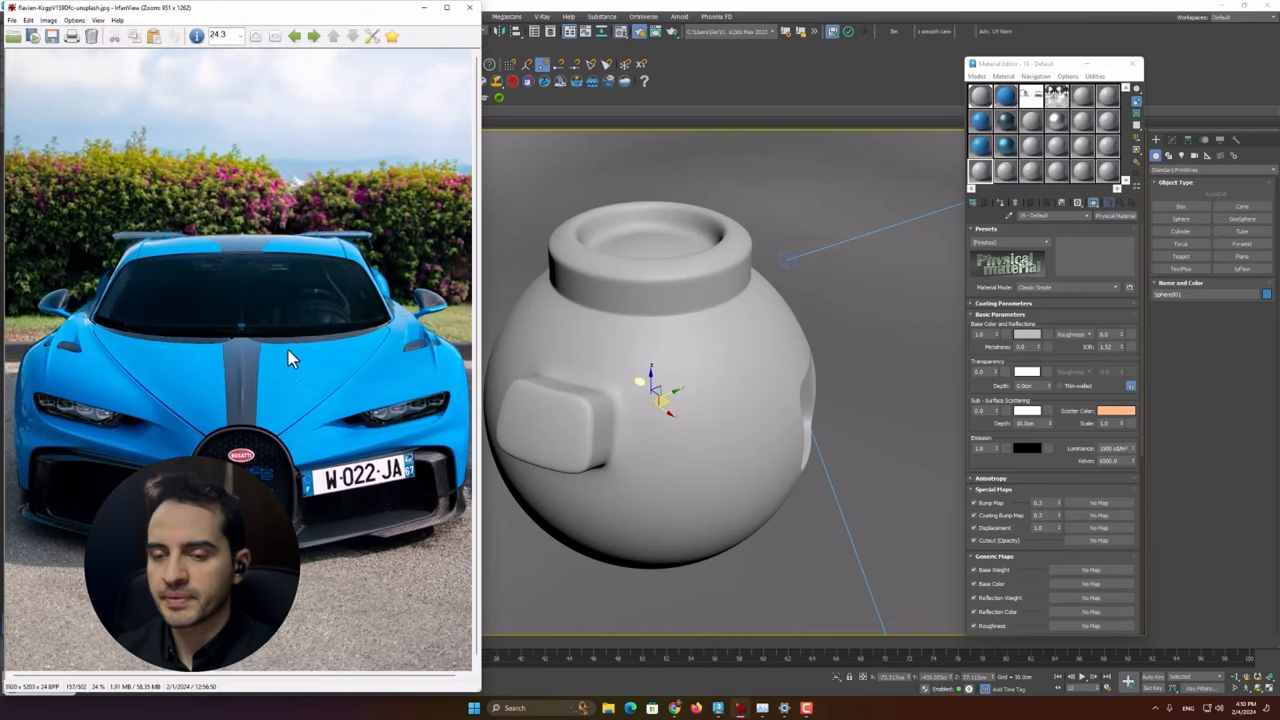
mouse_move(395, 378)
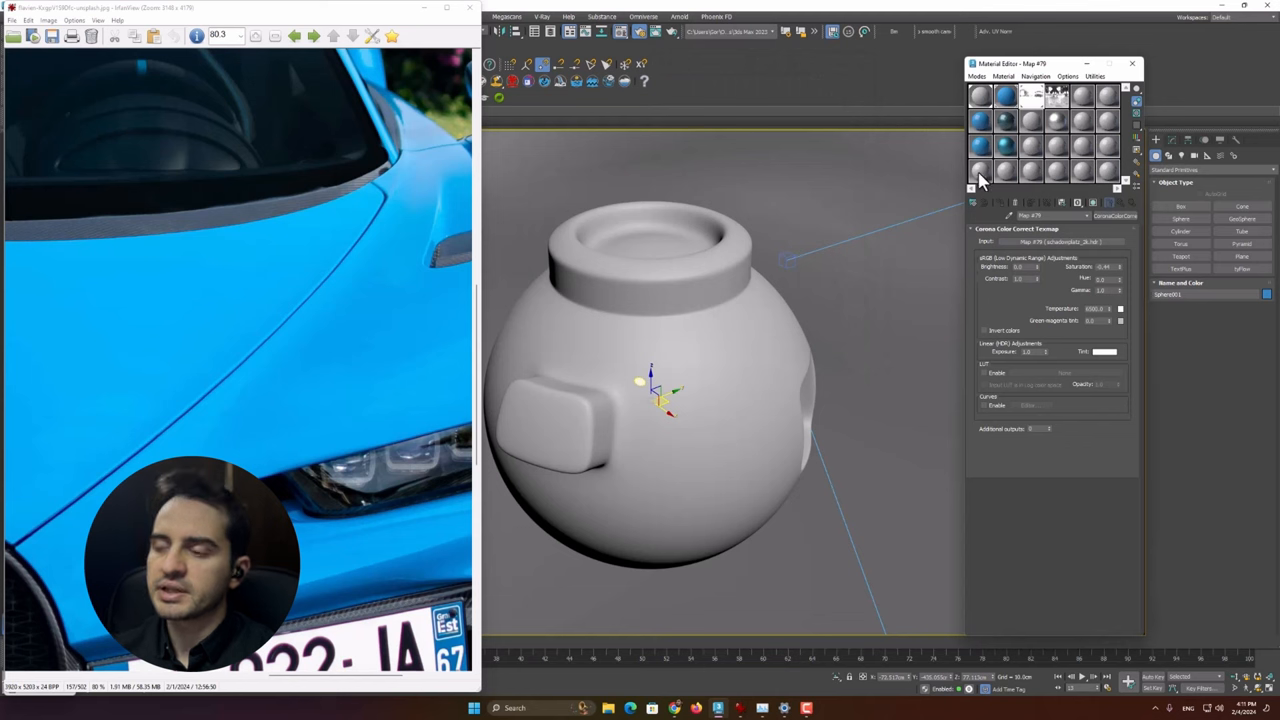
Step: Pick an empty sample slot and create the blue CoronaPhysicalMtl M_Blue_Solid
click(980, 170)
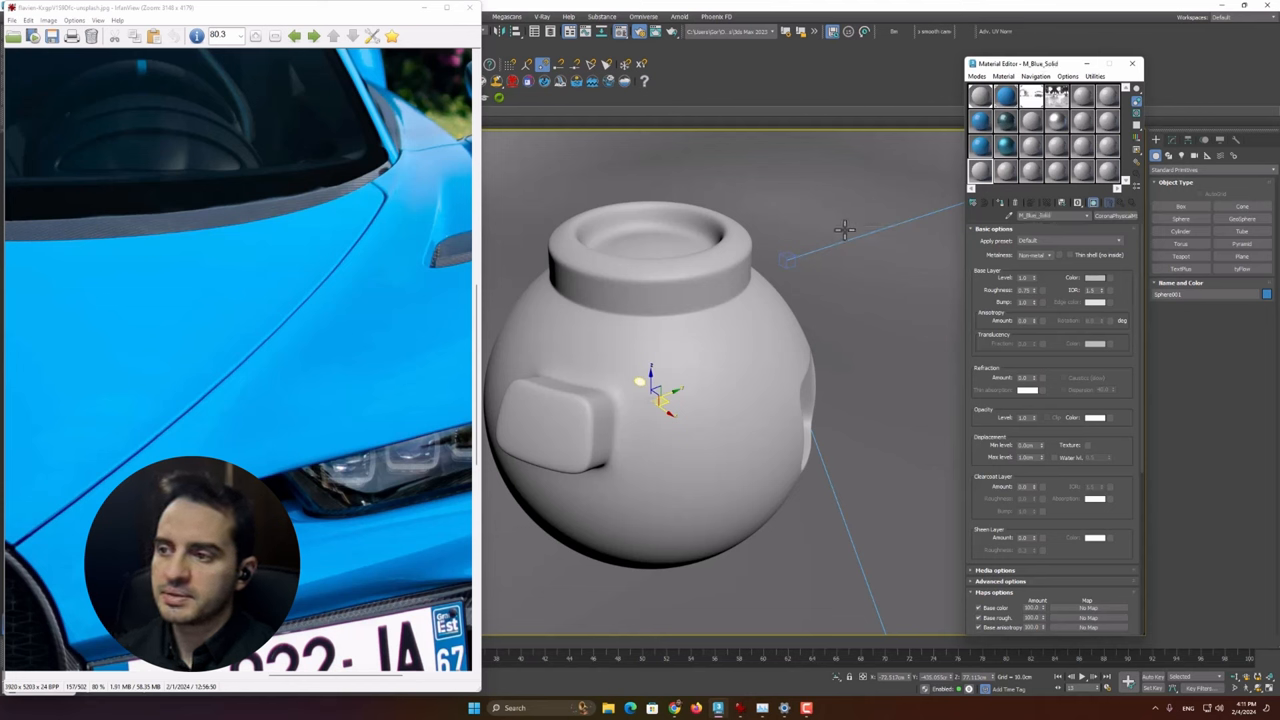
click(1072, 277)
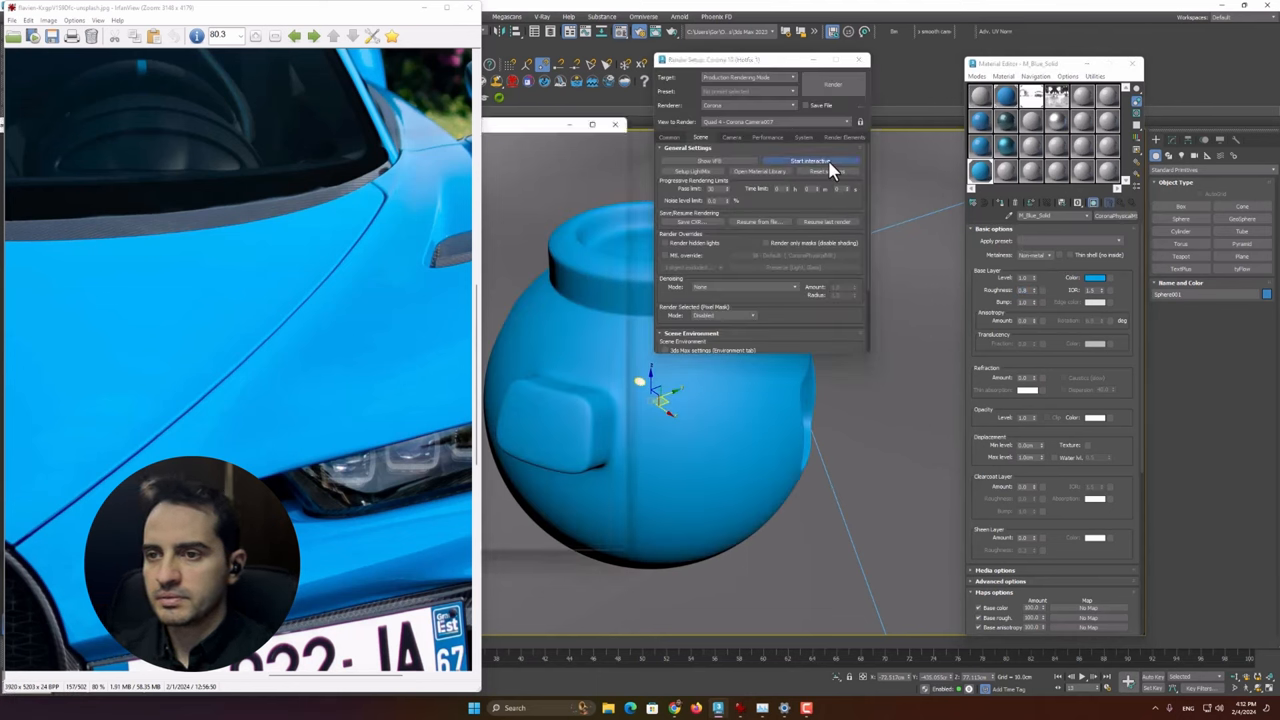
Step: Launch the Corona interactive render to preview the glossy clear coat on the vase
click(810, 161)
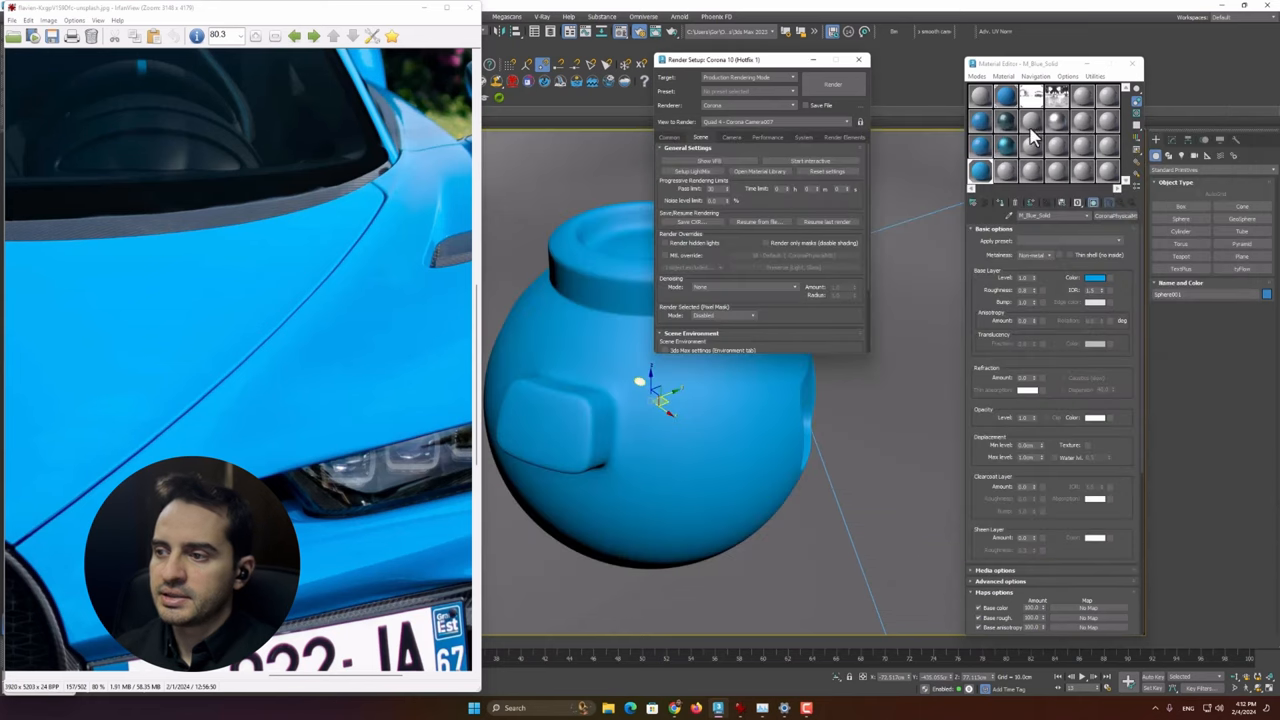
mouse_move(1068, 478)
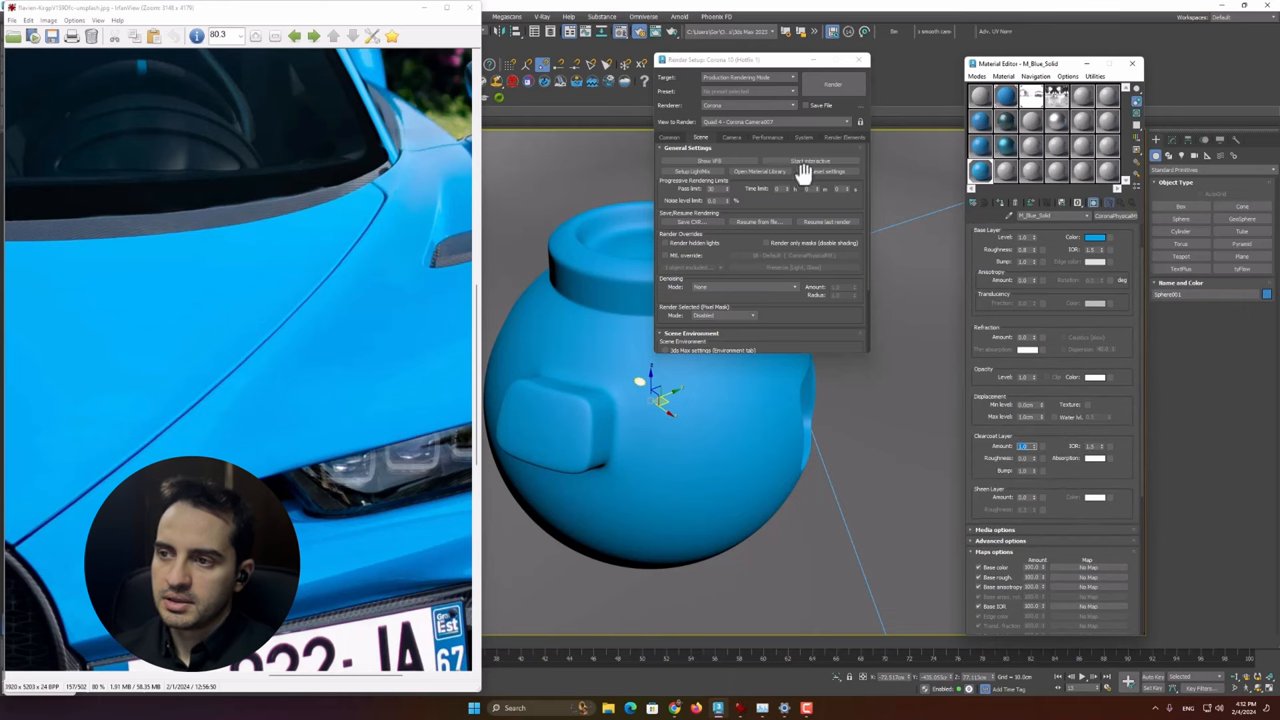
click(833, 84)
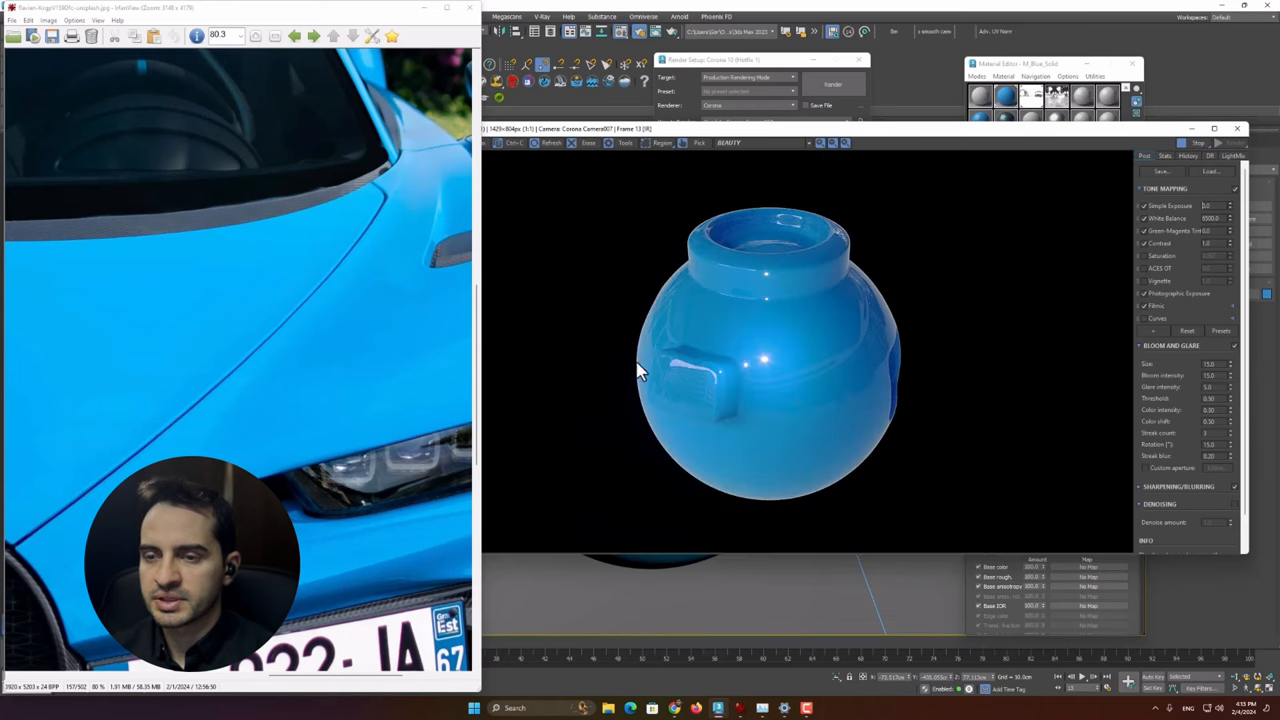
mouse_move(863, 410)
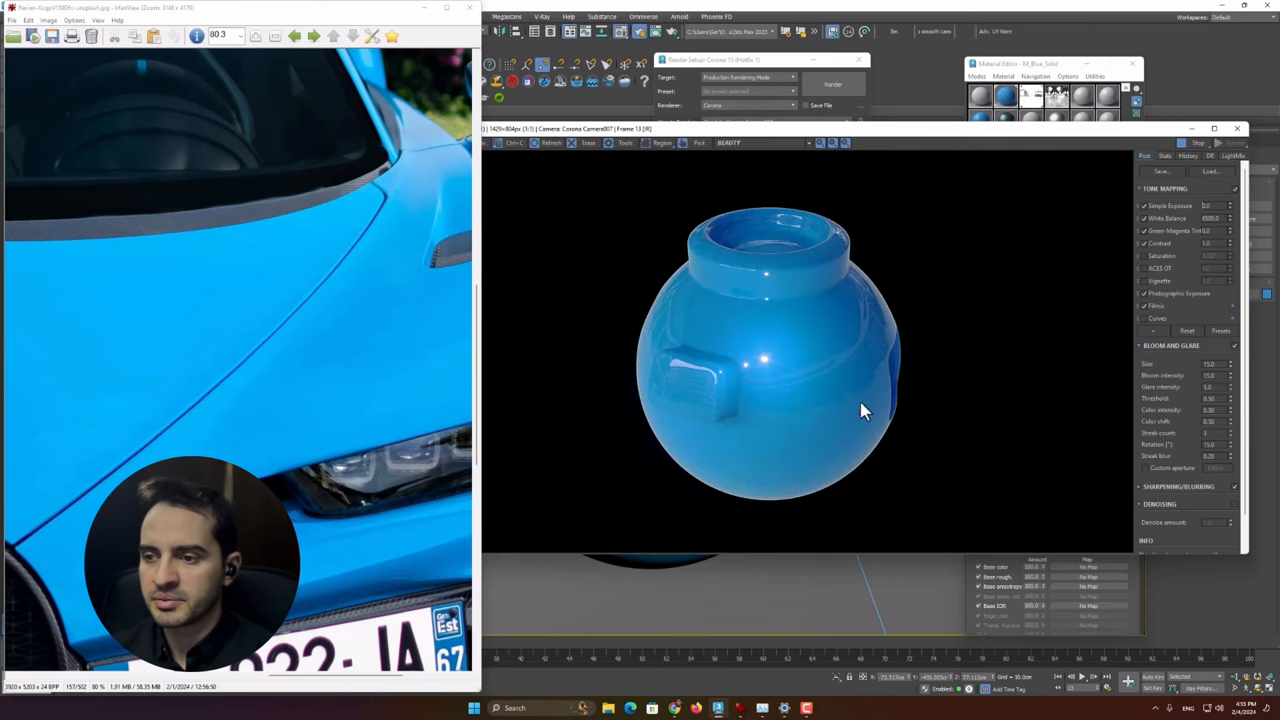
mouse_move(728, 375)
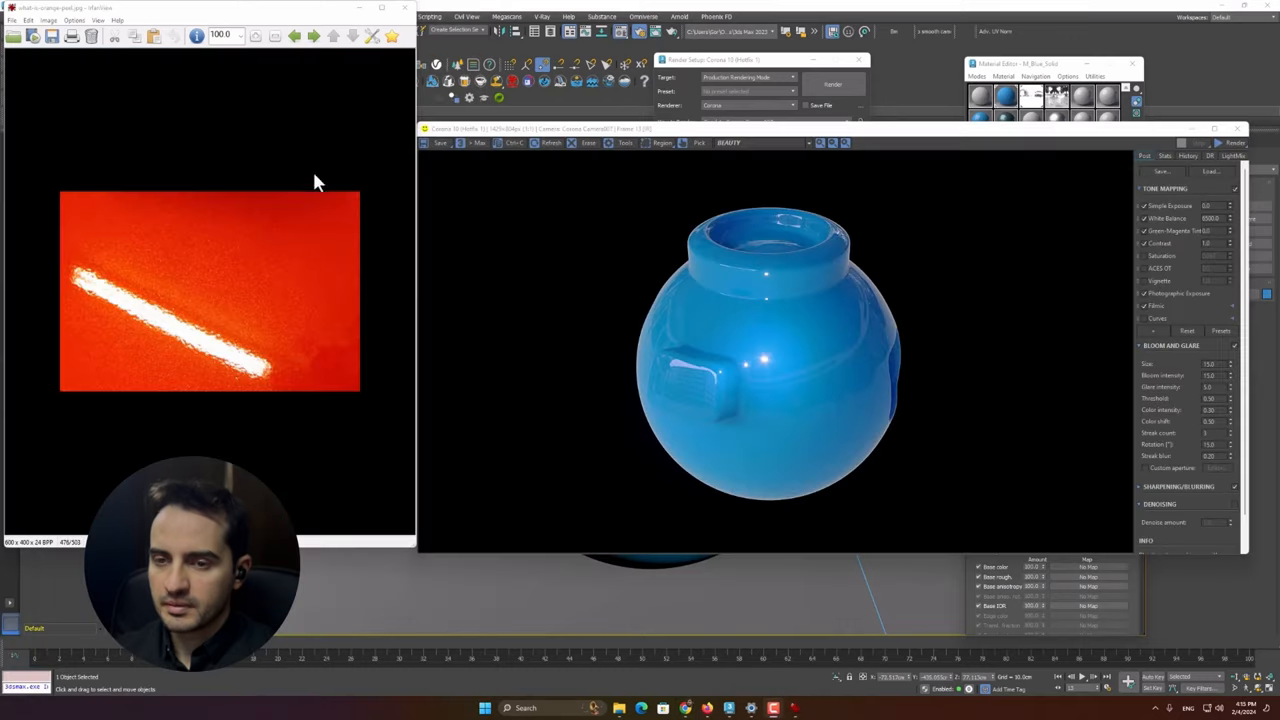
mouse_move(157, 322)
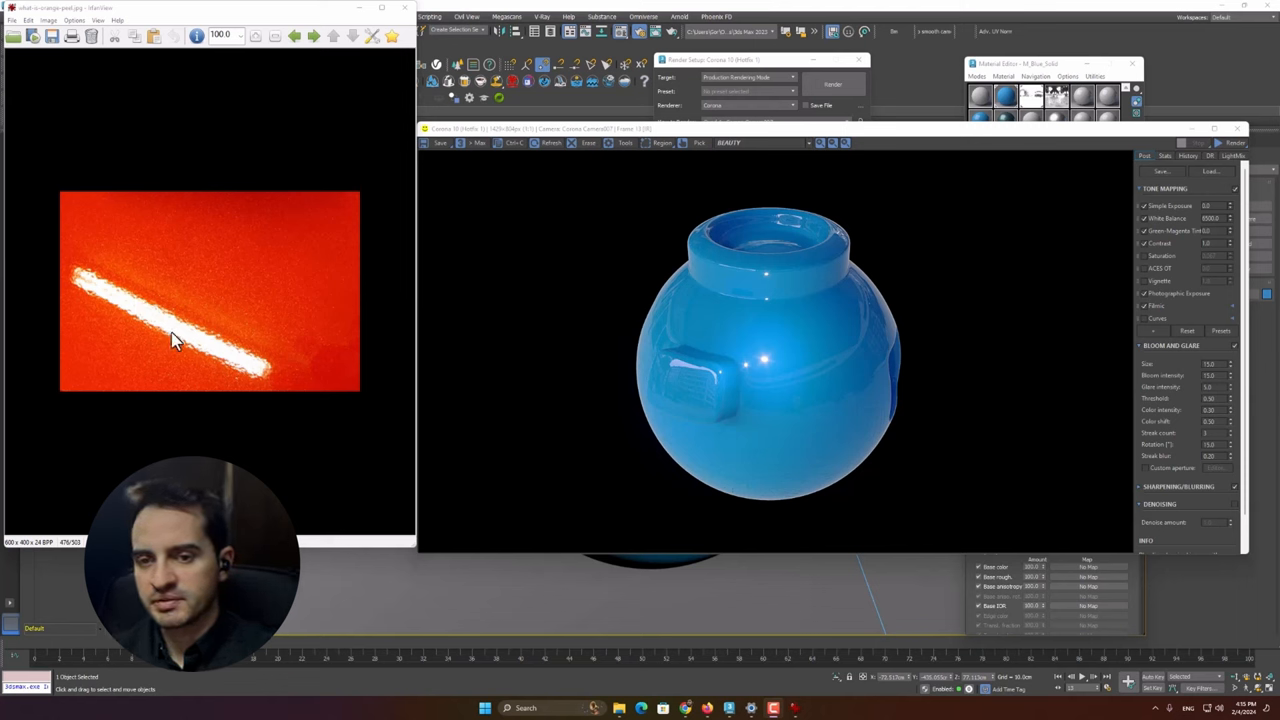
mouse_move(217, 330)
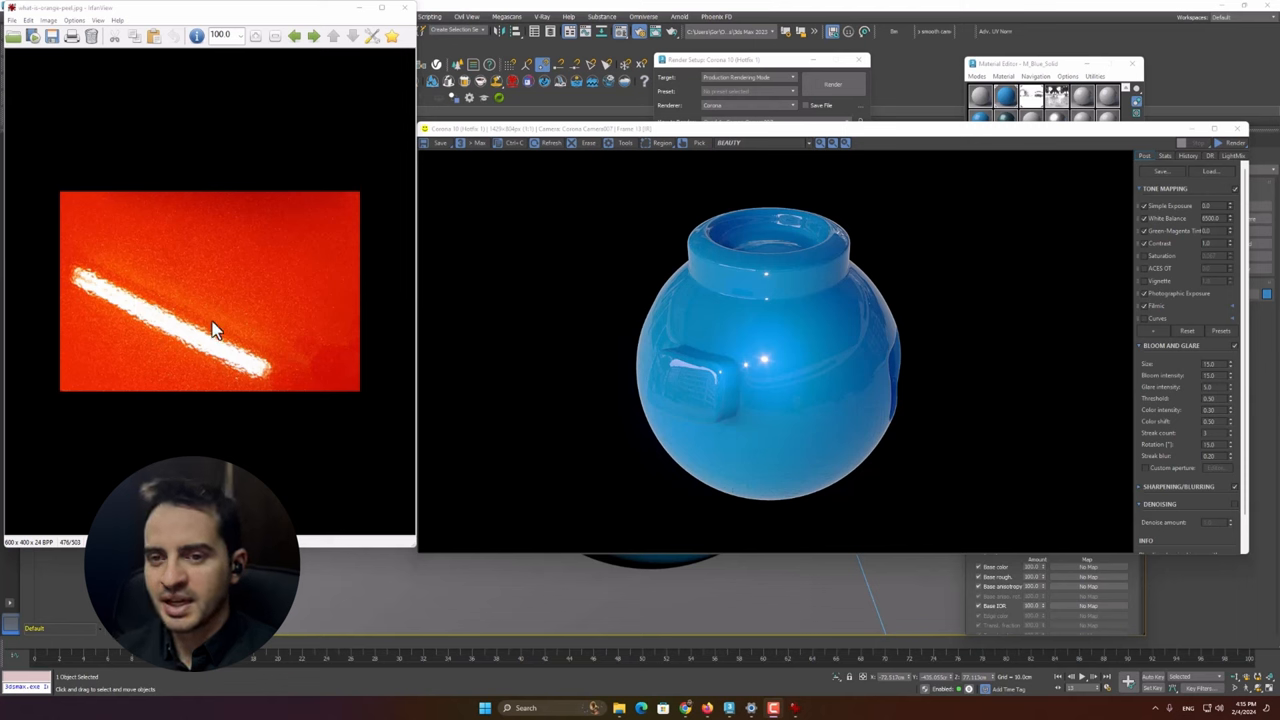
mouse_move(230, 335)
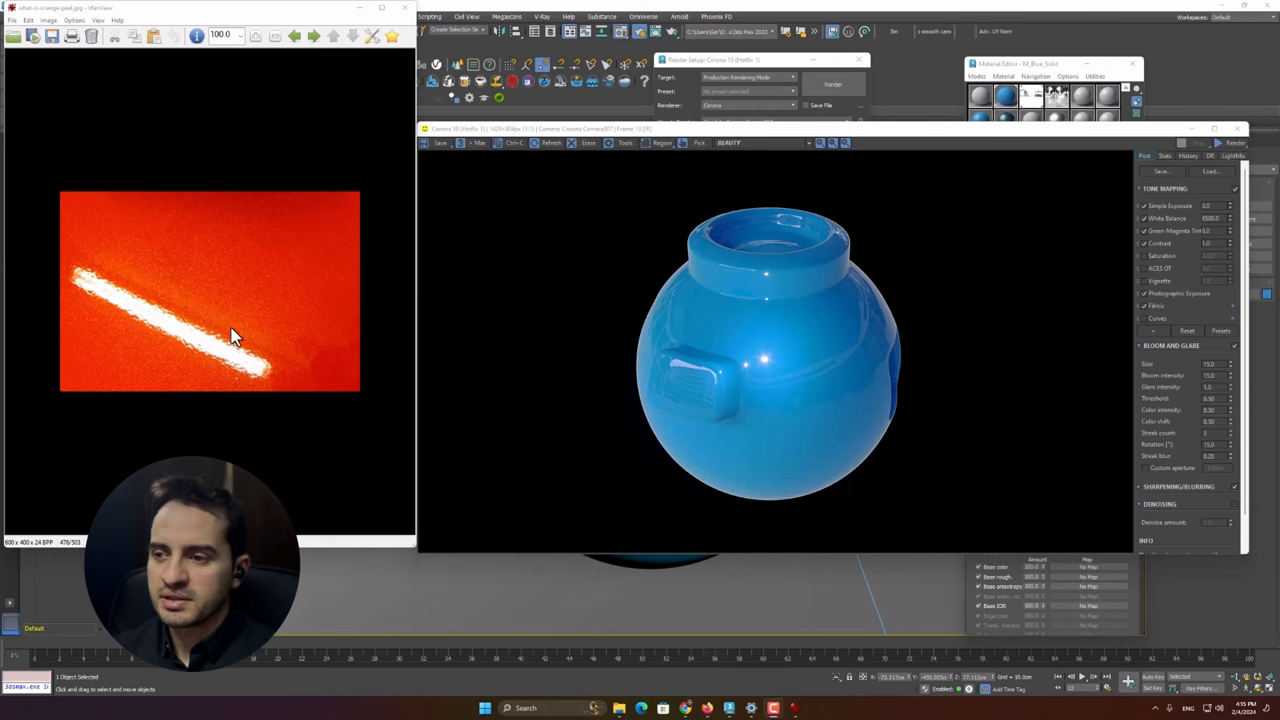
mouse_move(800, 297)
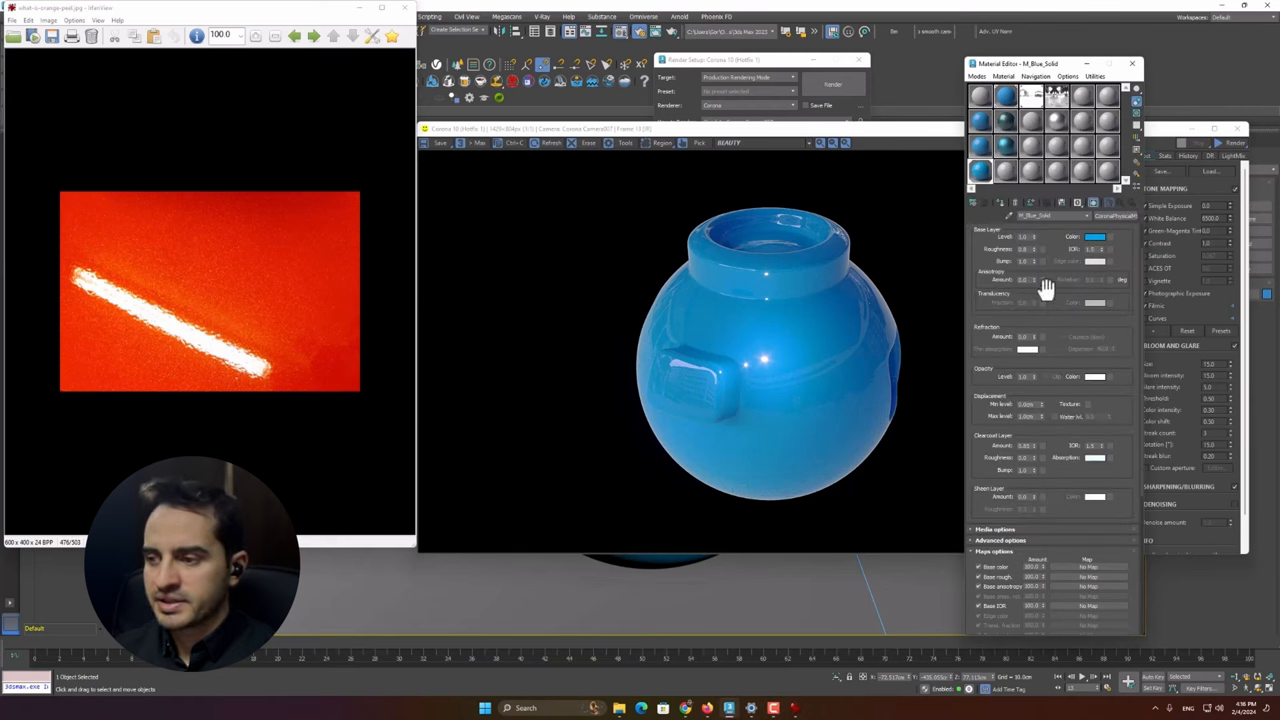
Step: Load a Composite map into the Clearcoat Bump slot
scroll(down, 3)
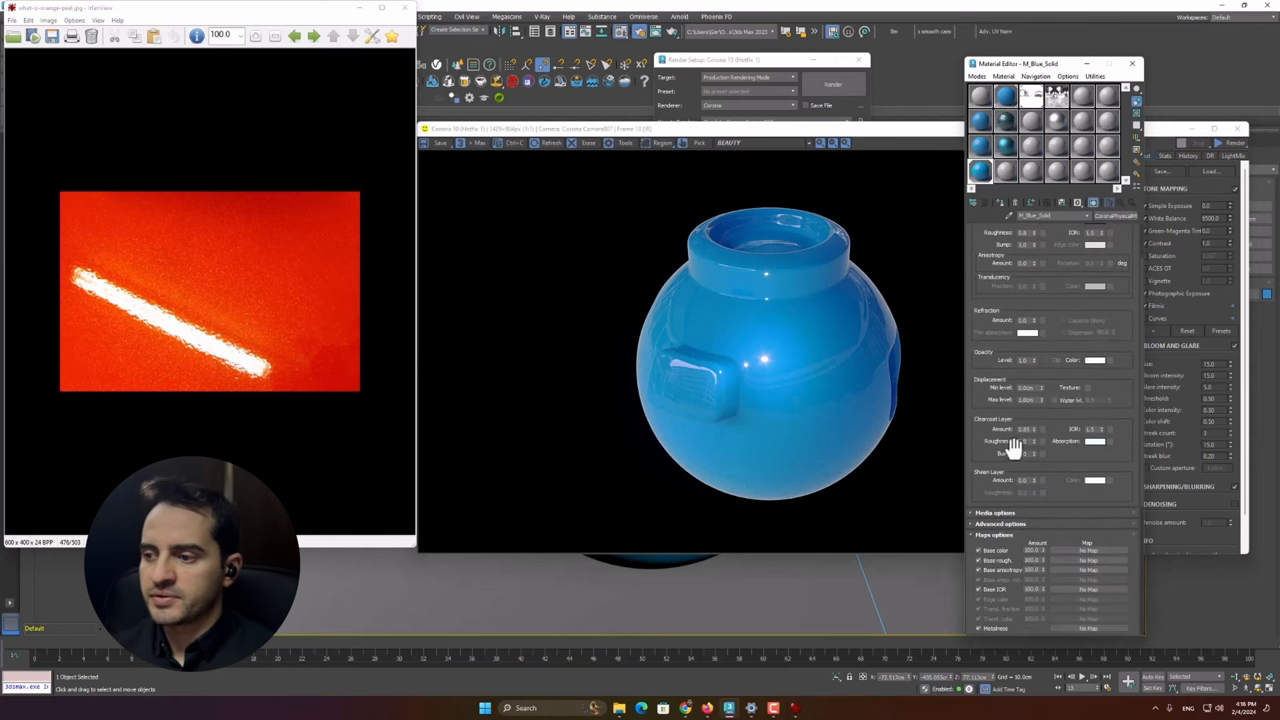
mouse_move(1040, 460)
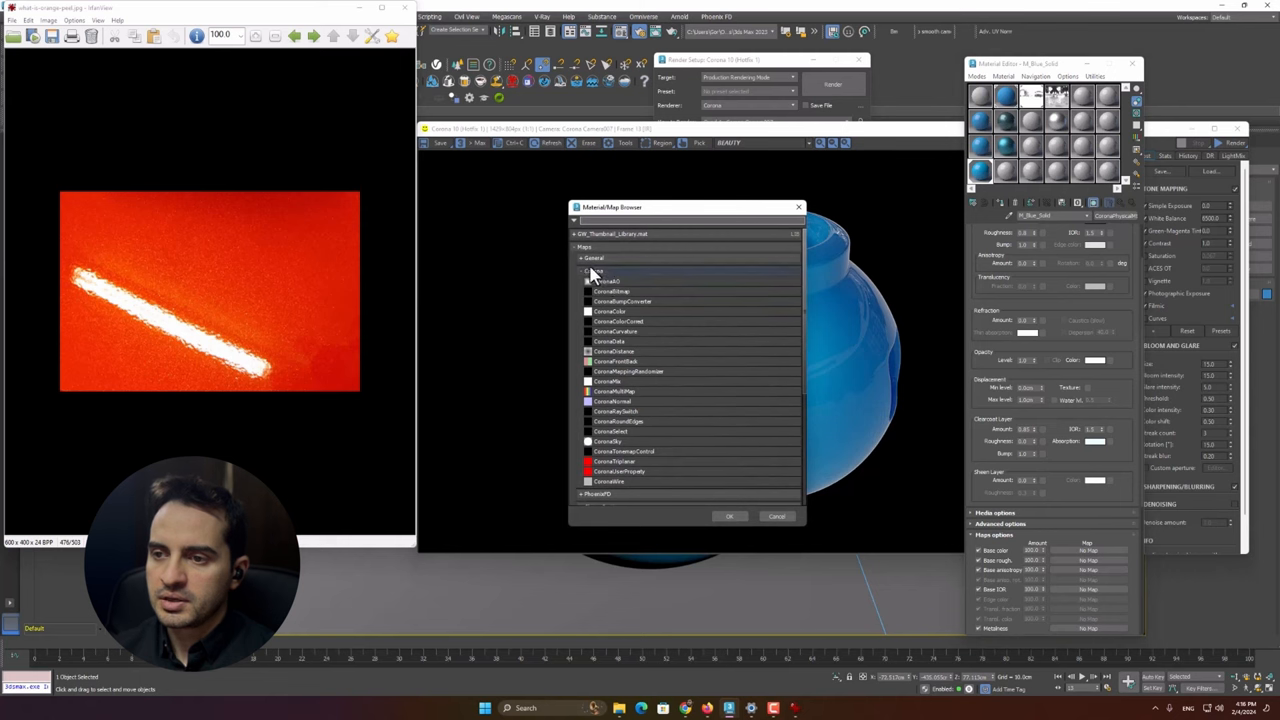
click(594, 258)
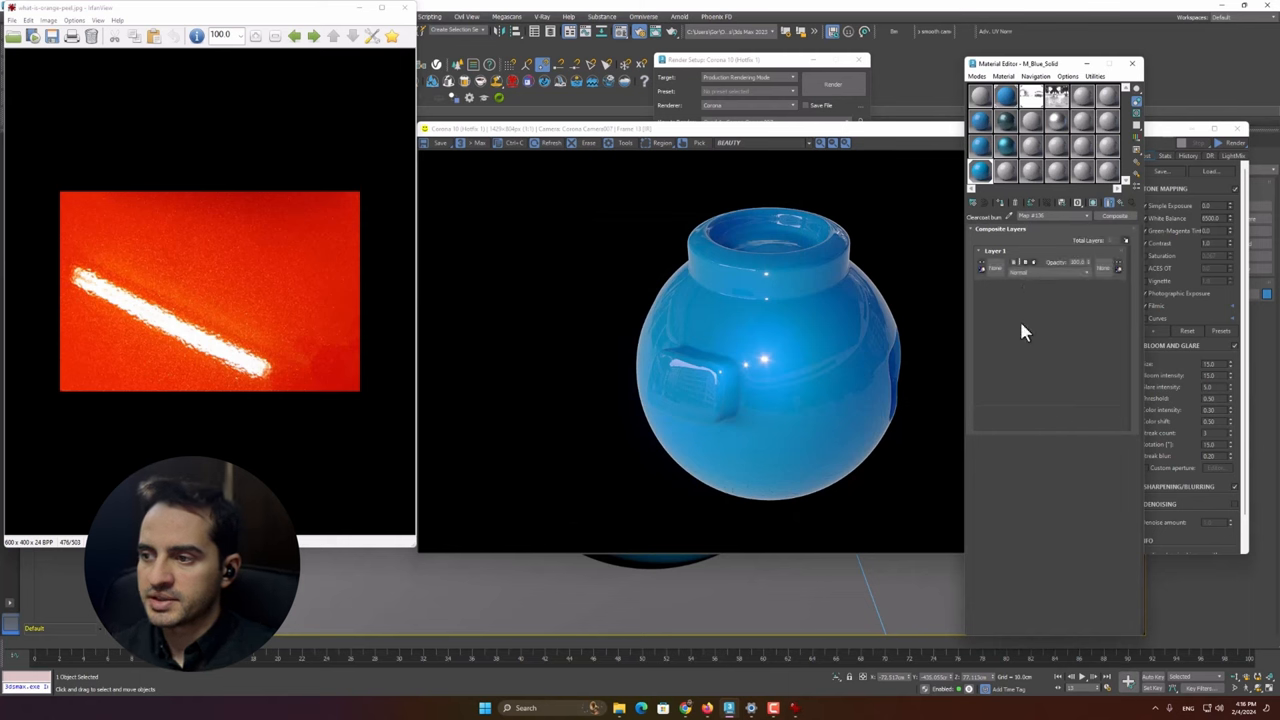
mouse_move(1010, 277)
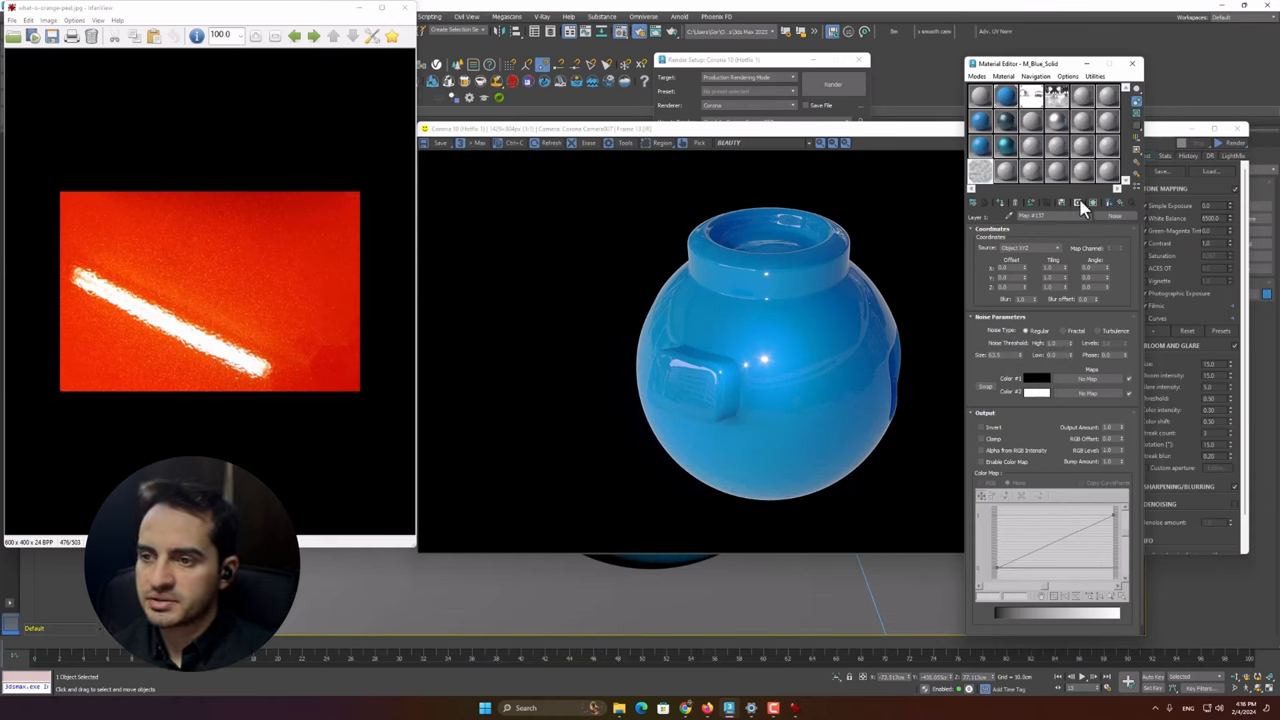
Step: Adjust the Noise map parameters for a fine orange-peel ripple
click(1079, 203)
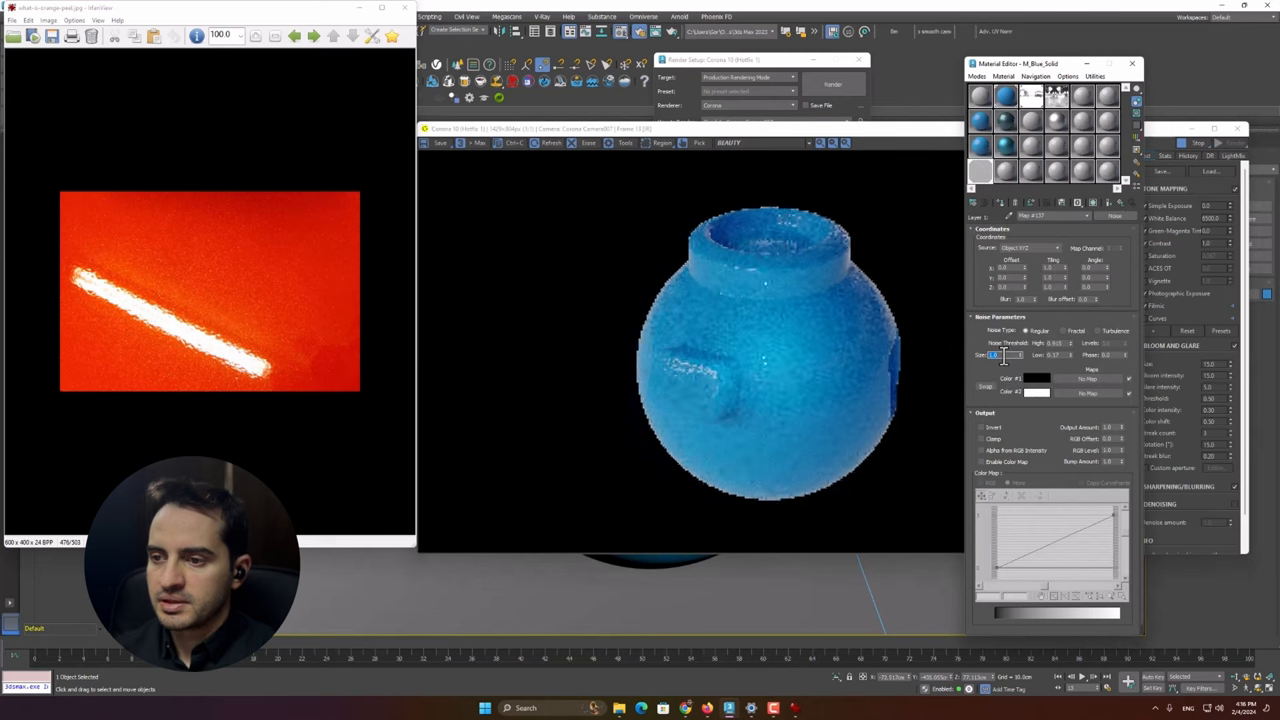
scroll(up, 3)
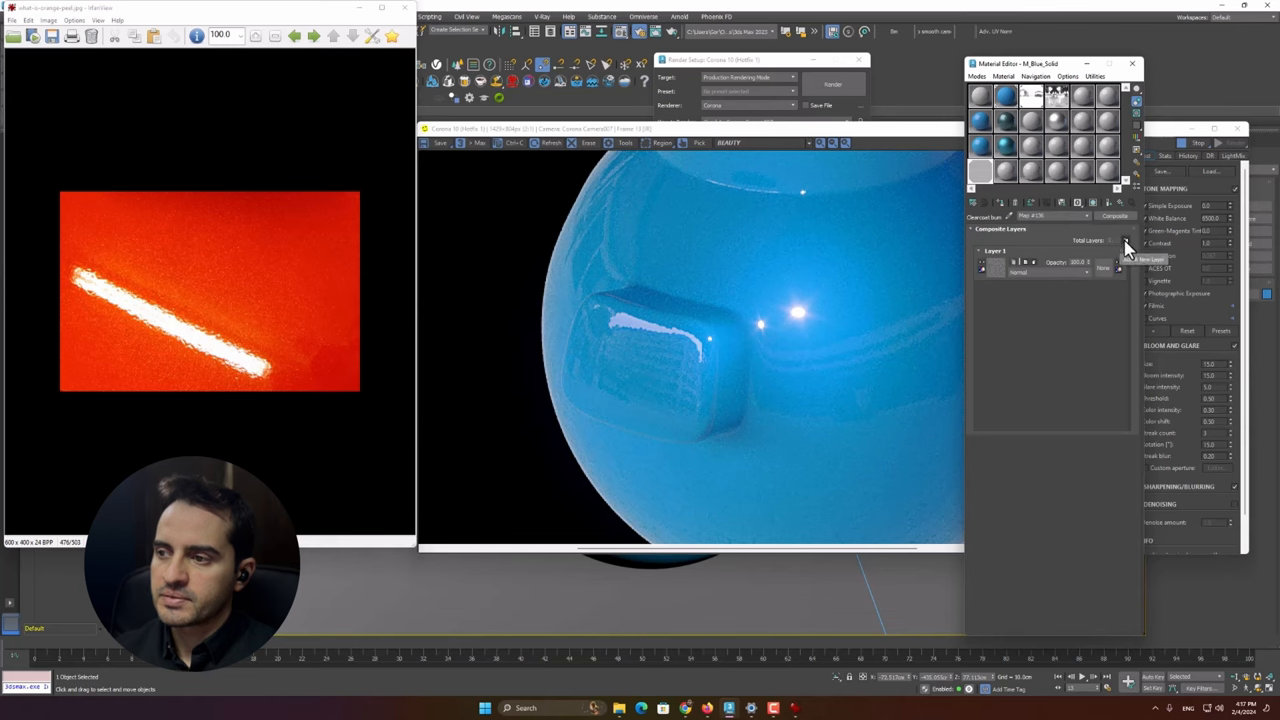
Step: Add a second composite layer for the Cellular map
click(1125, 241)
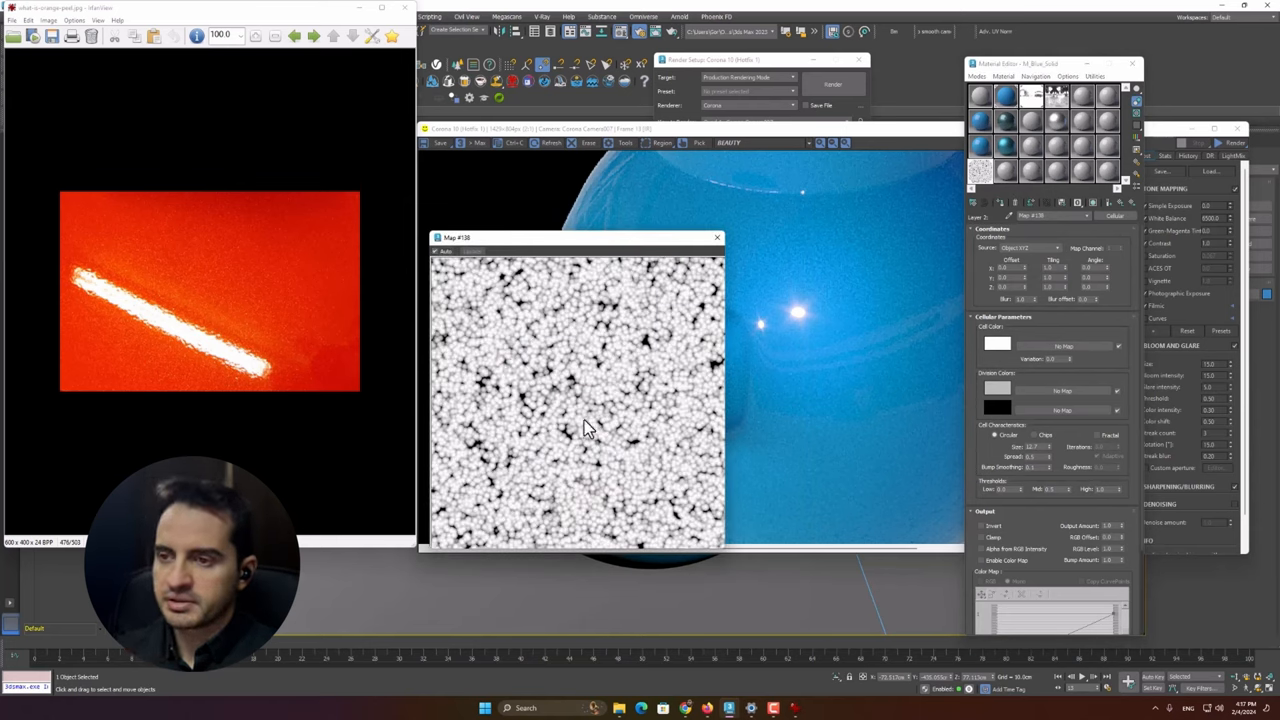
drag(575, 237, 590, 211)
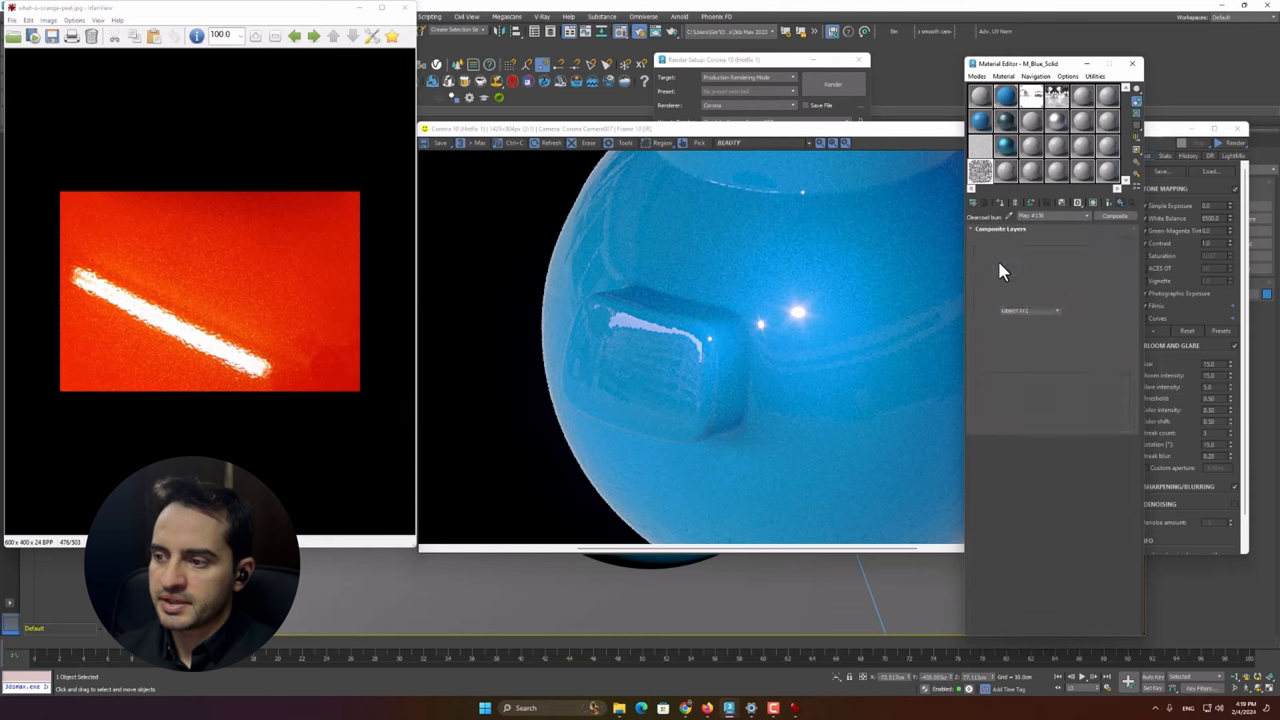
Step: Set the second layer's Cellular map to chips pattern with inverted output
click(979, 170)
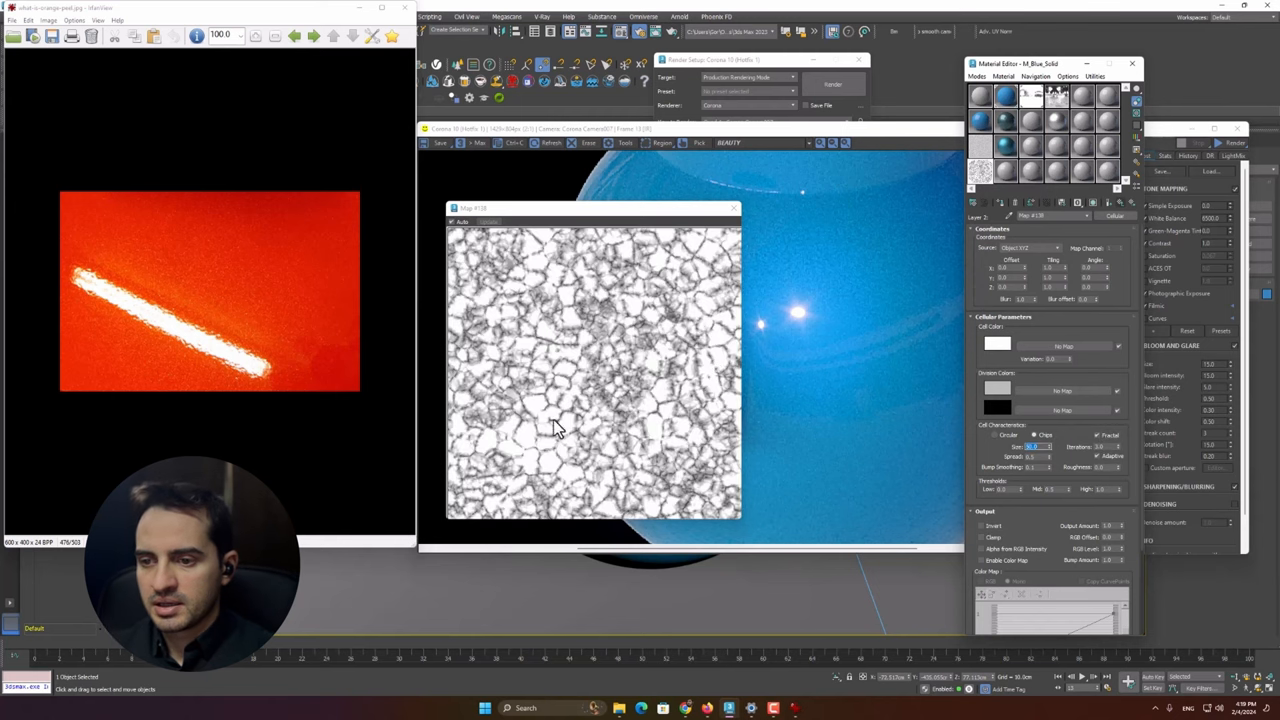
mouse_move(540, 438)
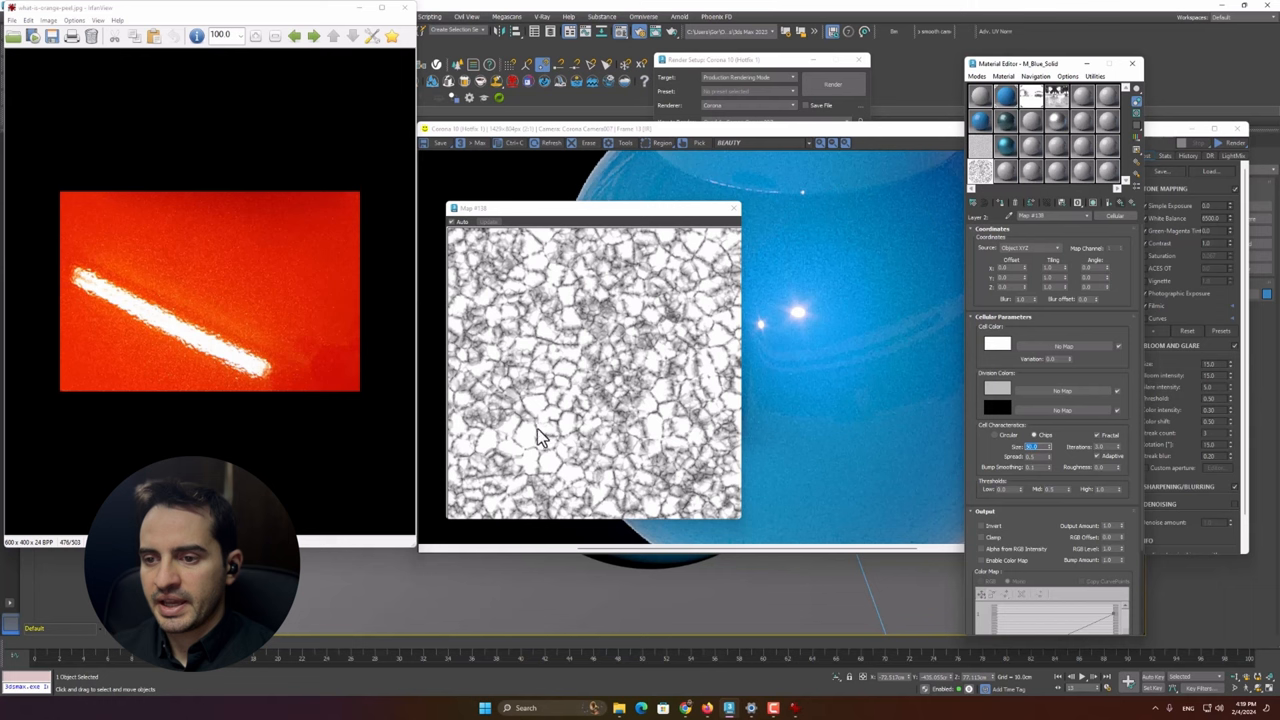
mouse_move(575, 438)
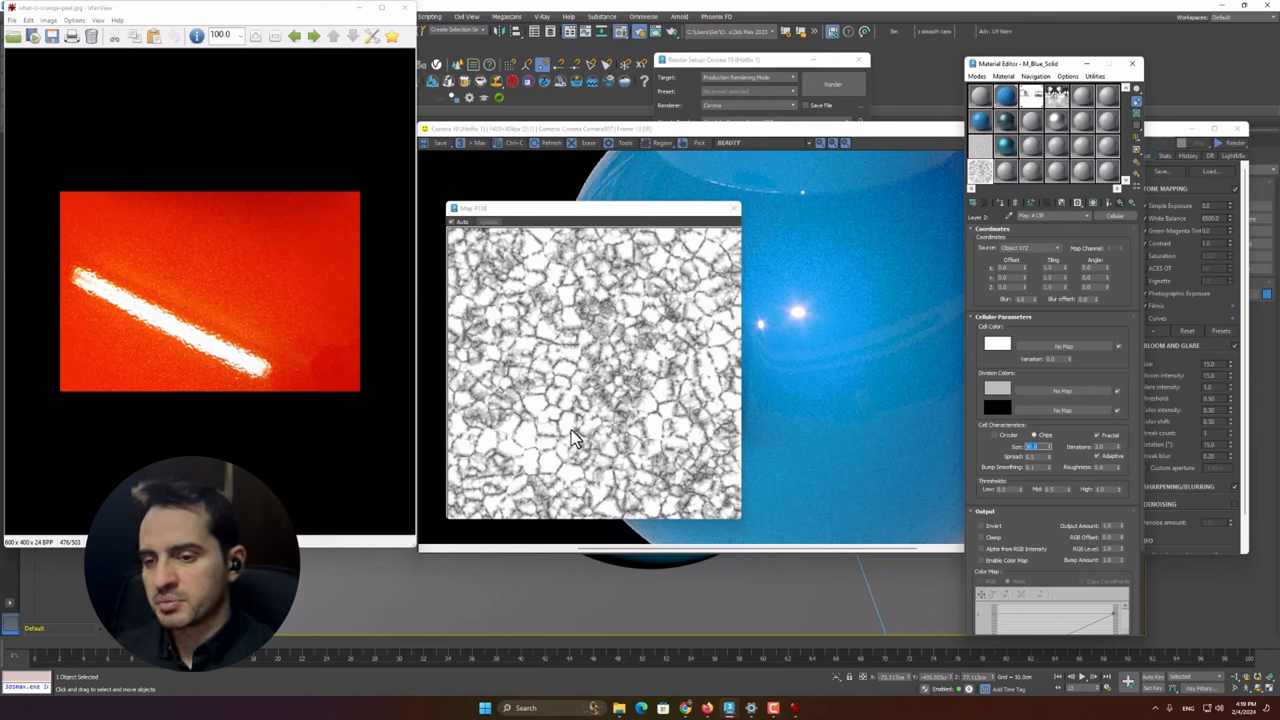
mouse_move(540, 435)
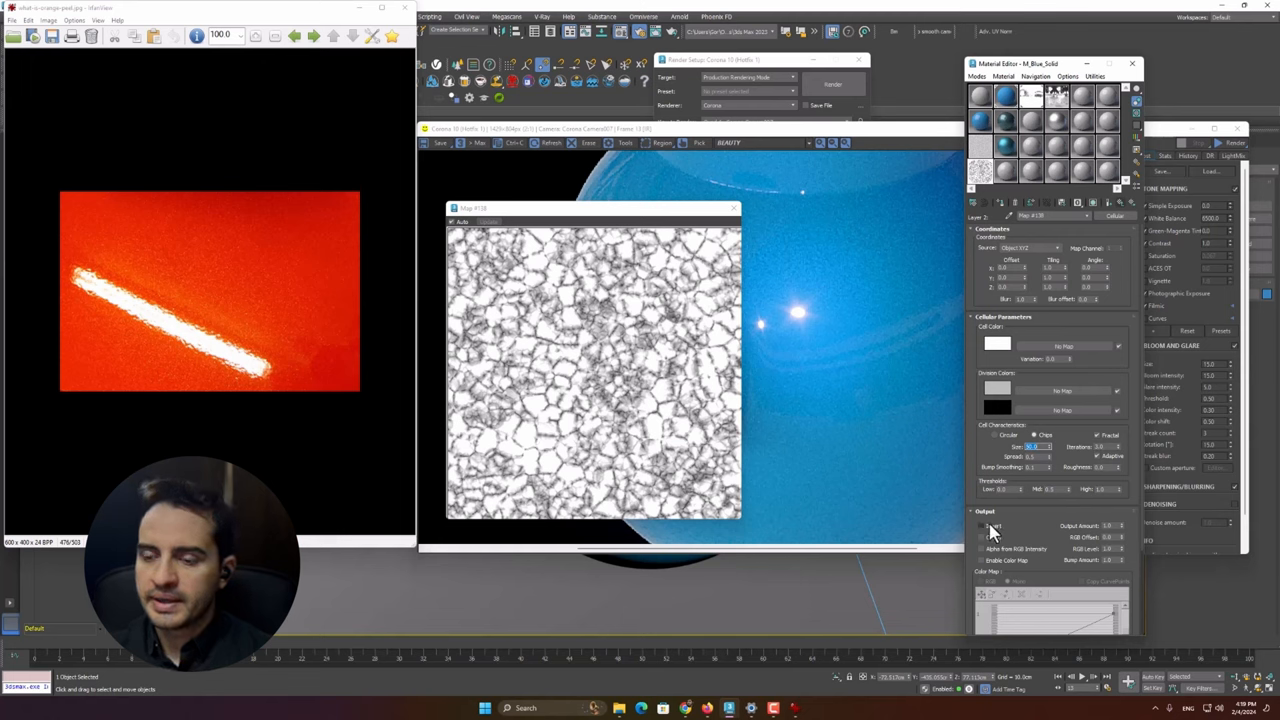
click(981, 525)
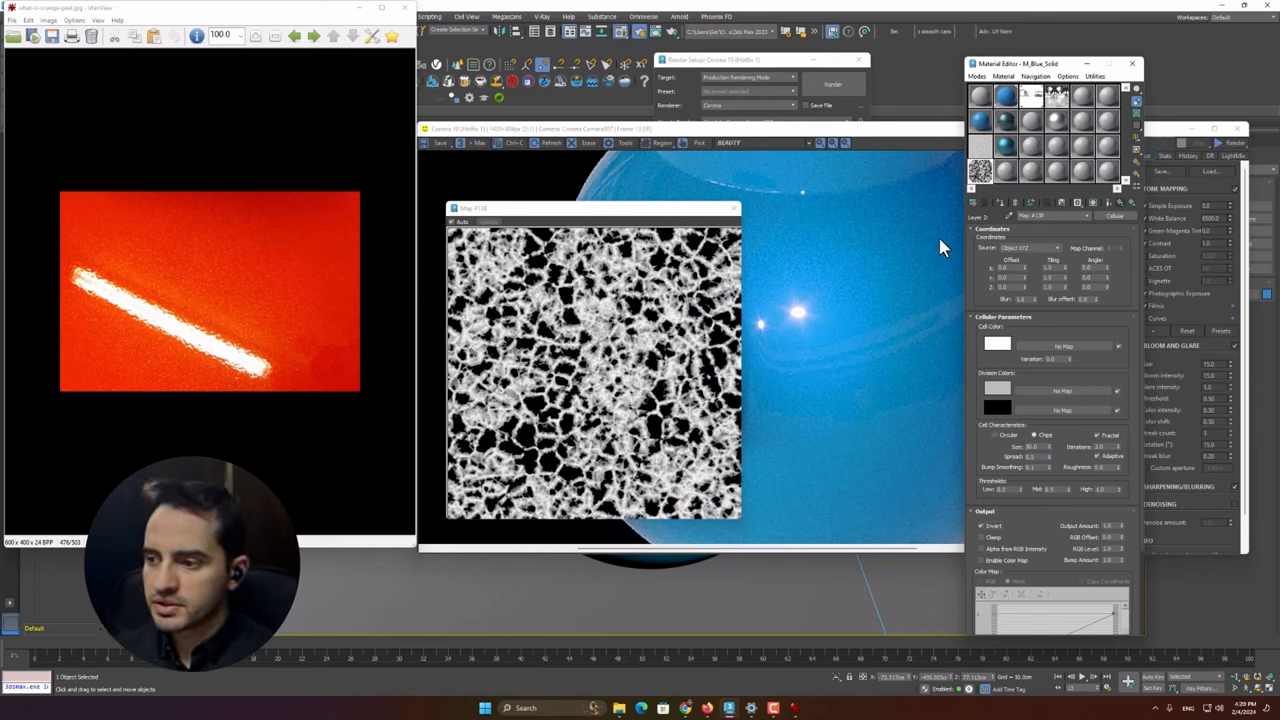
mouse_move(1120, 218)
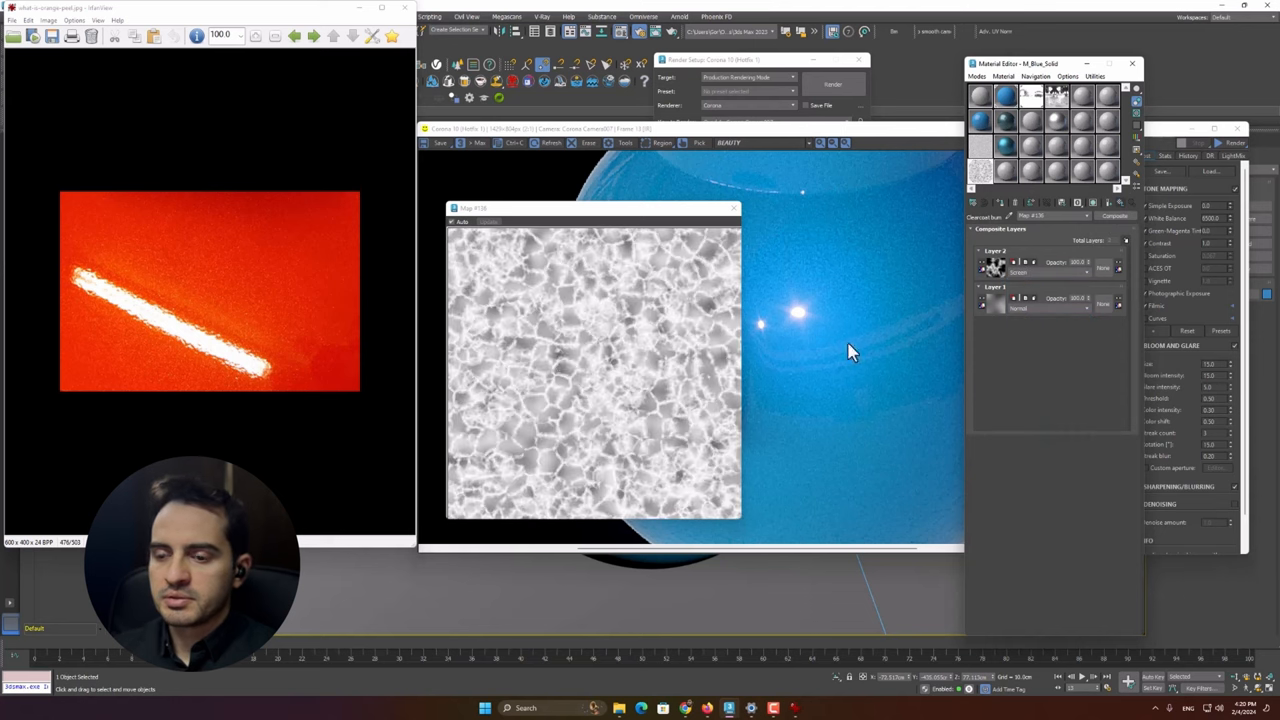
mouse_move(525, 450)
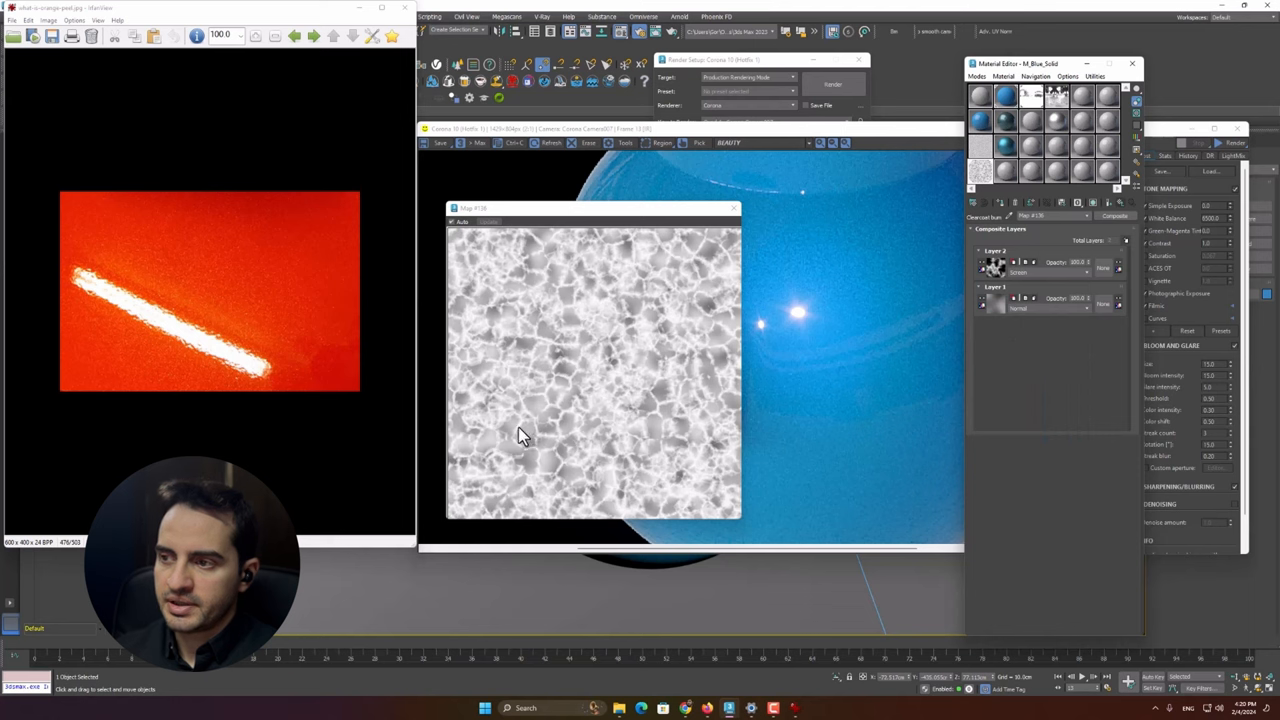
mouse_move(522, 452)
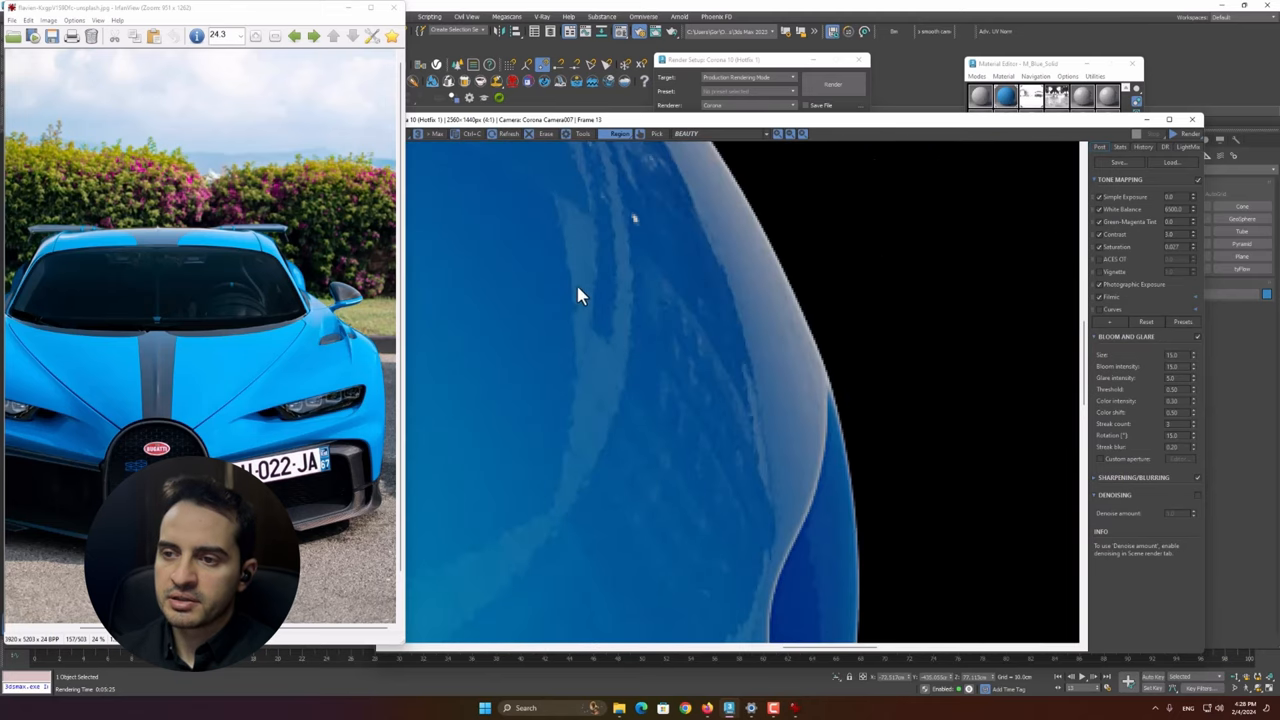
mouse_move(578, 332)
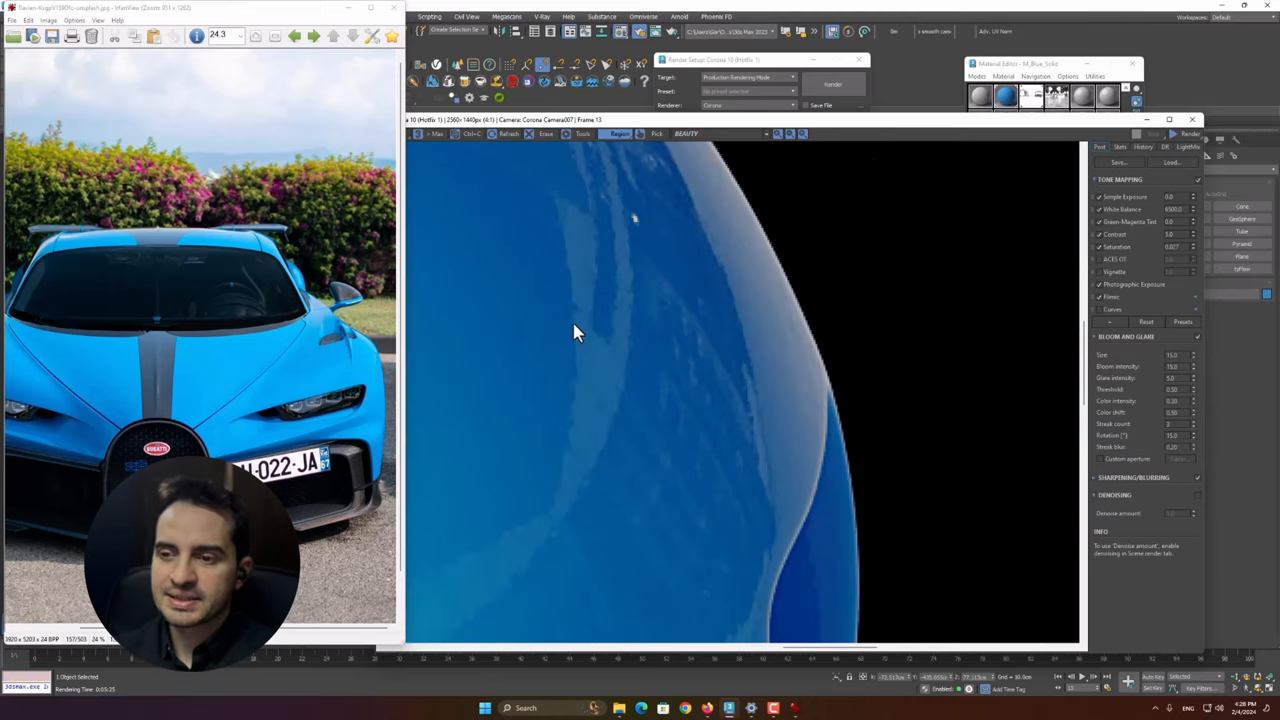
mouse_move(628, 274)
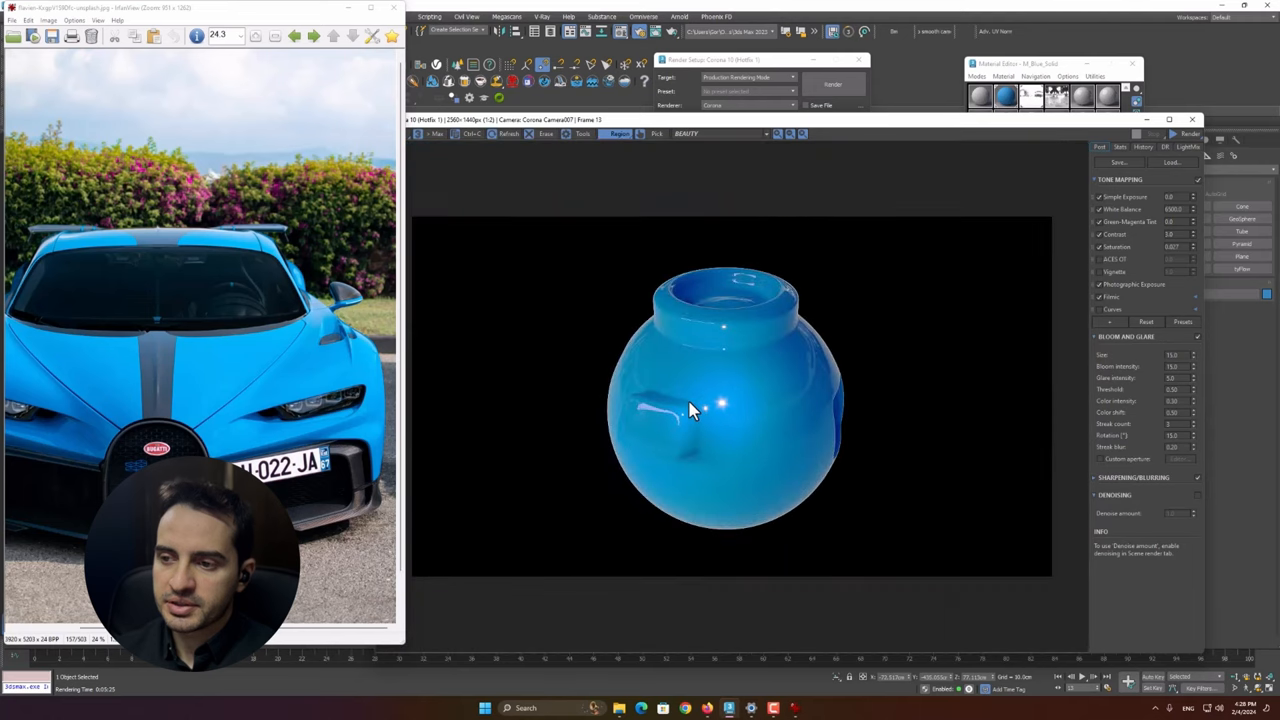
mouse_move(730, 425)
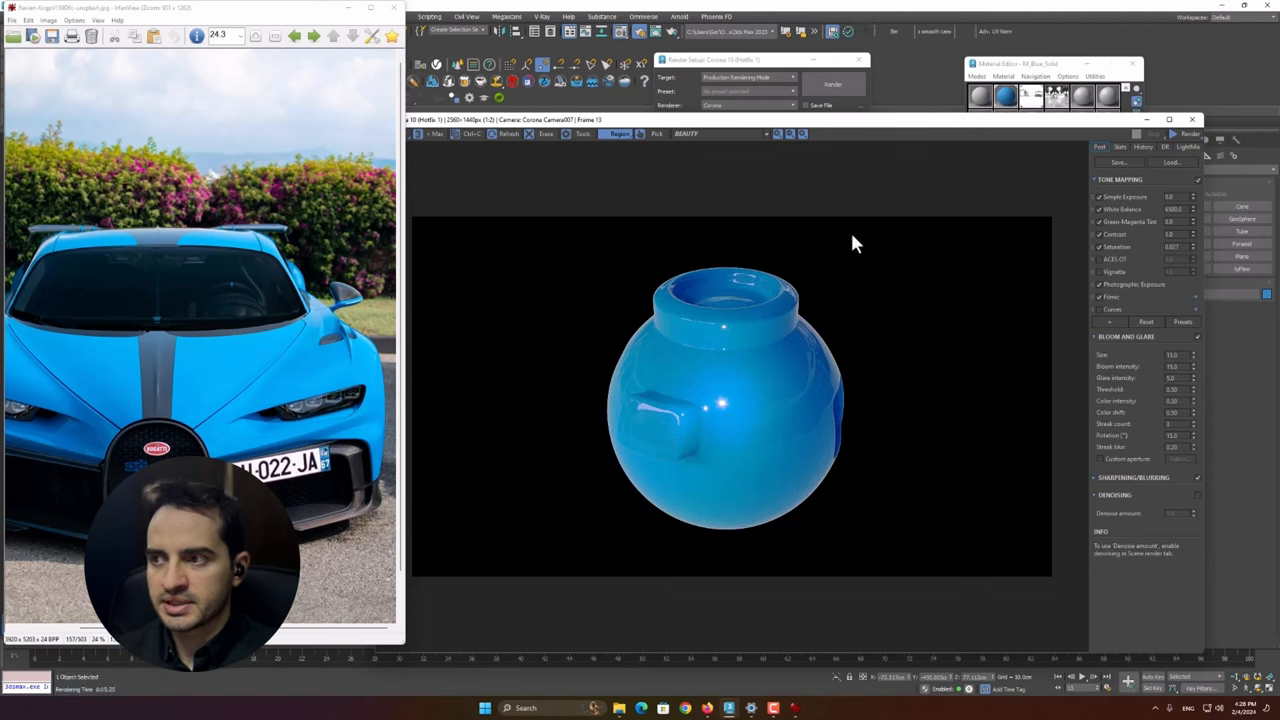
mouse_move(1030, 80)
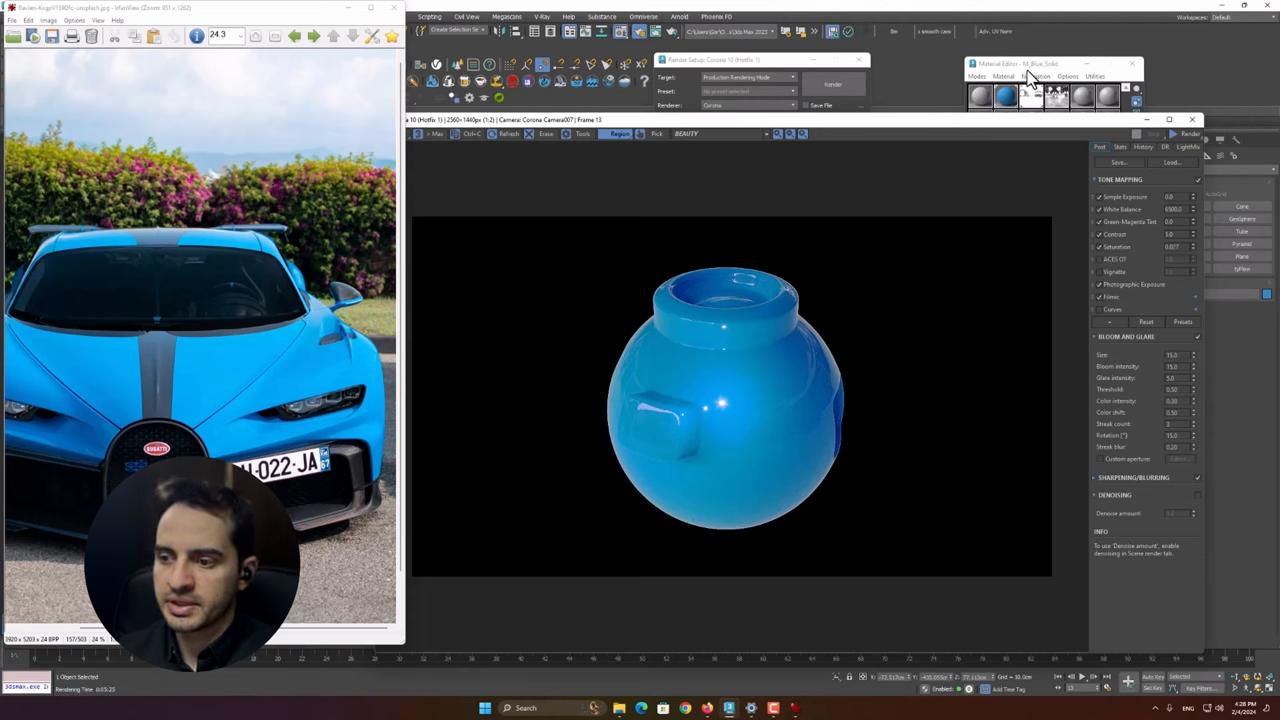
mouse_move(850, 497)
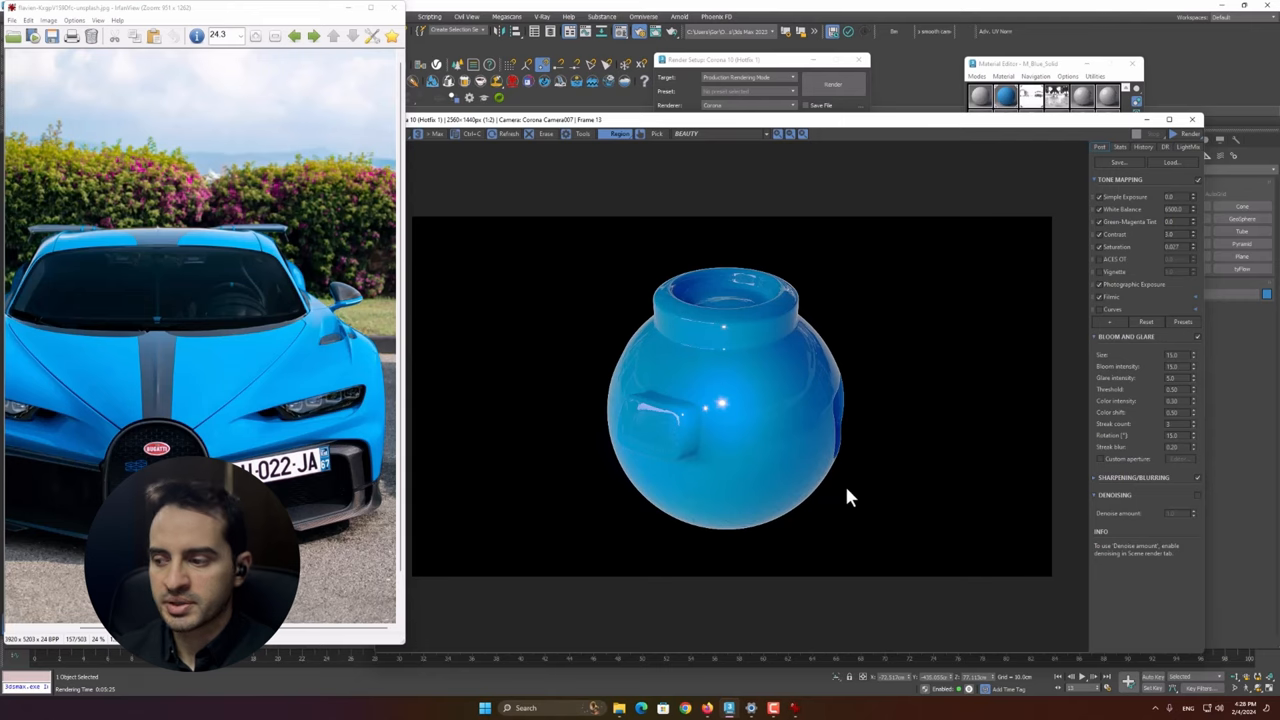
mouse_move(820, 633)
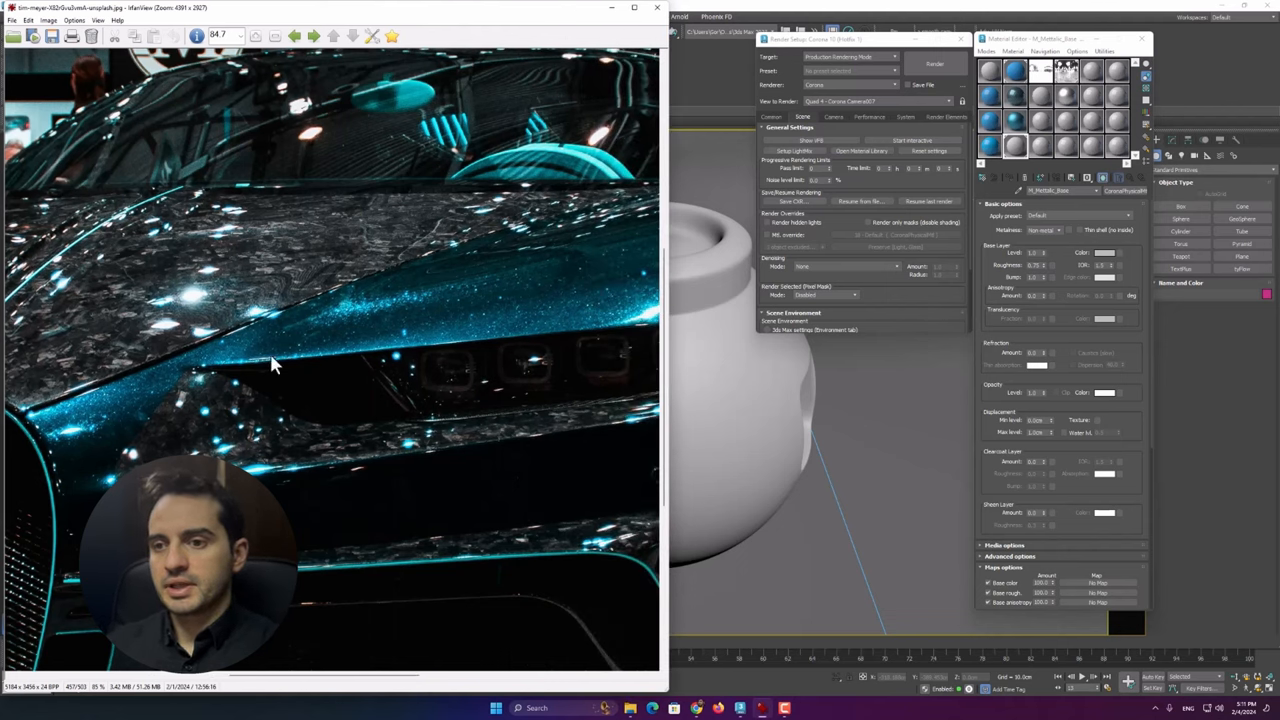
mouse_move(340, 322)
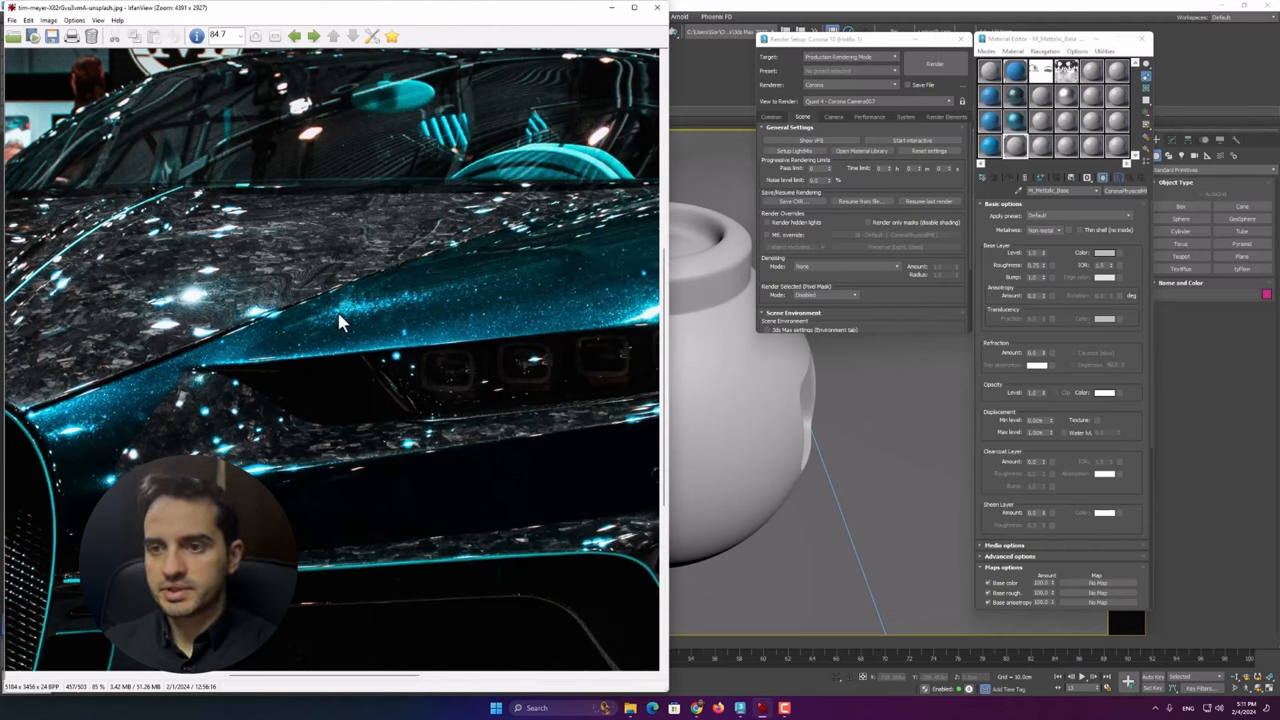
mouse_move(360, 315)
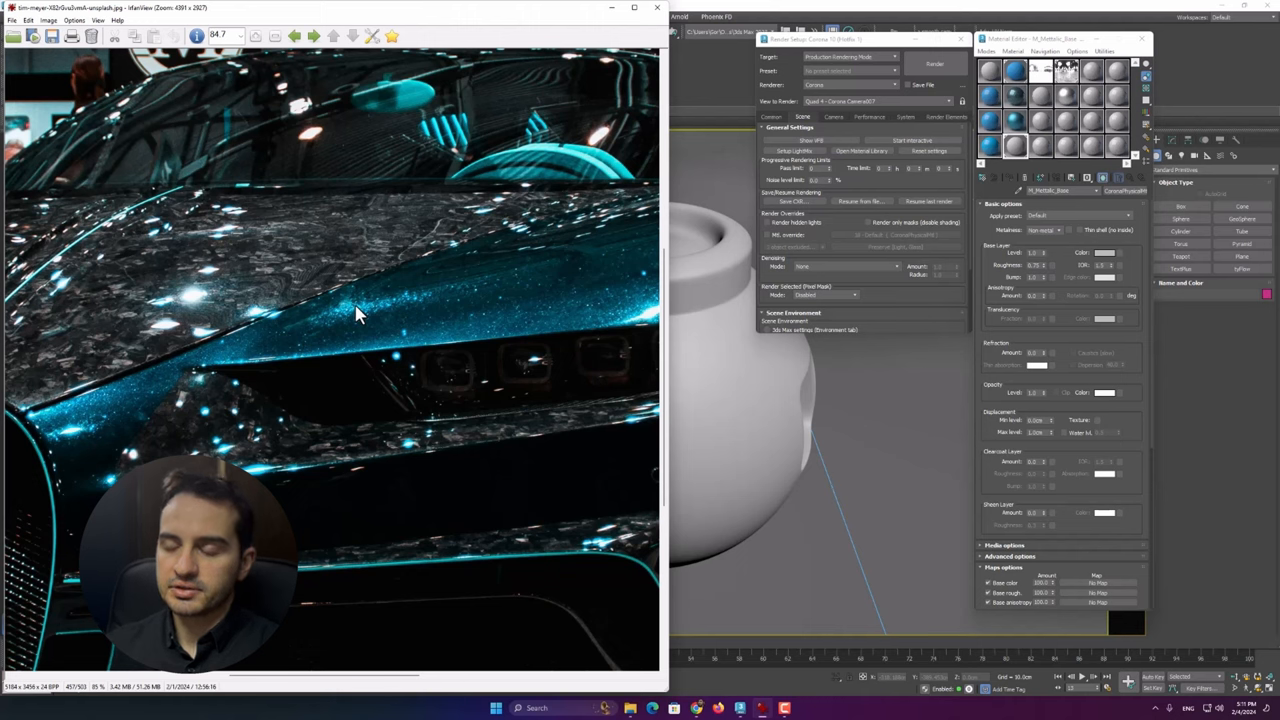
mouse_move(668, 415)
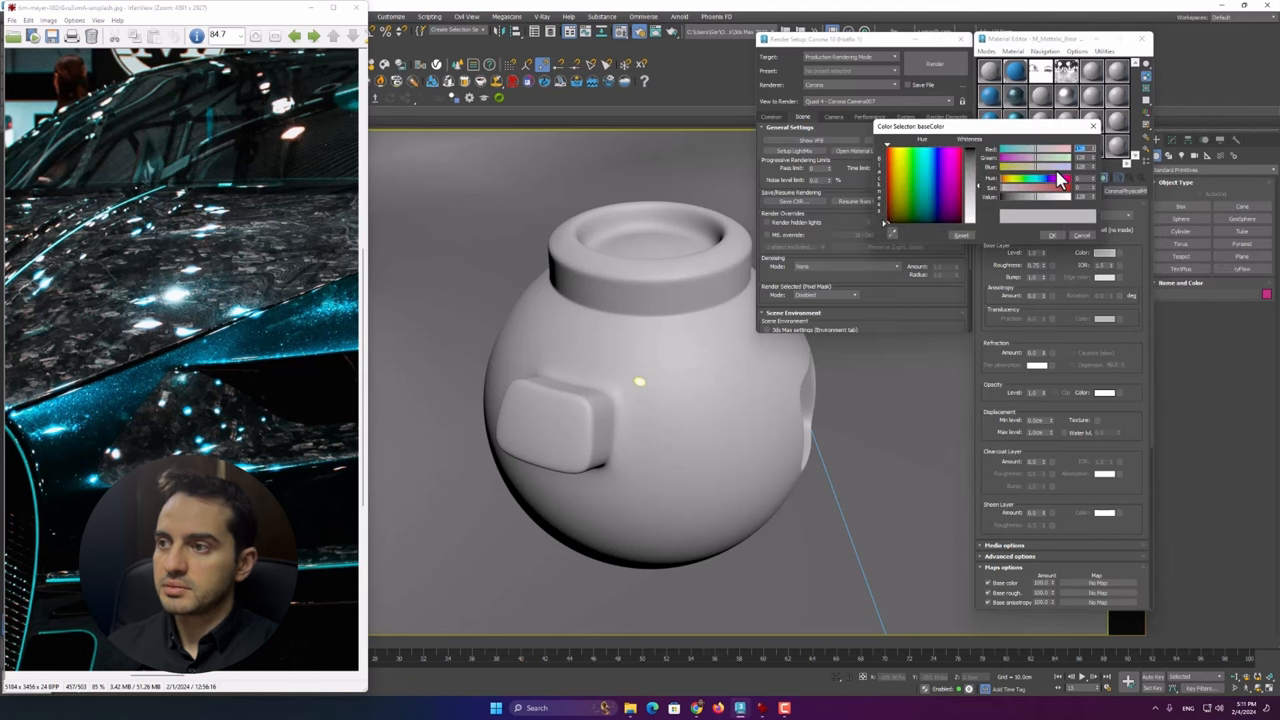
Step: Shift the M_Metallic_Base base colour hue toward dark teal
click(937, 185)
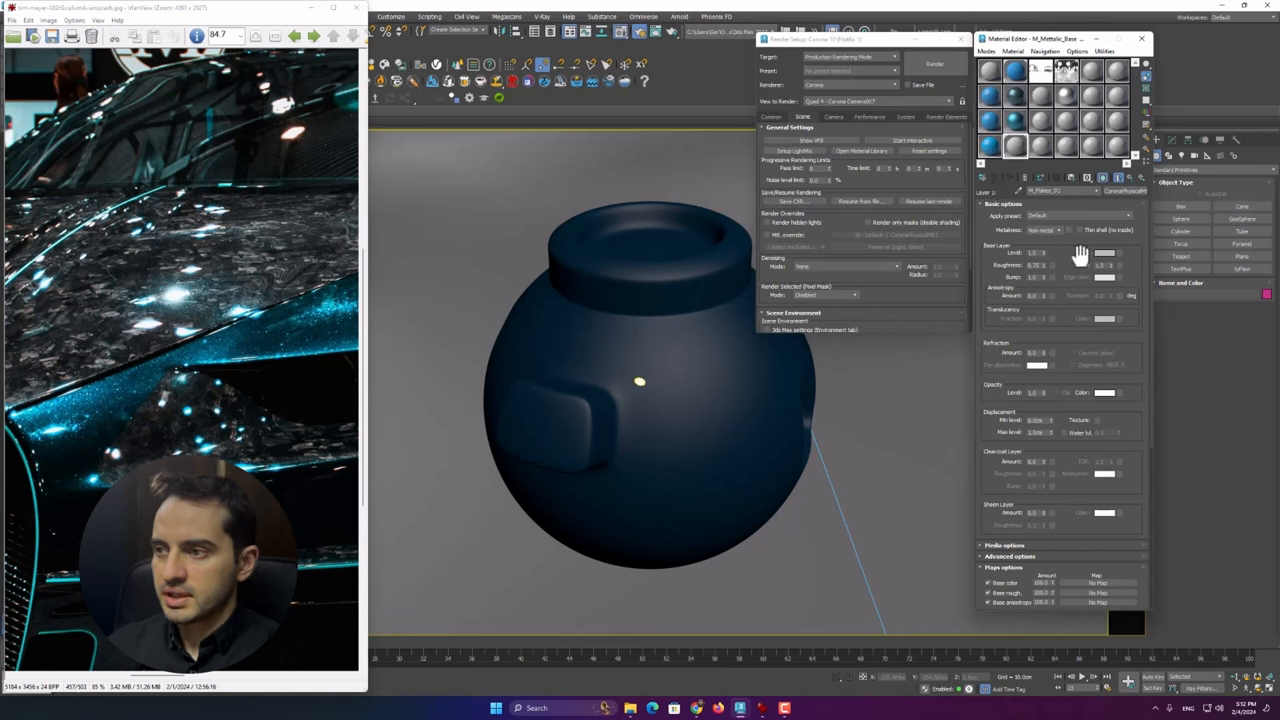
mouse_move(110, 398)
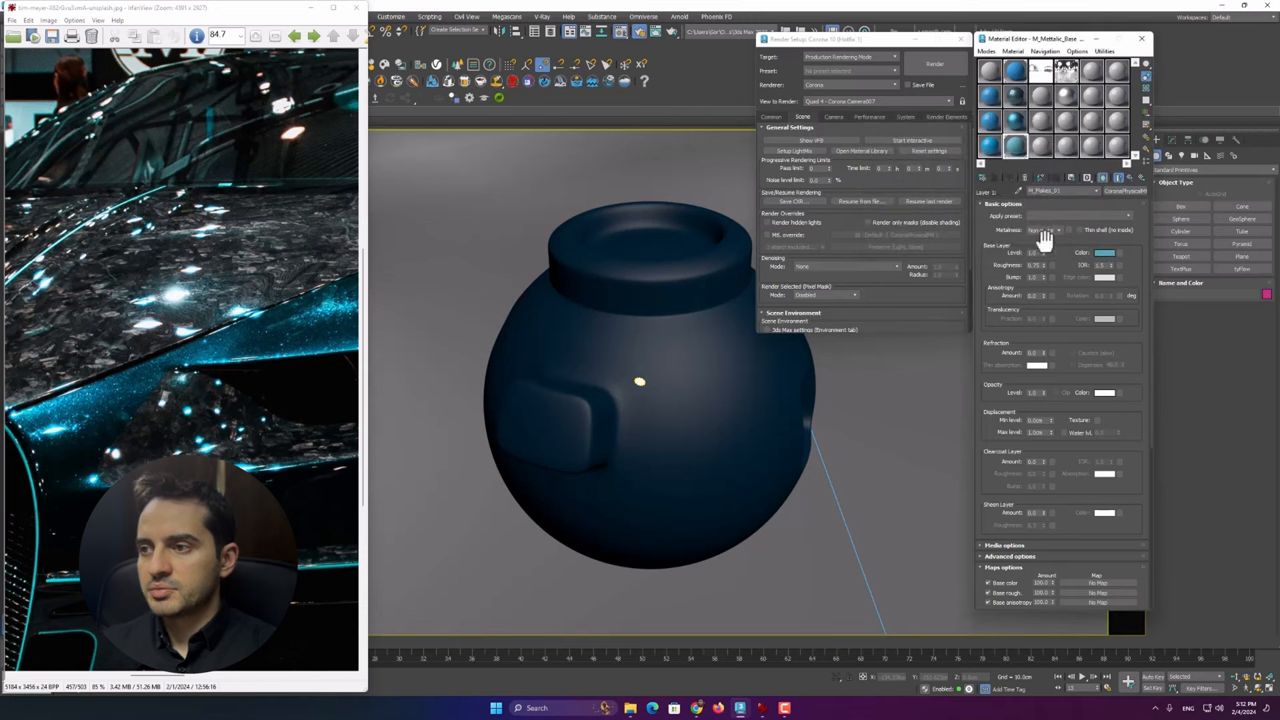
Step: Set the M_Flakes_01 layer to metal, then close the test render
click(1044, 230)
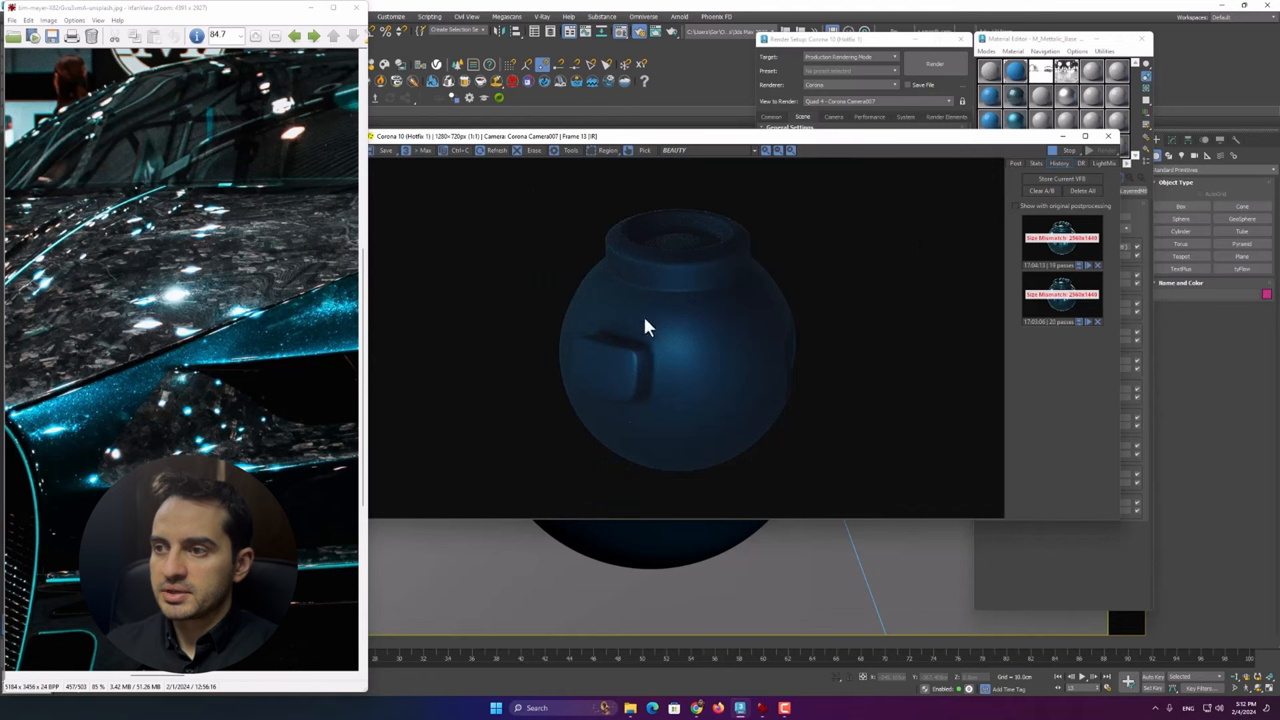
click(1016, 163)
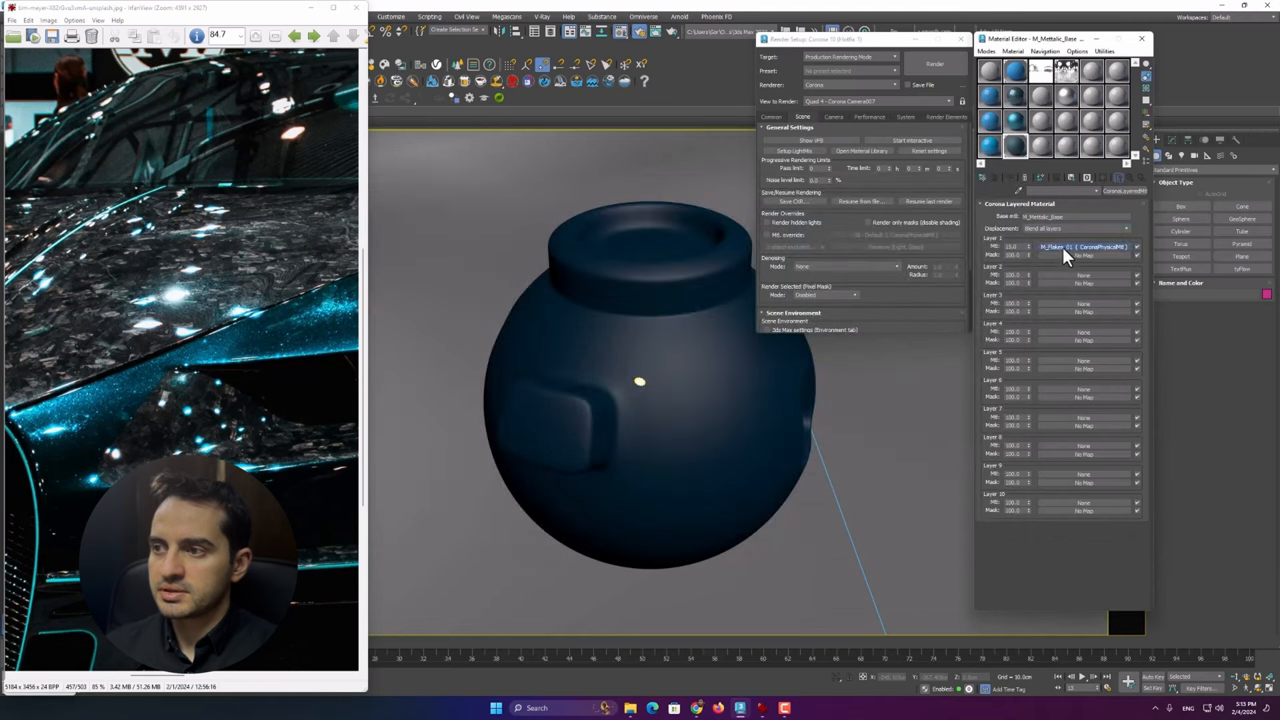
Step: Add a CoronaNormal map to M_Flakes_01 and open its input image slot
click(1085, 246)
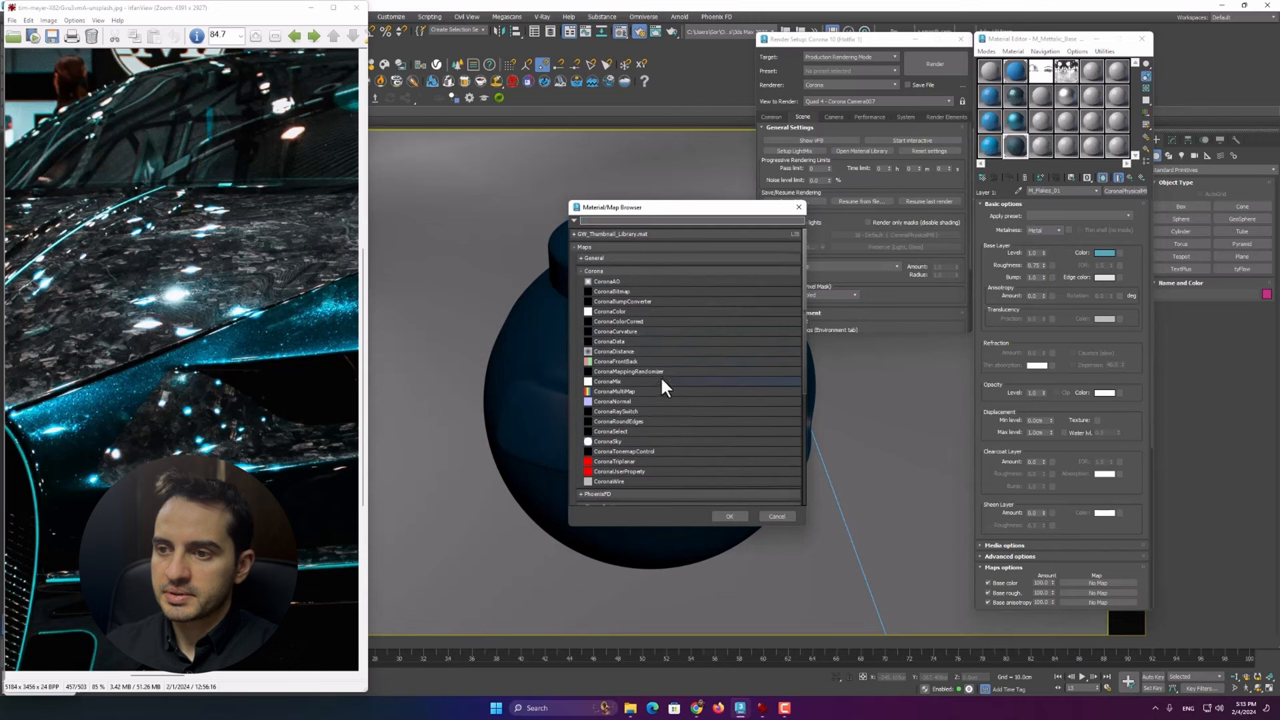
mouse_move(625, 471)
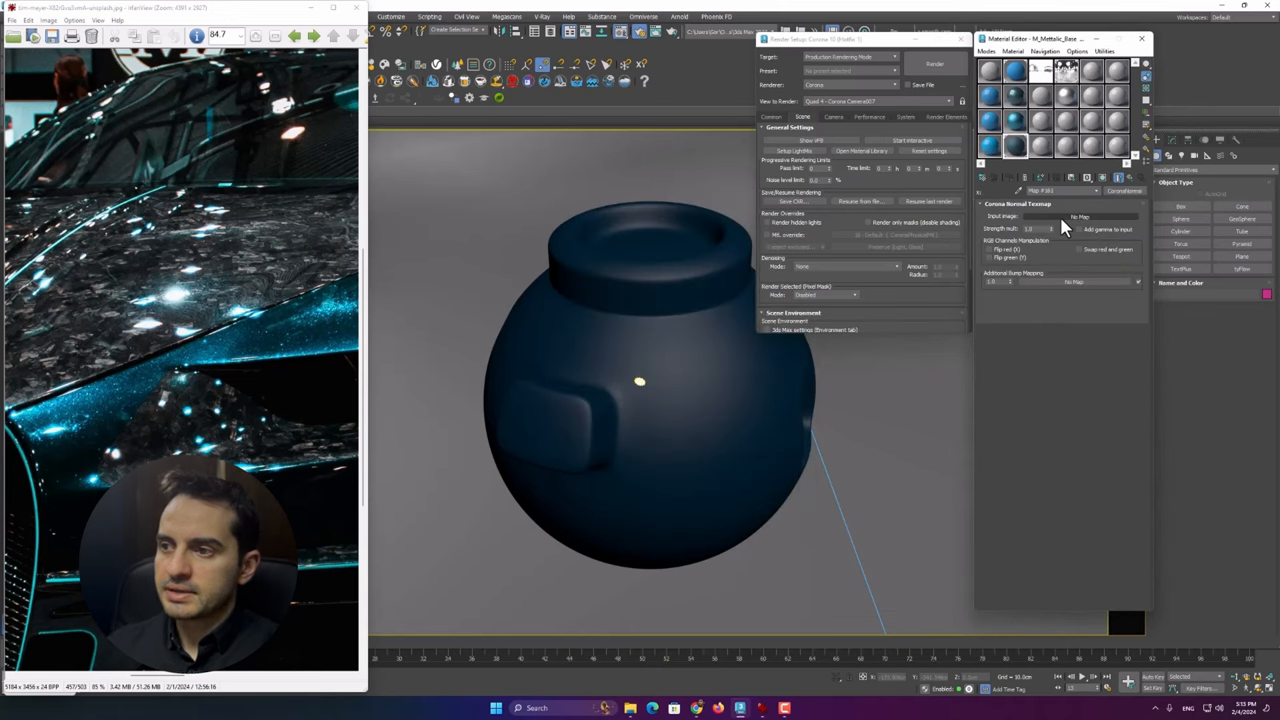
click(1080, 216)
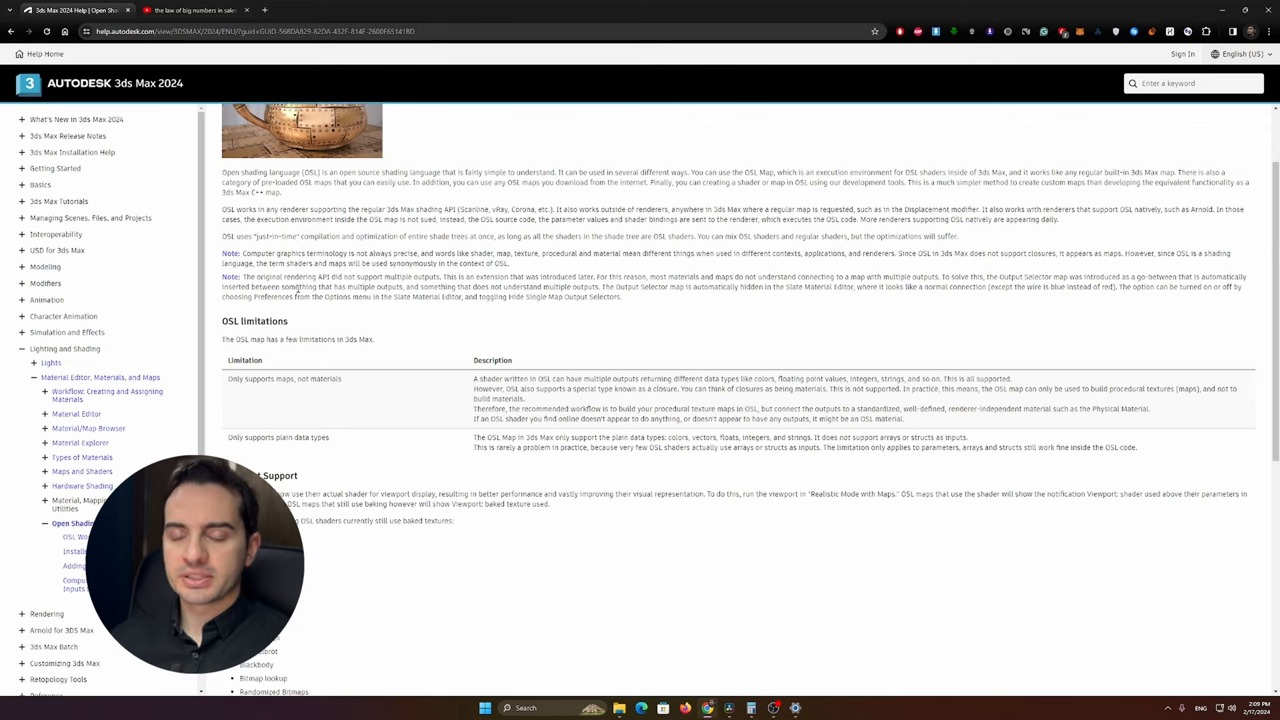
scroll(down, 3)
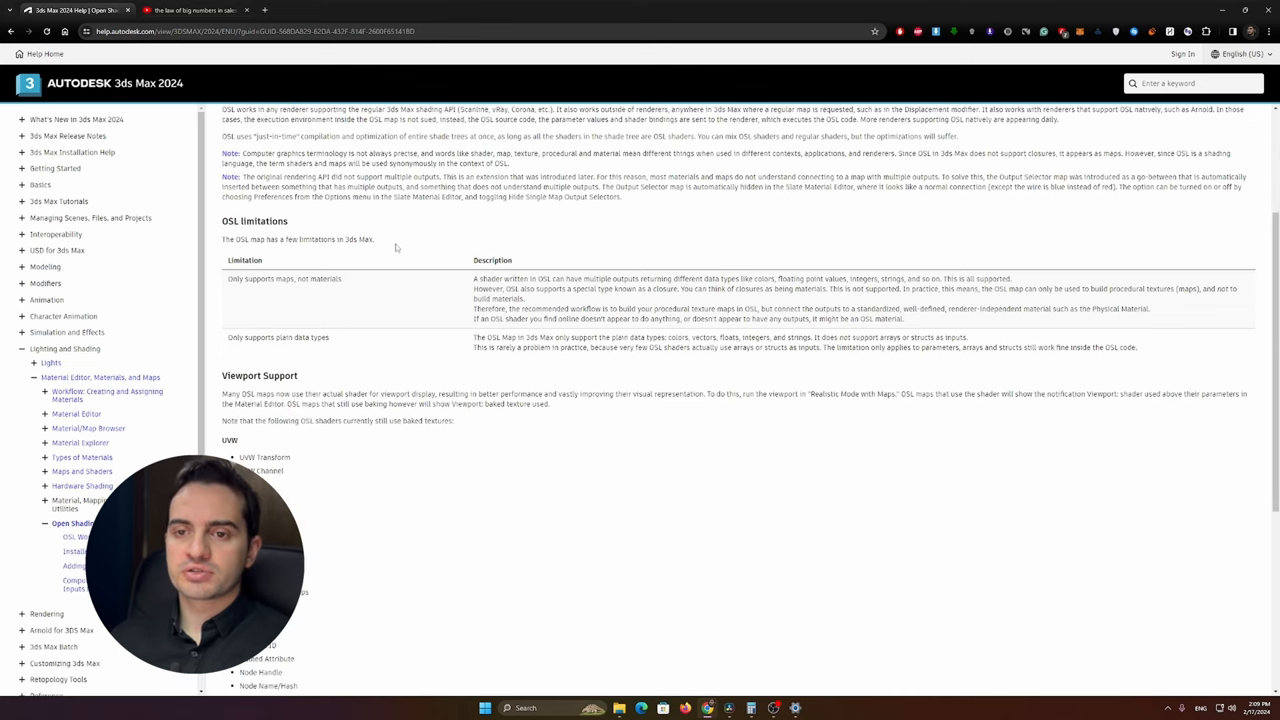
mouse_move(413, 221)
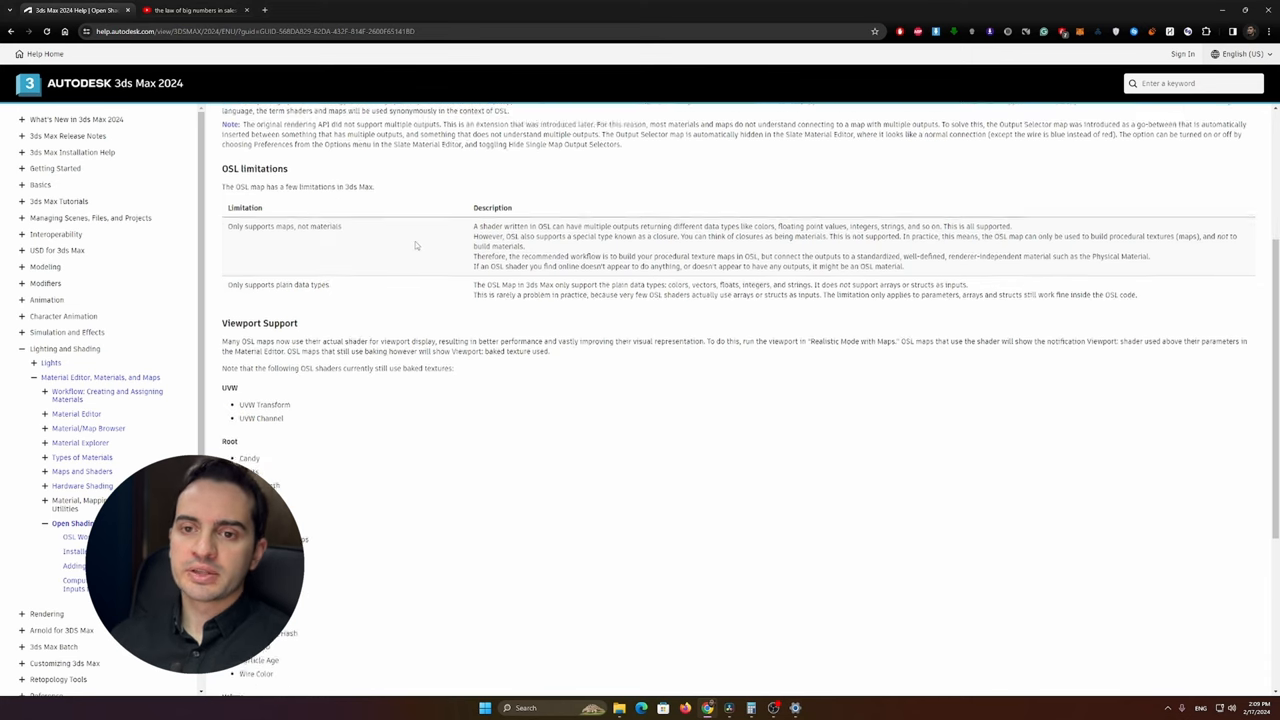
scroll(down, 3)
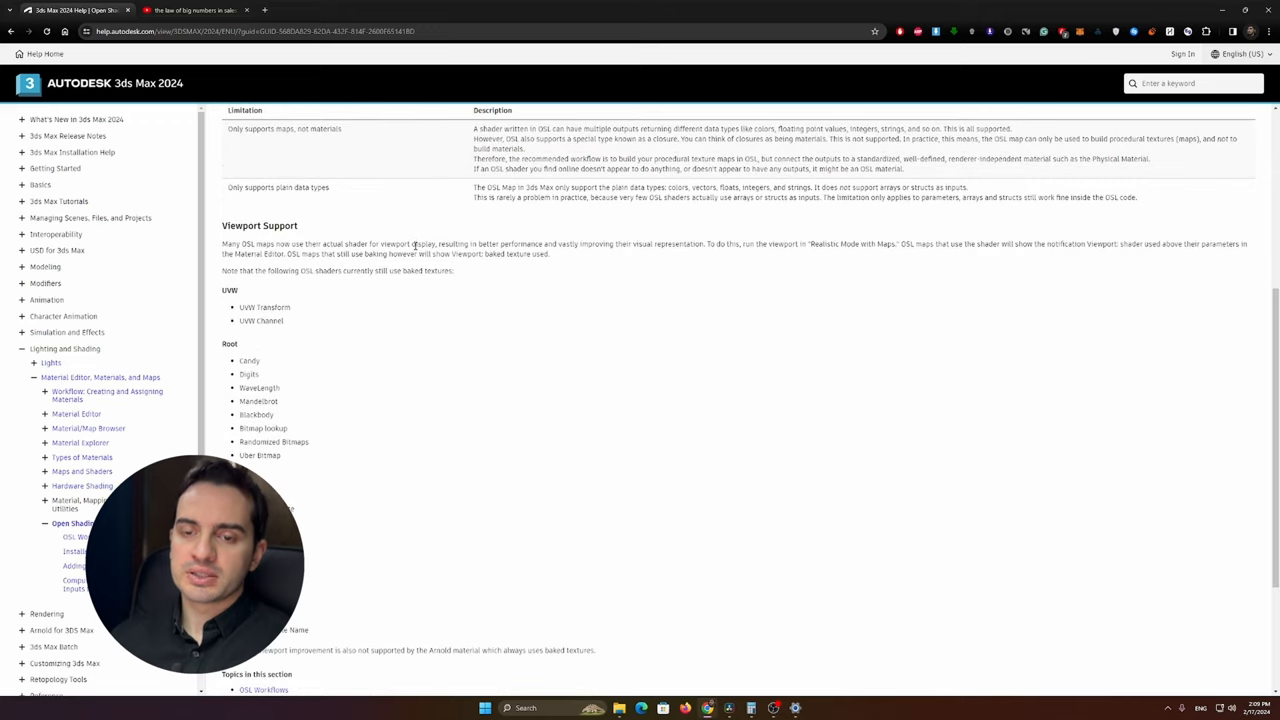
scroll(down, 3)
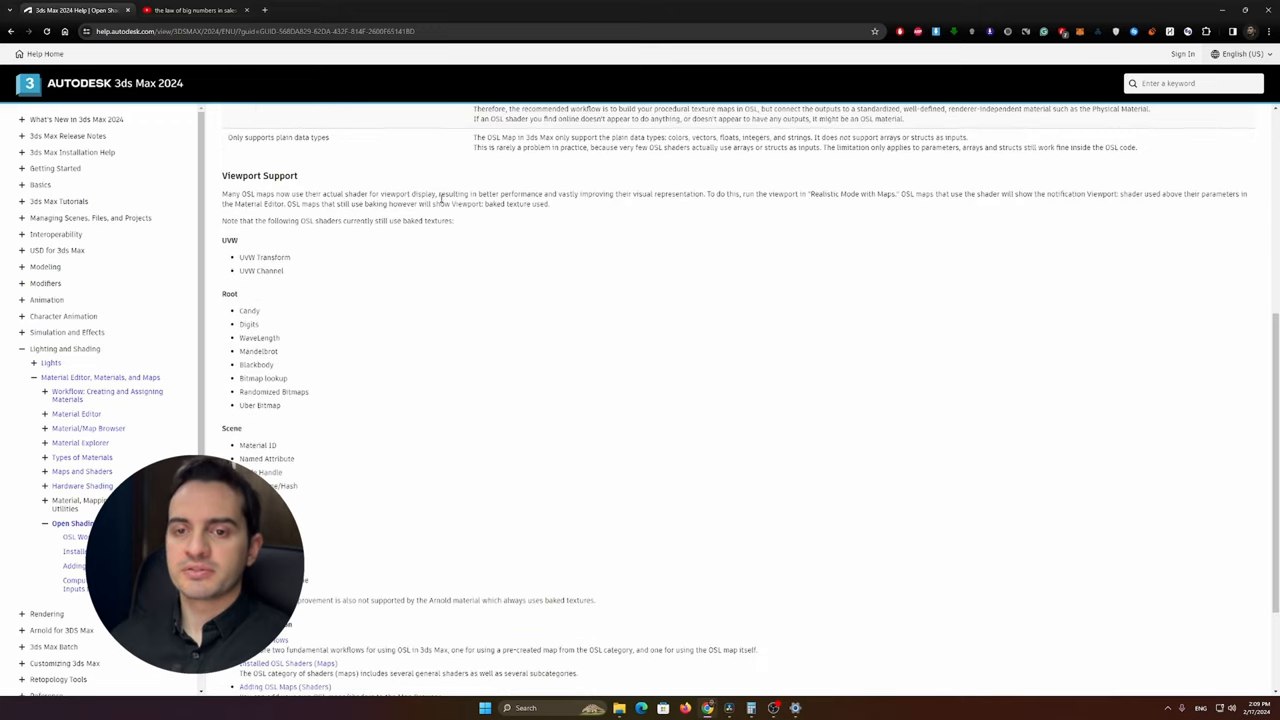
scroll(up, 3)
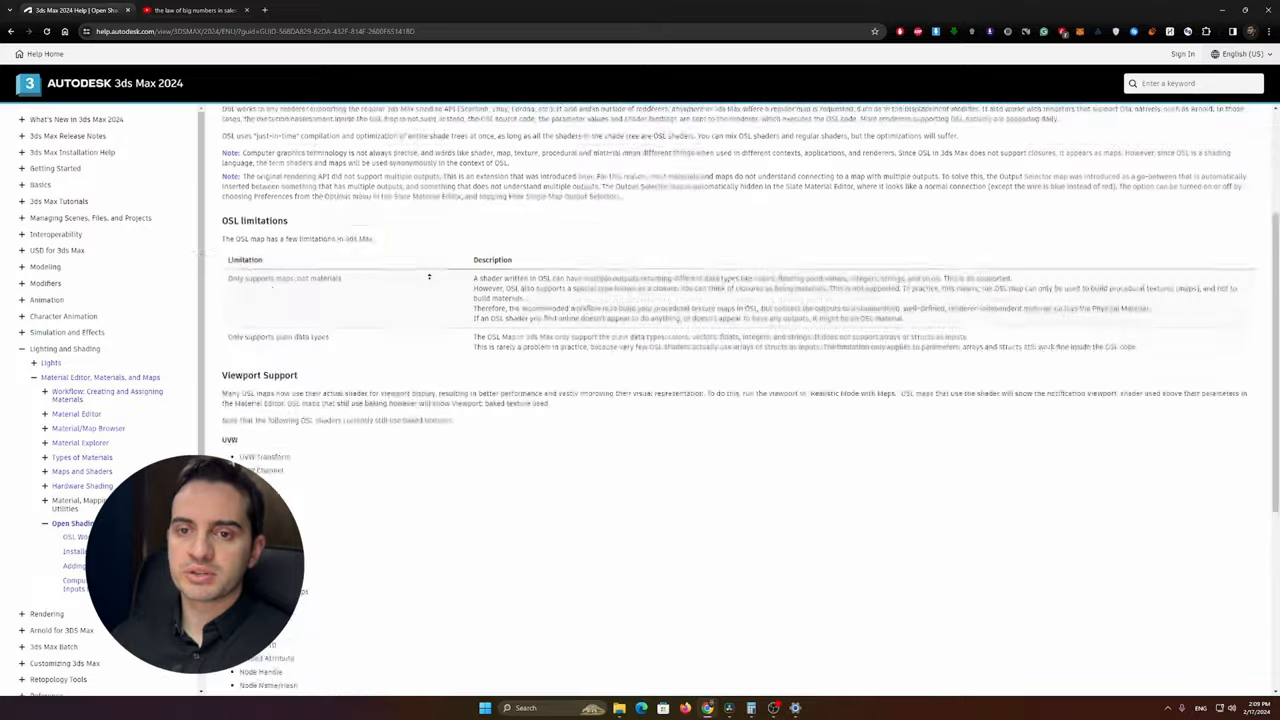
scroll(up, 3)
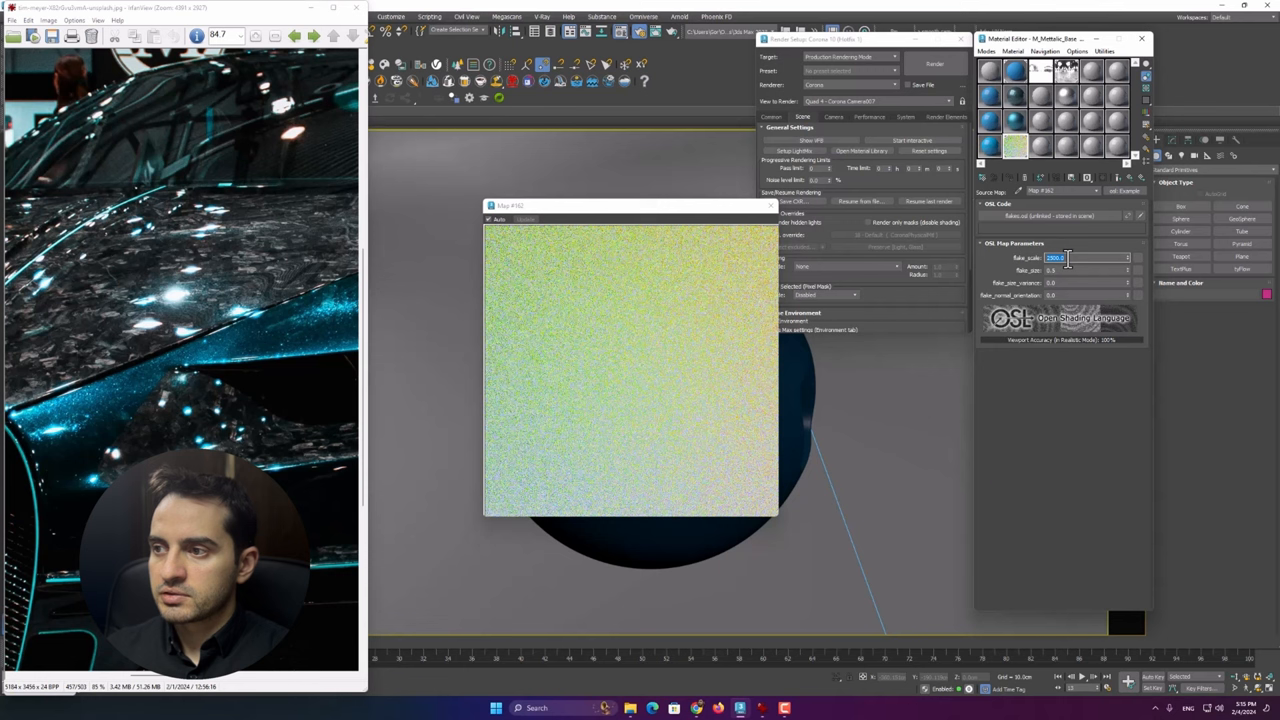
Step: Set the flakes OSL map's flake_scale value to 2500
click(1085, 270)
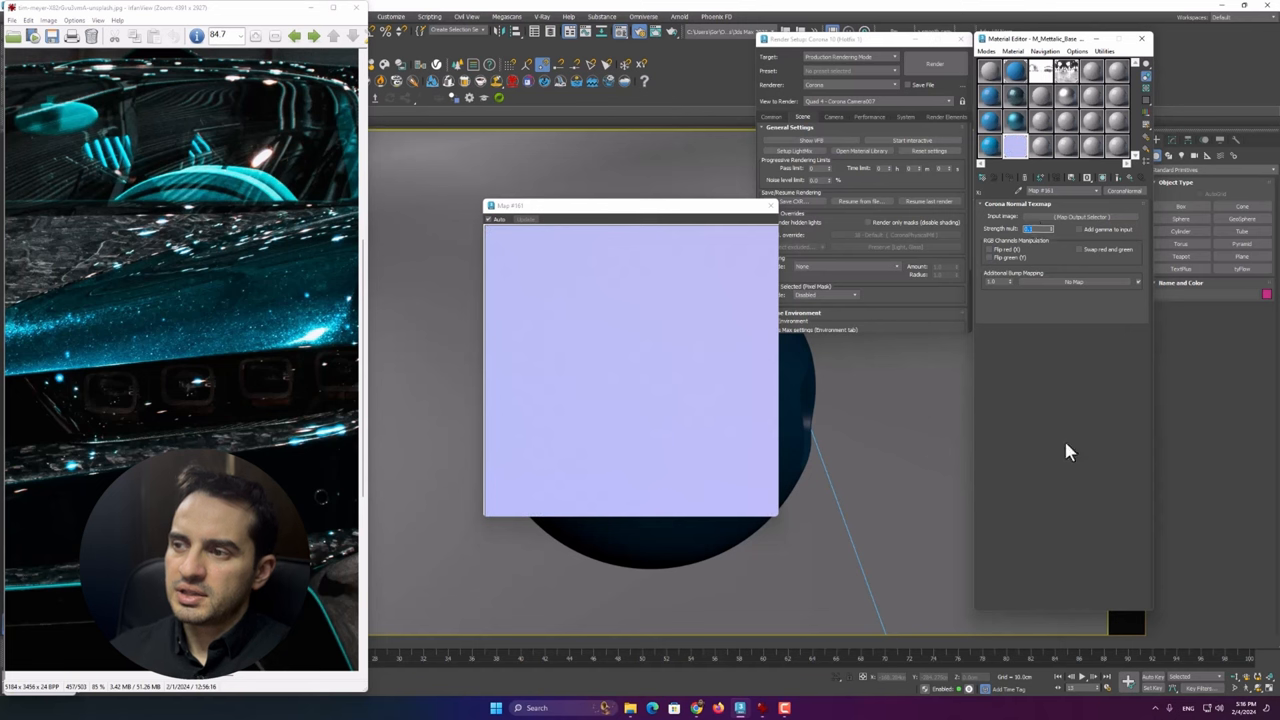
mouse_move(1005, 407)
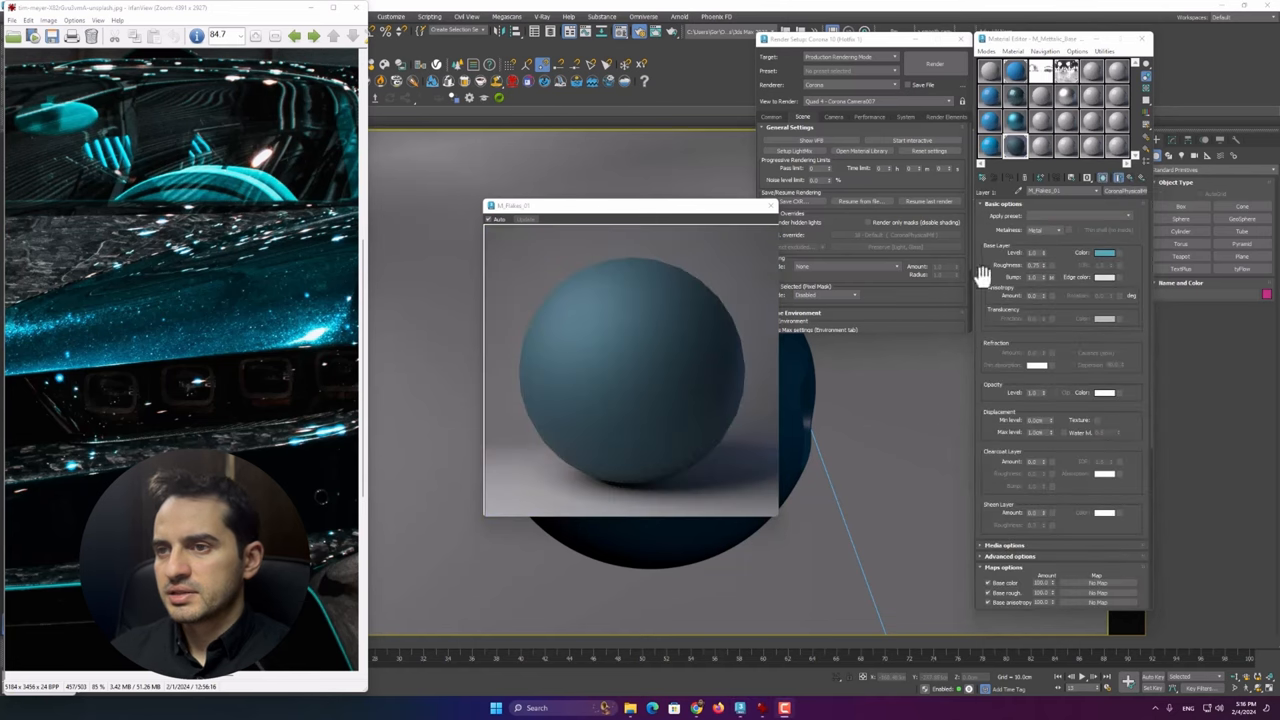
mouse_move(1053, 285)
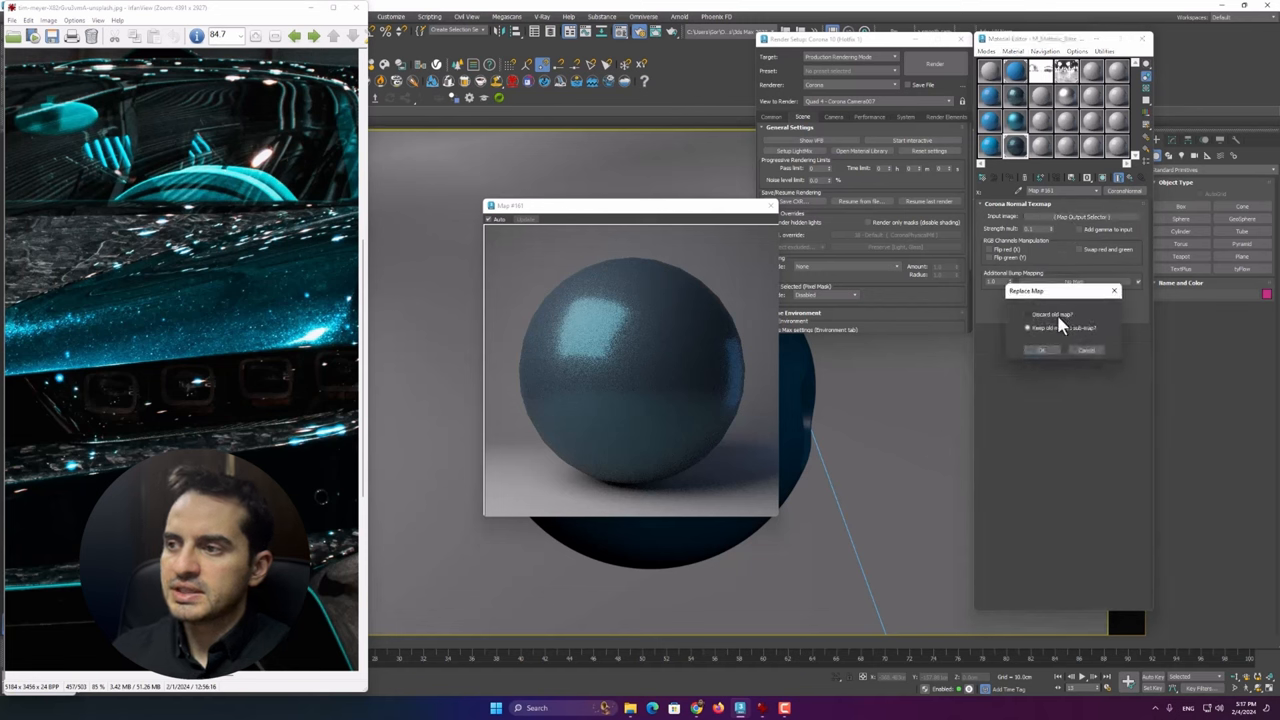
Step: Keep the flakes output as a sub-map under CoronaColorCorrect, then enable and edit Curves
click(1042, 349)
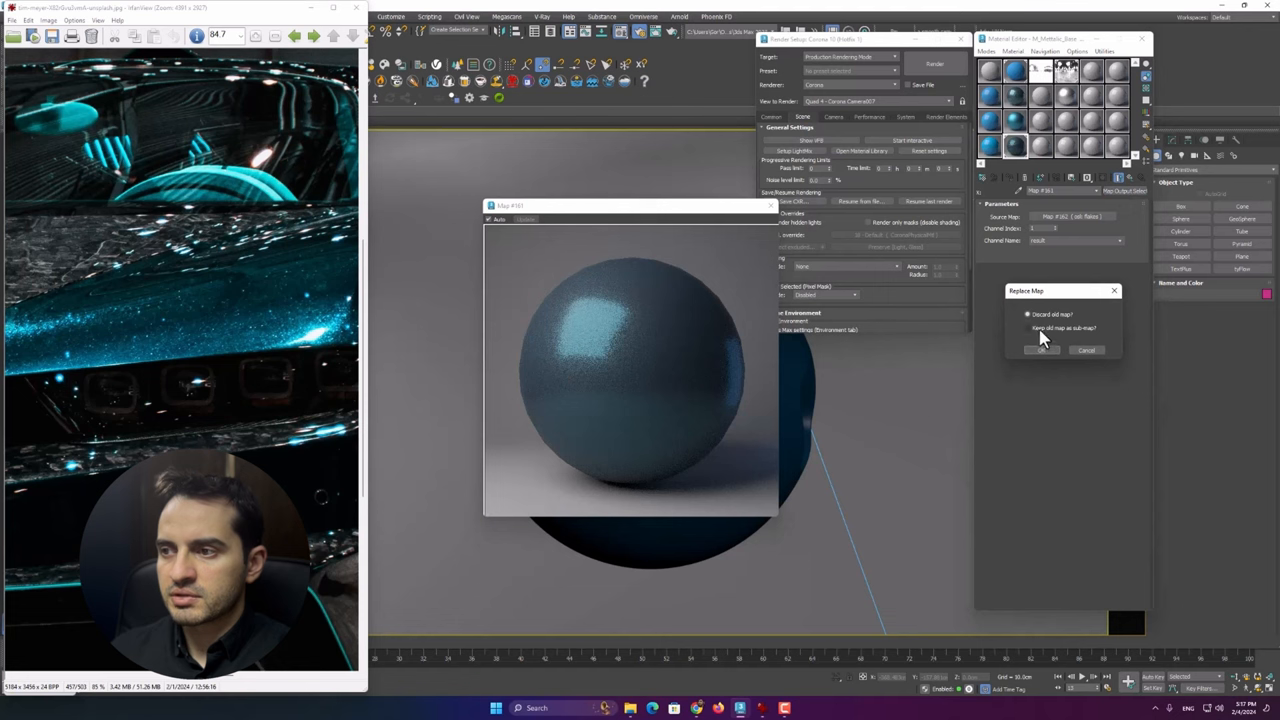
click(1041, 350)
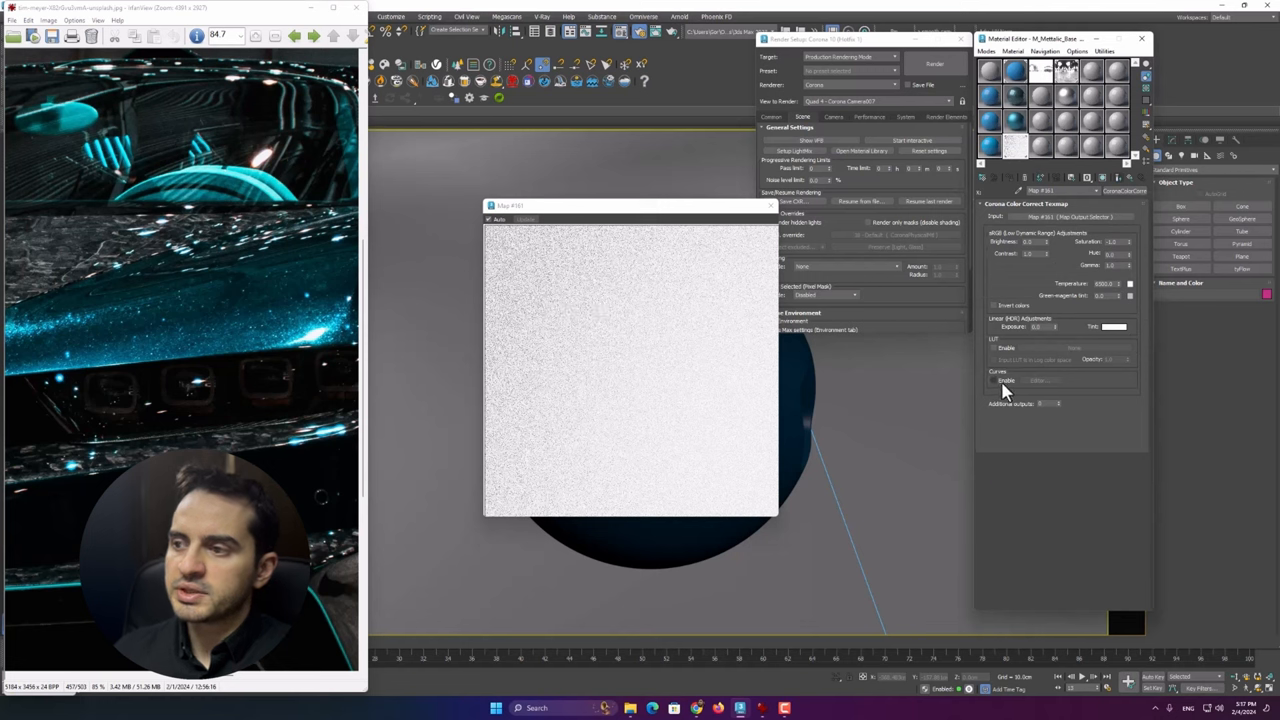
click(993, 380)
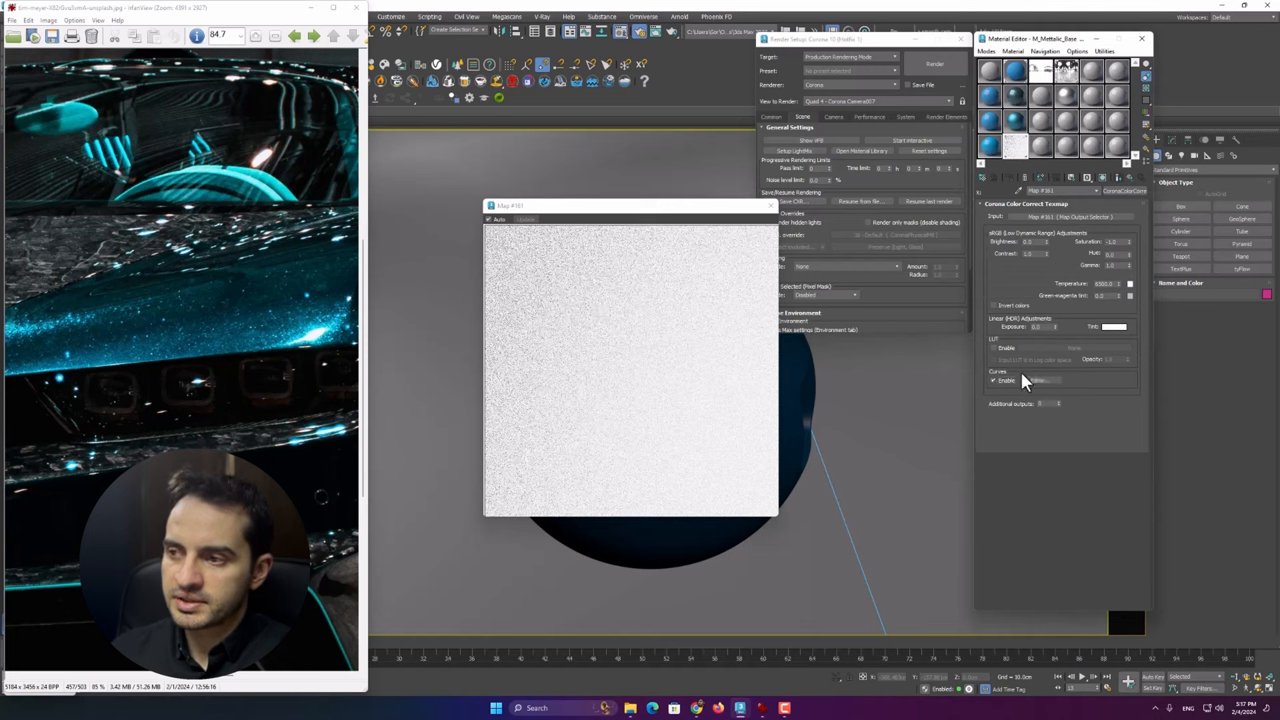
click(1035, 380)
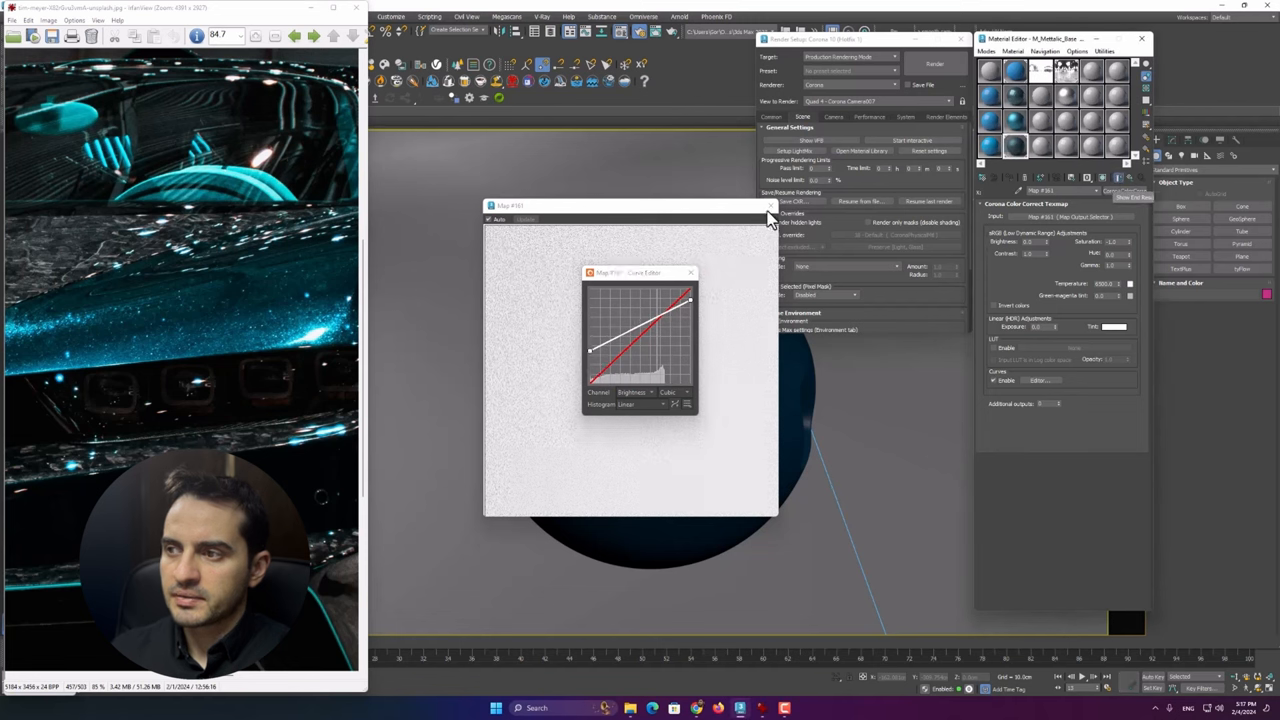
click(770, 206)
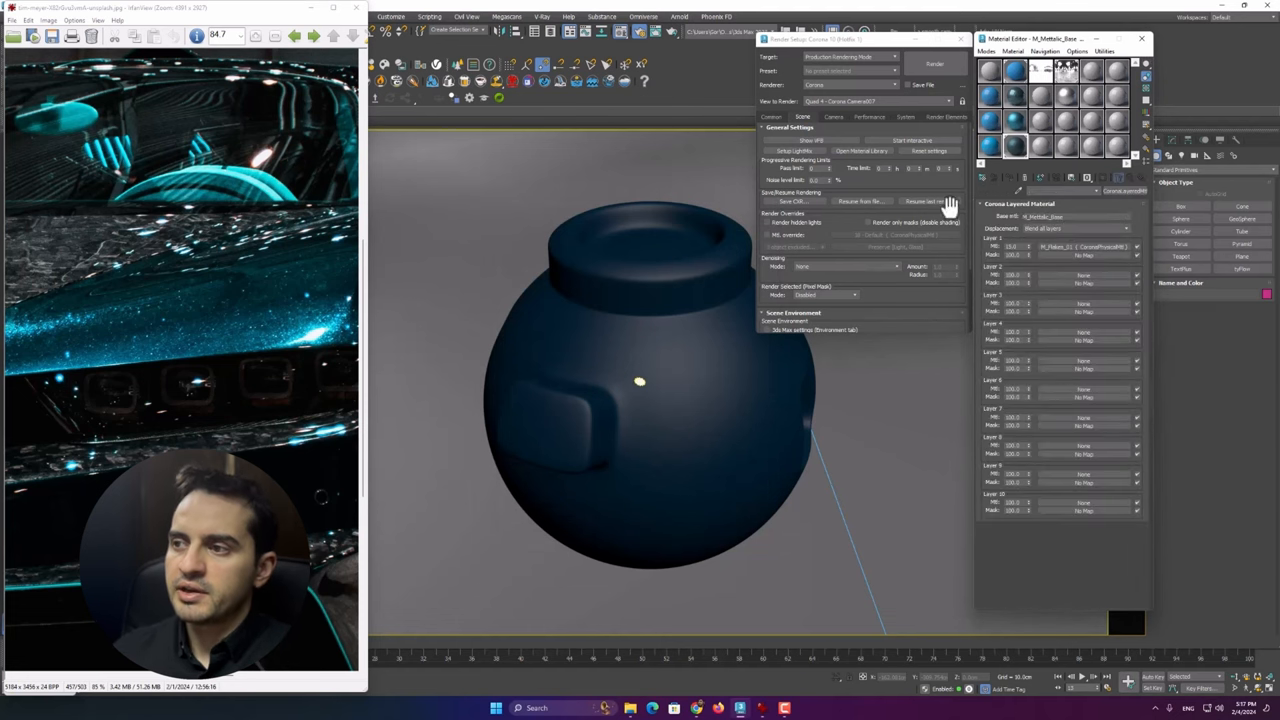
click(934, 63)
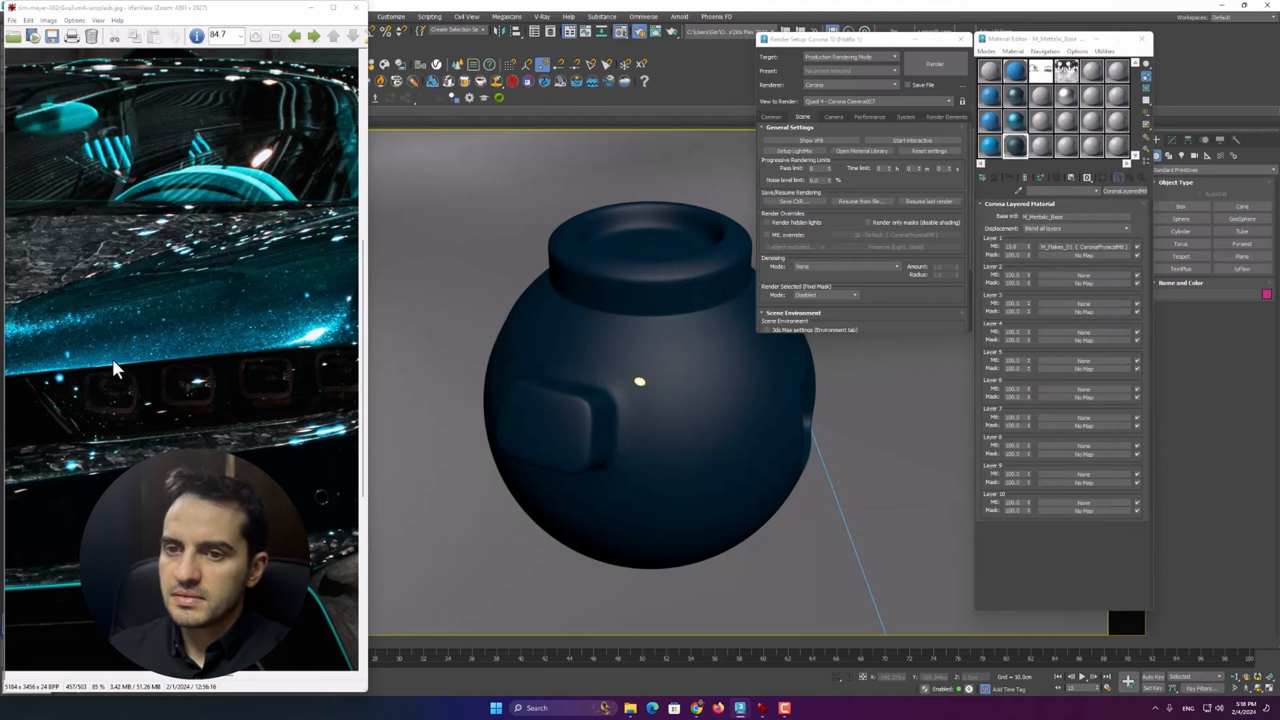
click(1019, 204)
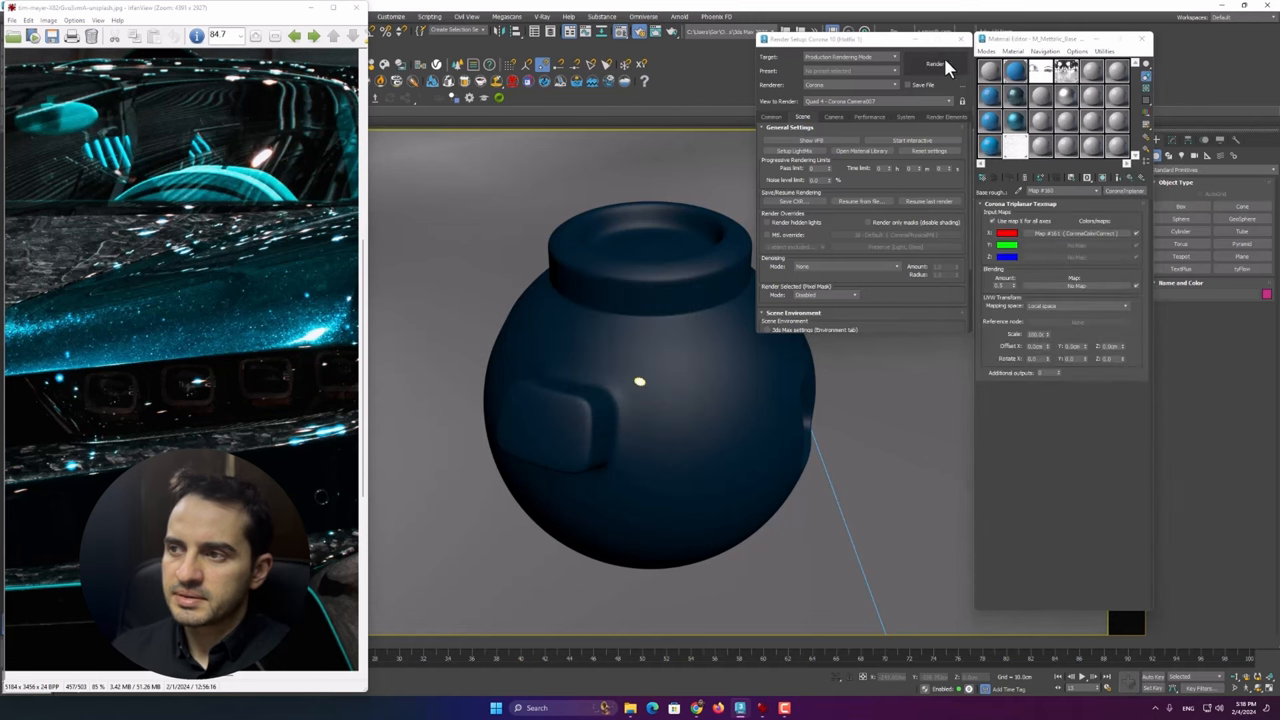
click(935, 63)
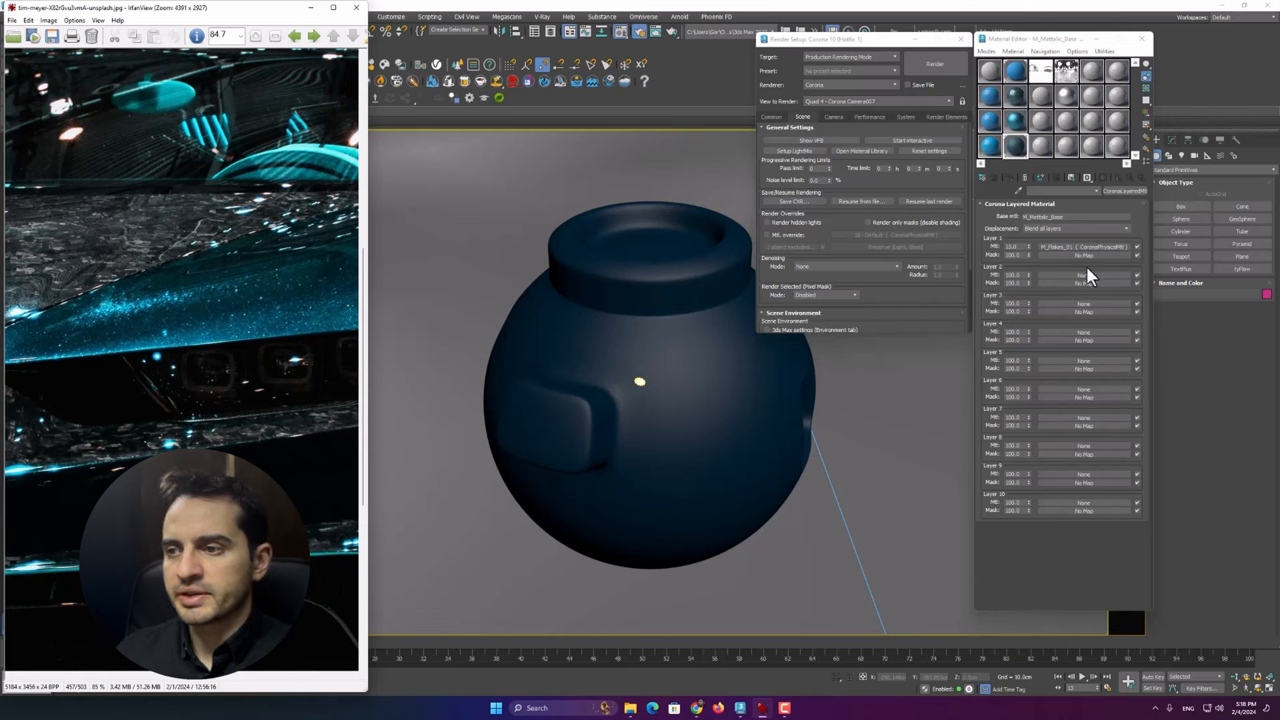
Step: Open M_Flakes_02 and set its base colour to teal
click(1083, 282)
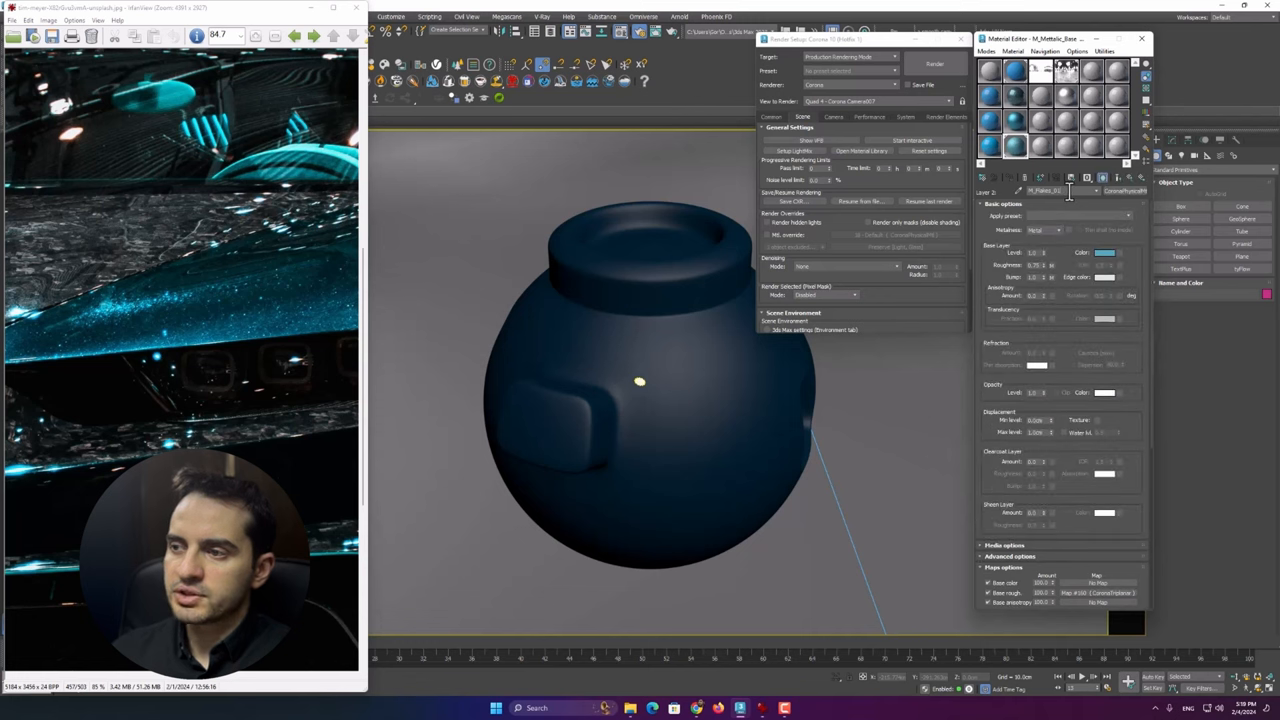
click(1104, 253)
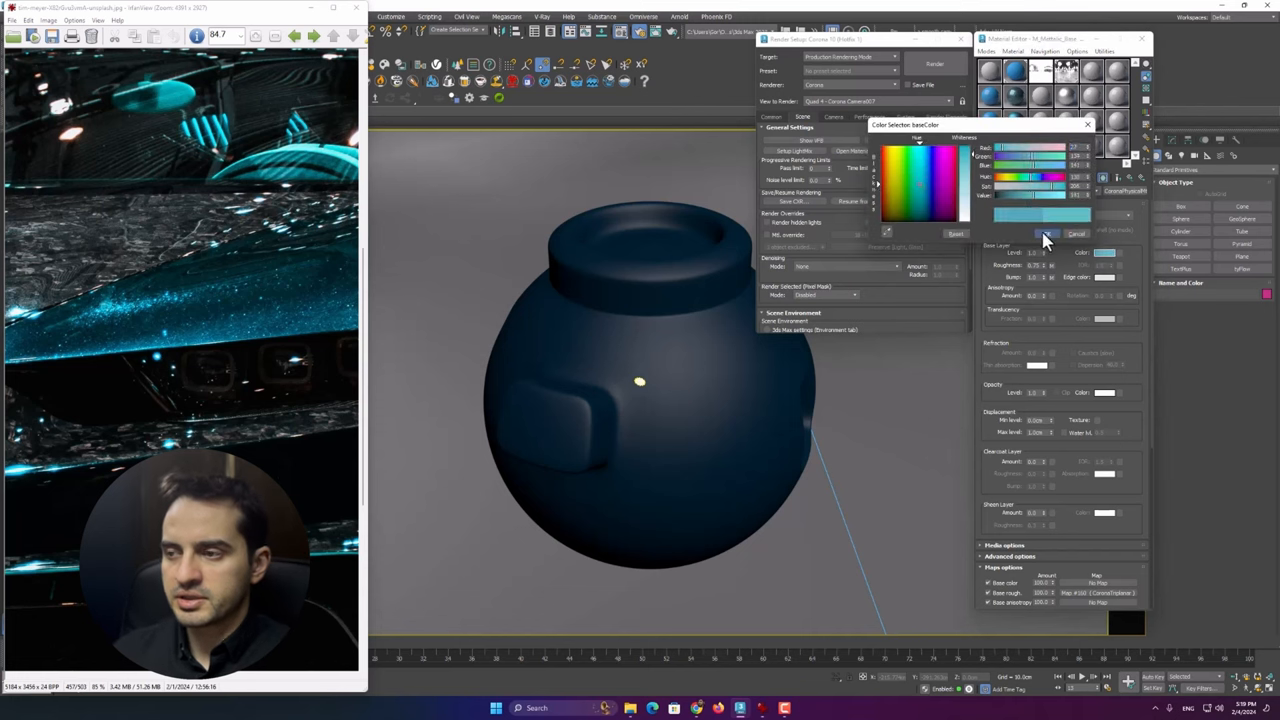
click(1047, 233)
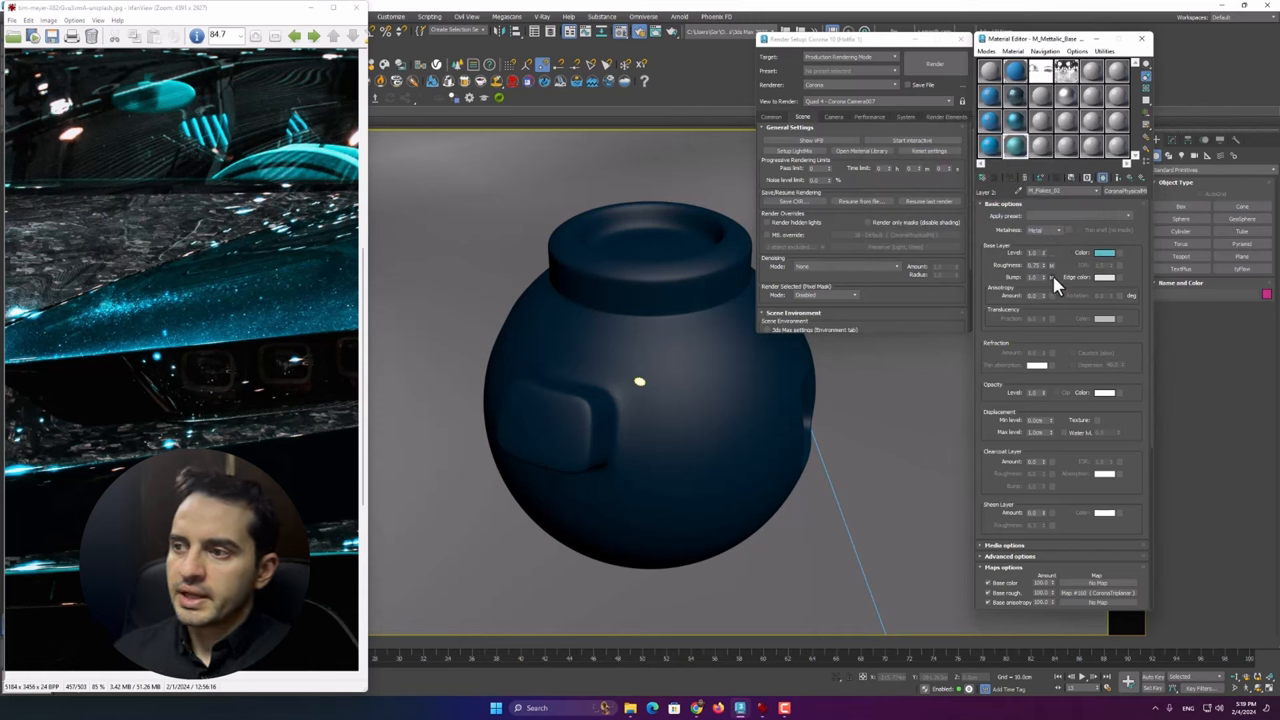
Step: Set the flakes map's flake_scale to 50
click(1052, 277)
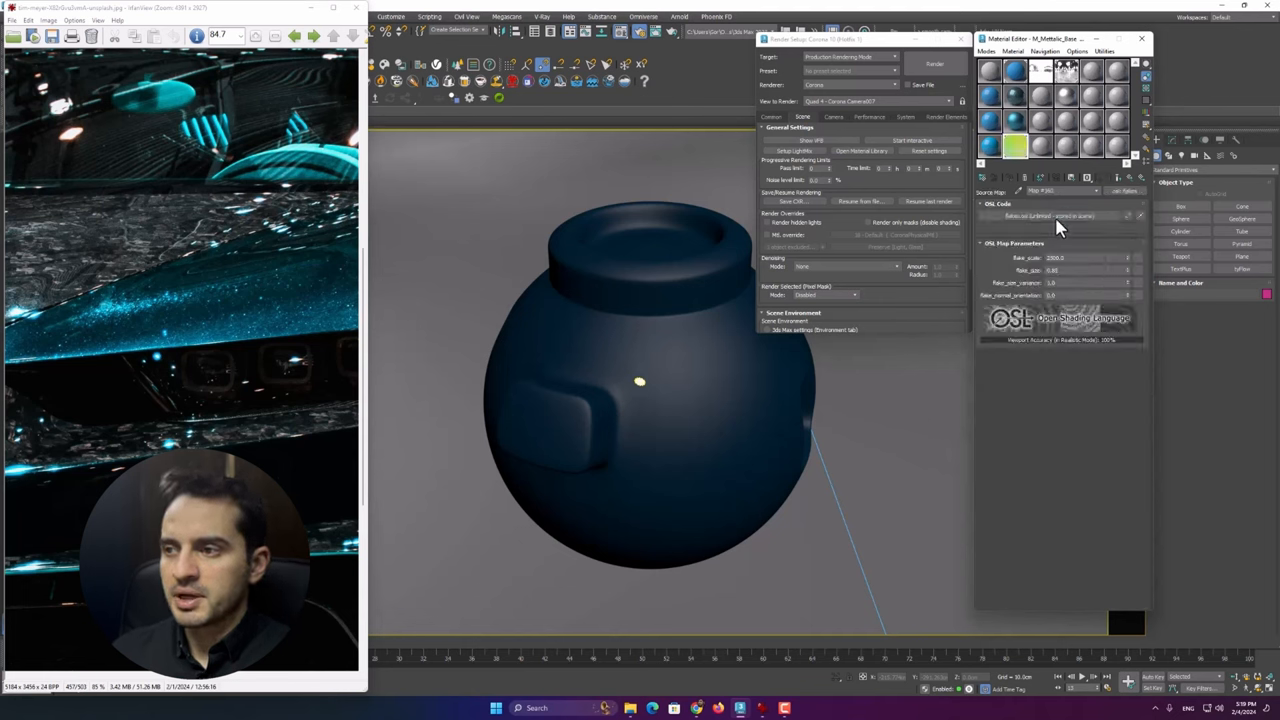
triple_click(1060, 258)
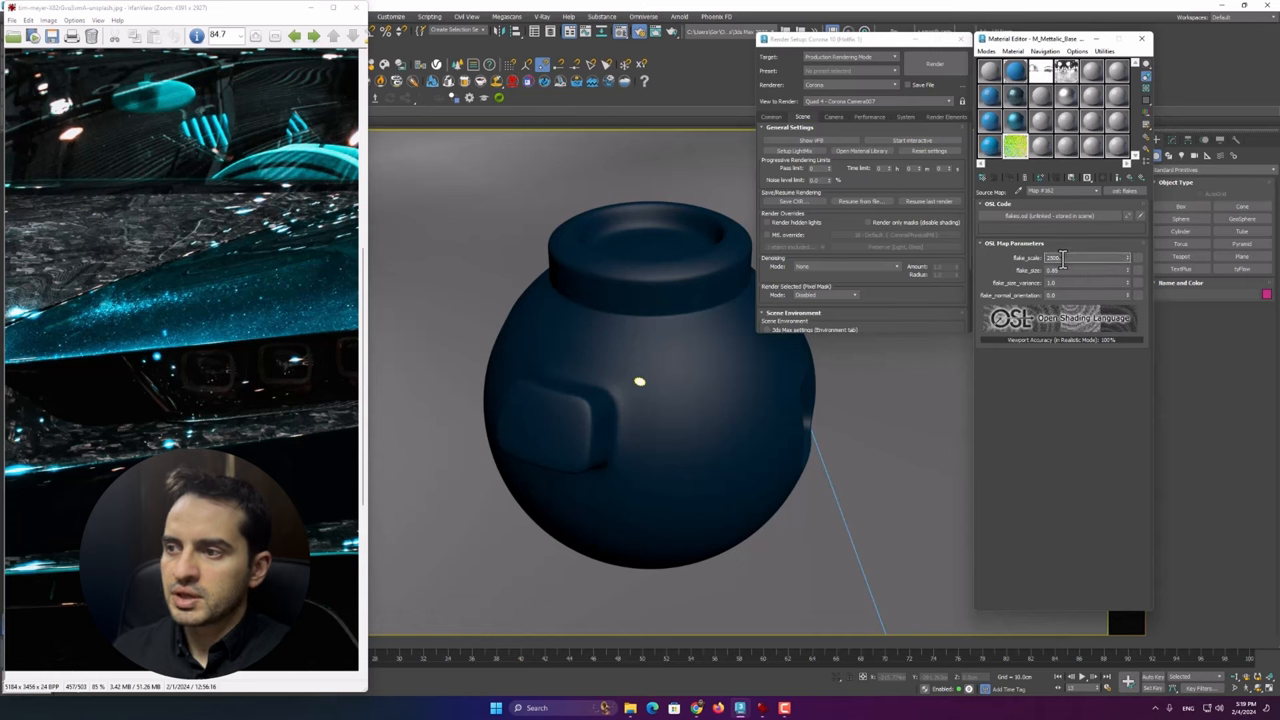
text(50.0)
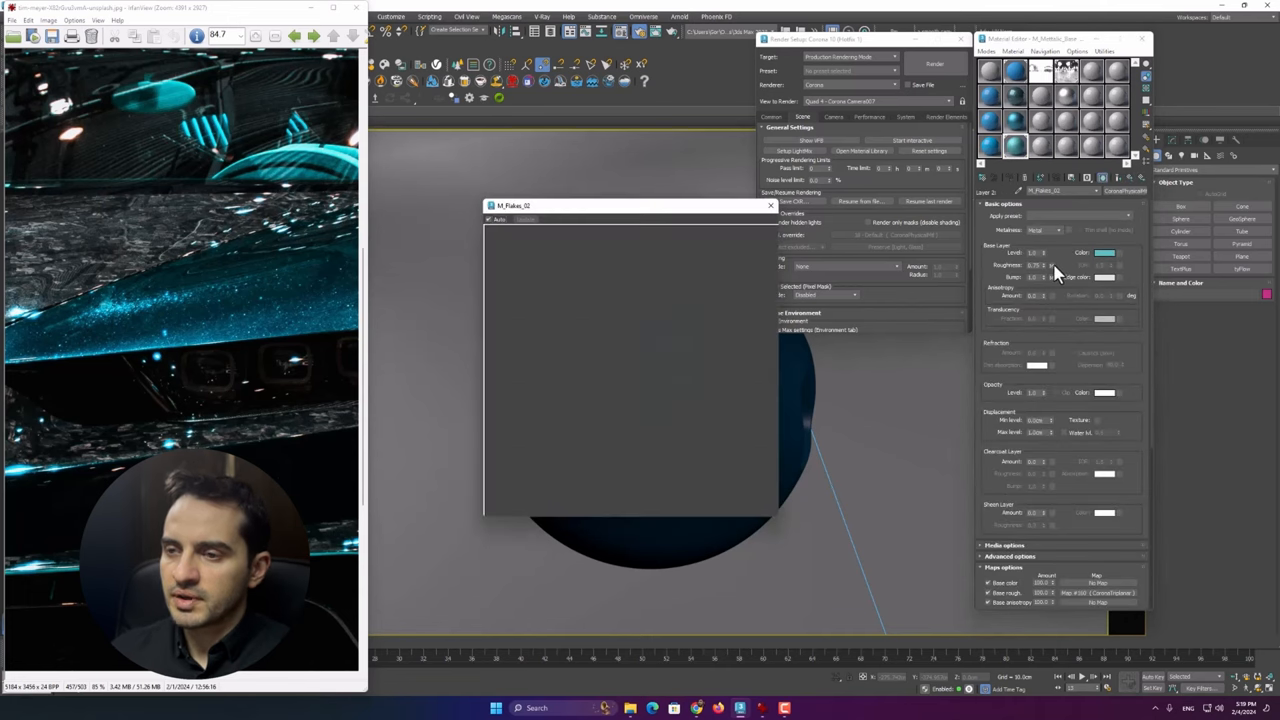
Step: Instance the flakes map into roughness and bump slots, and add a CoronaColorCorrect map
right_click(1047, 277)
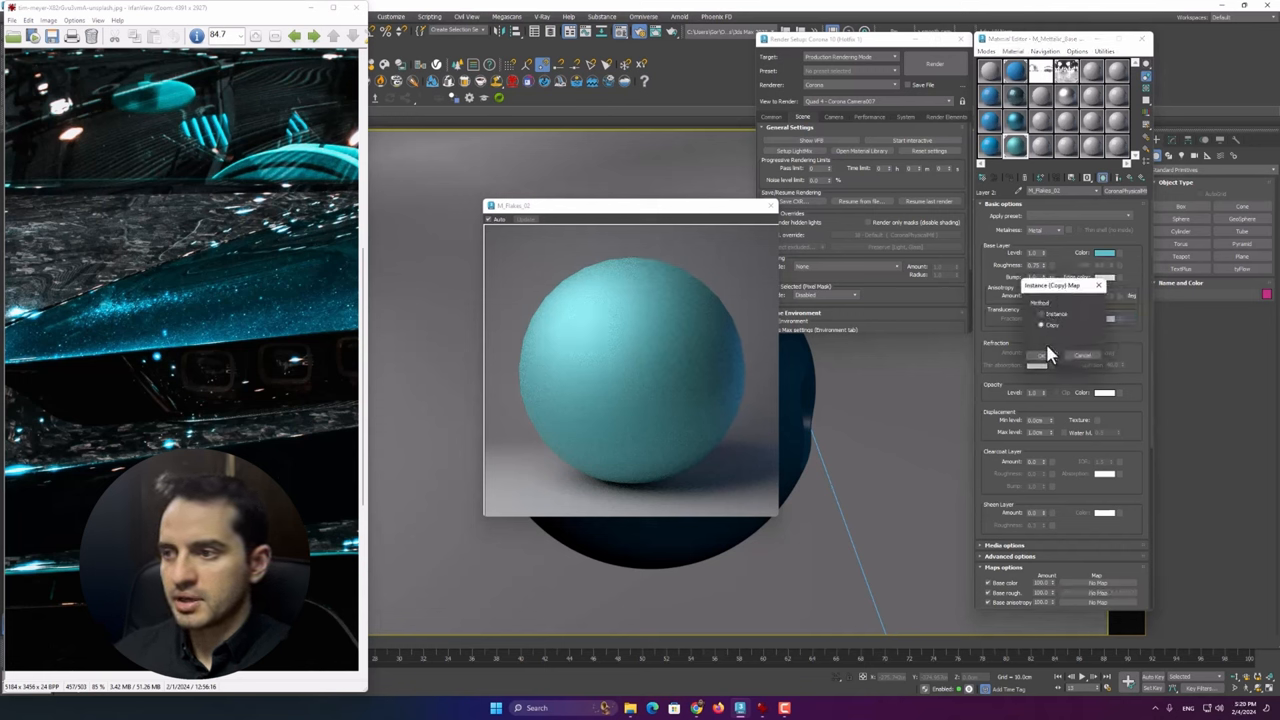
click(1033, 355)
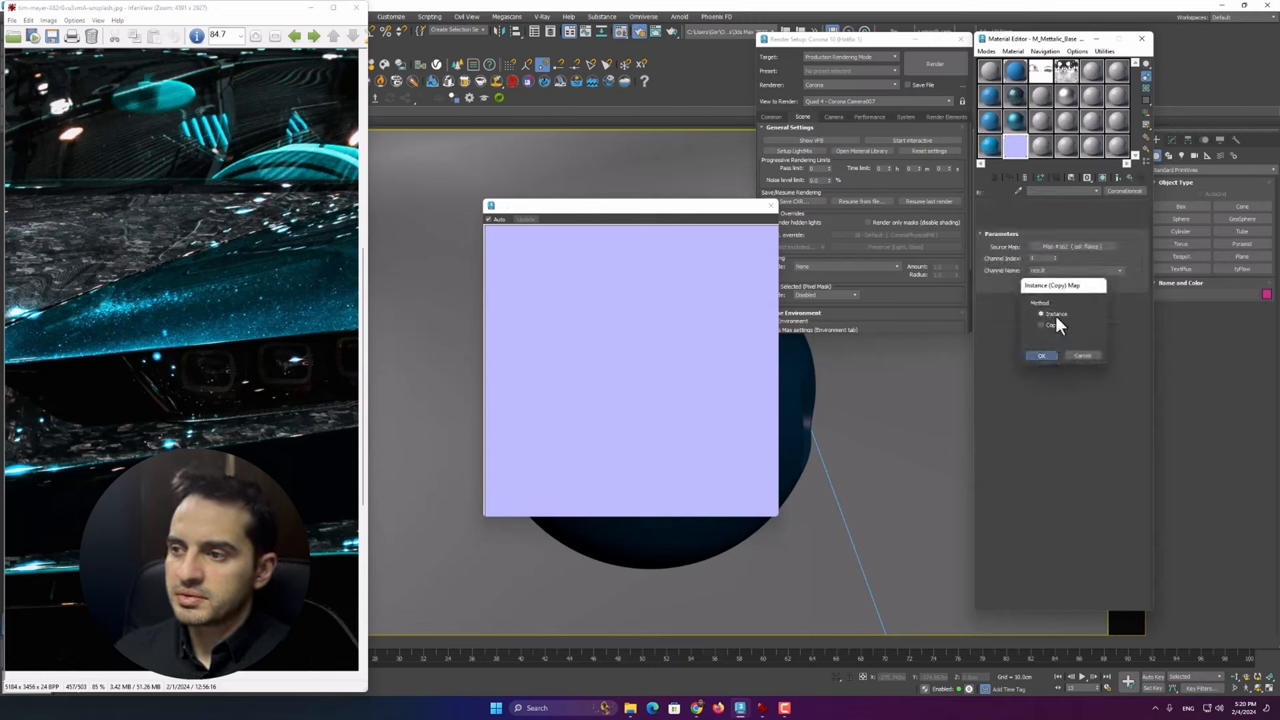
click(1041, 355)
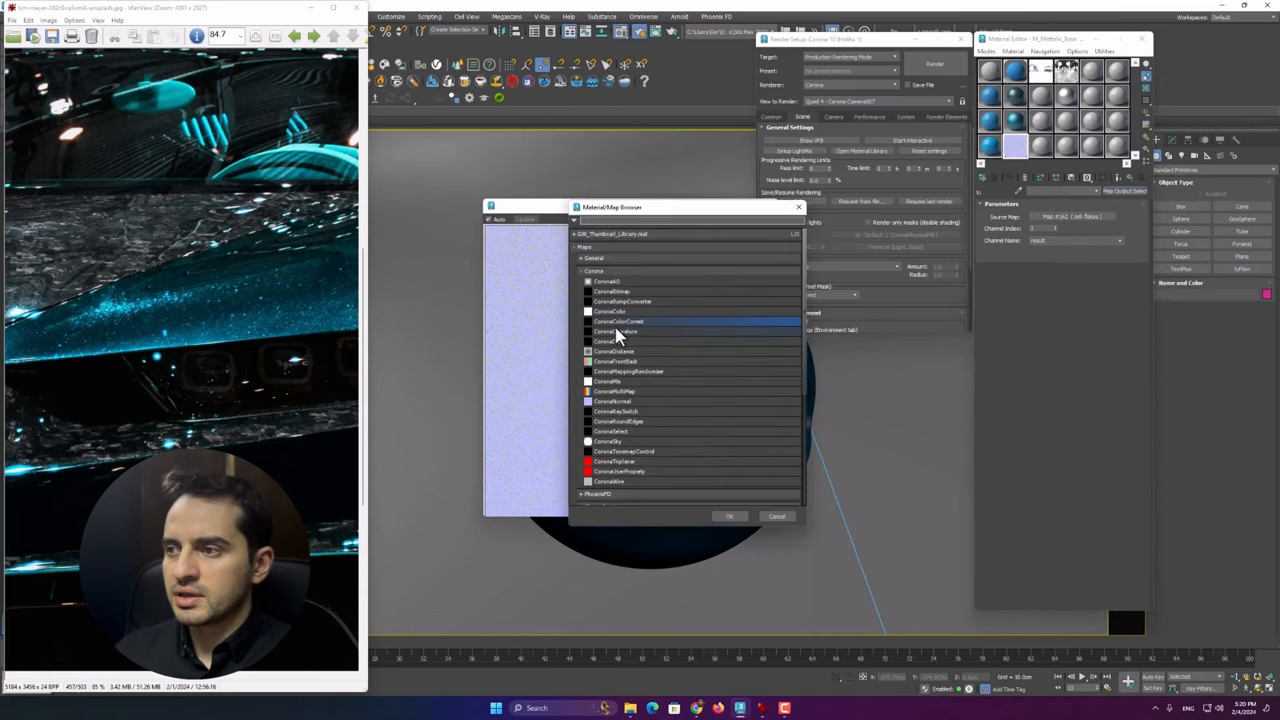
double_click(620, 321)
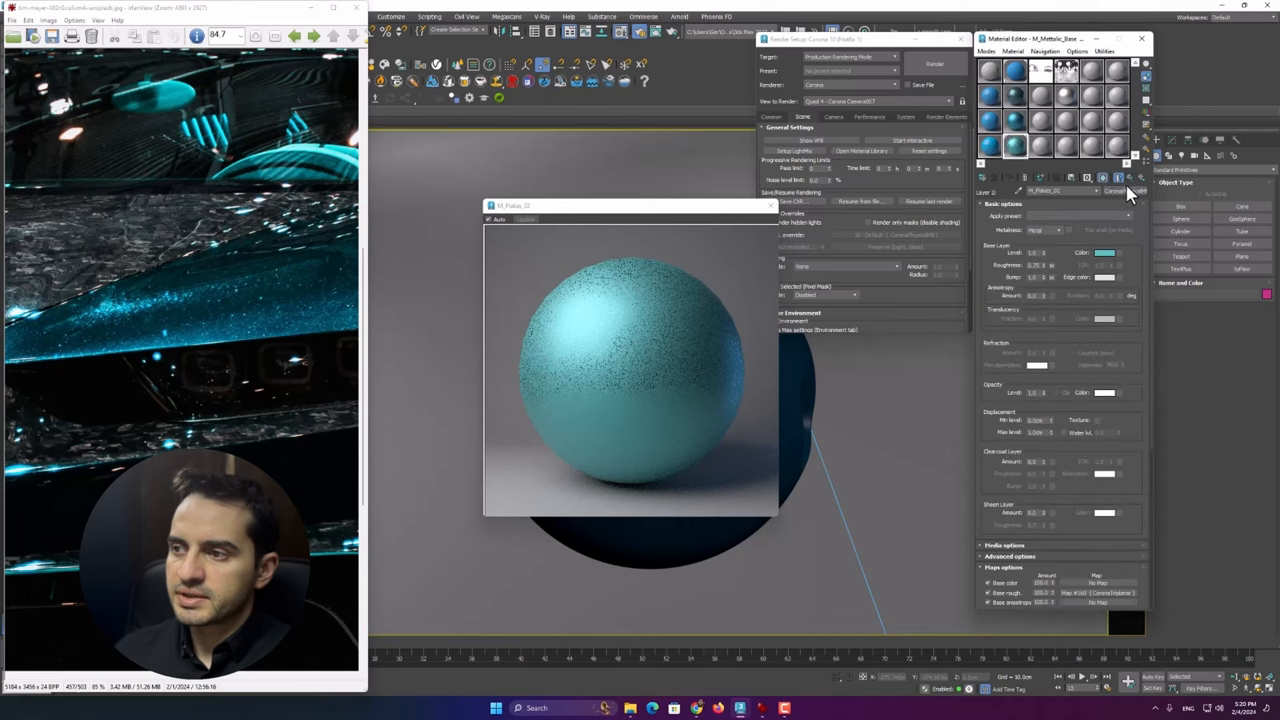
mouse_move(1068, 438)
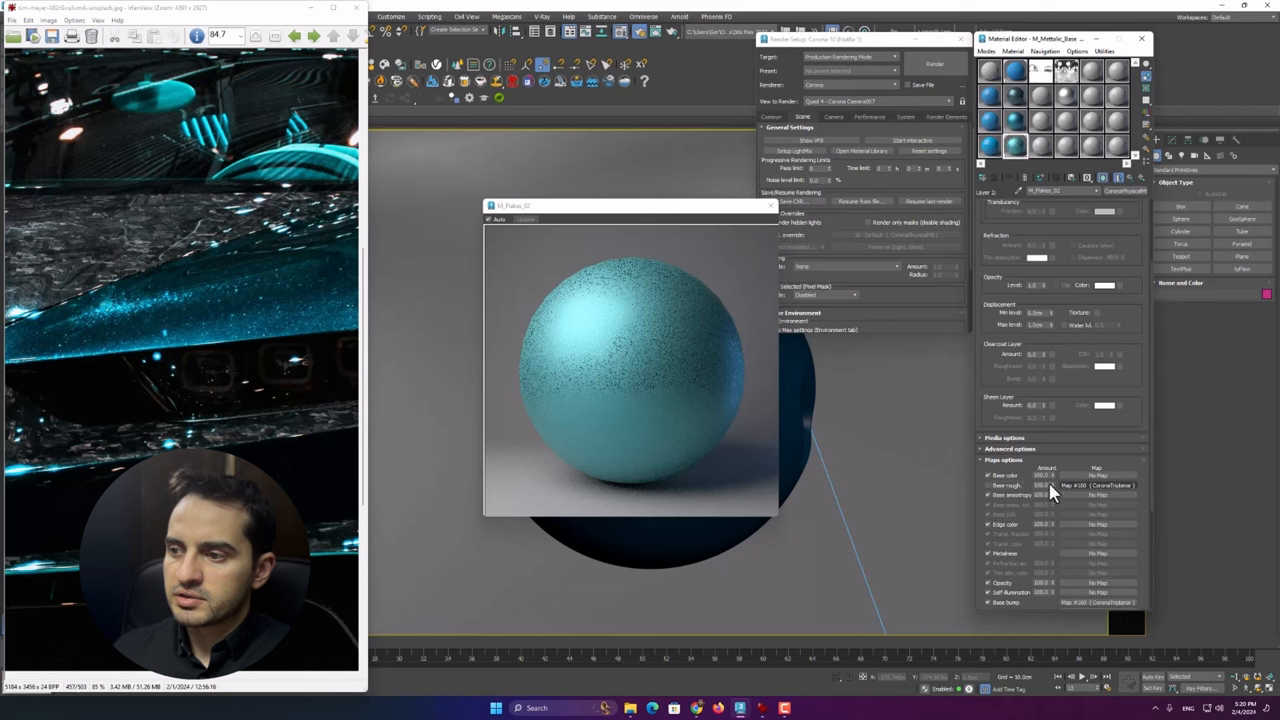
click(1003, 204)
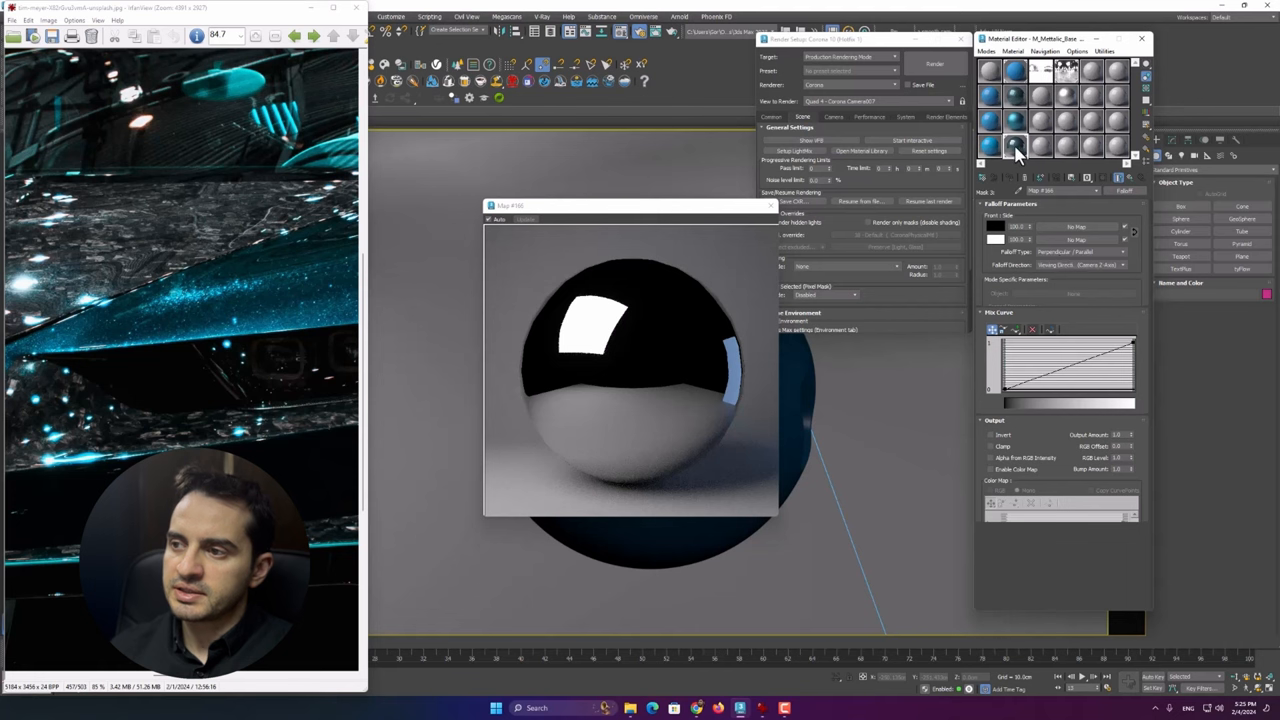
Step: Set the Falloff map's Falloff Type to Fresnel
click(1080, 265)
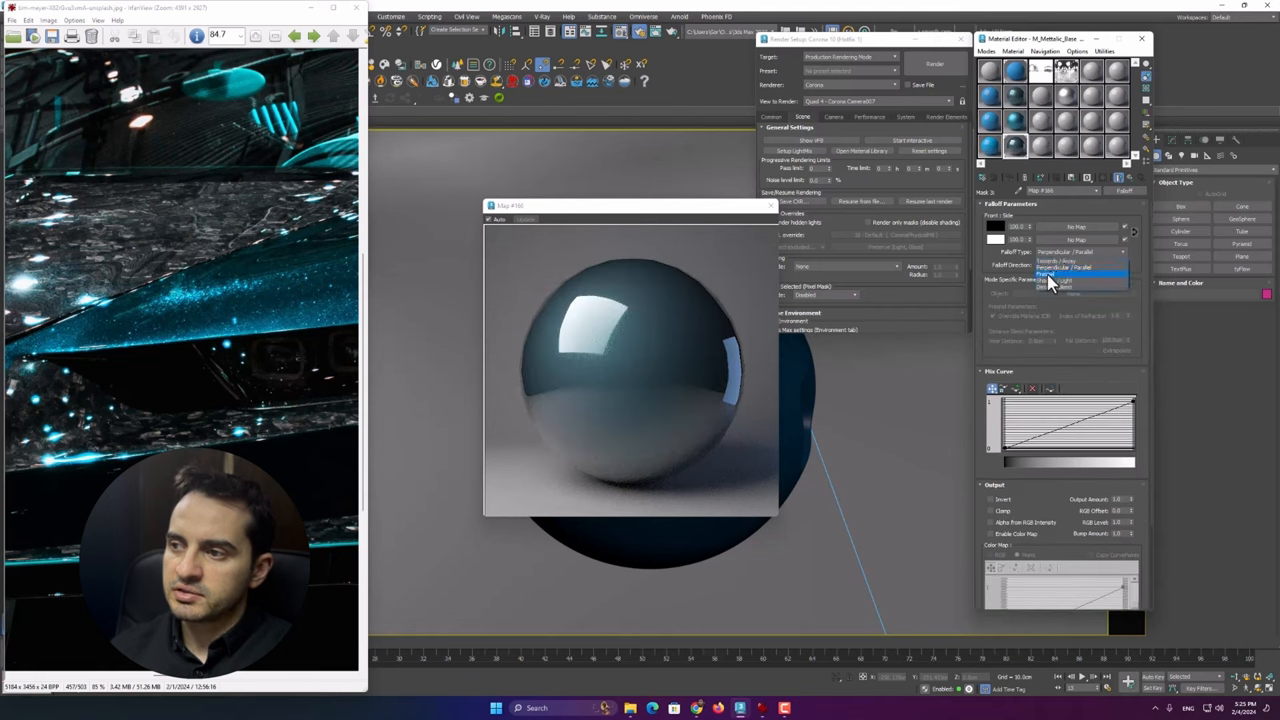
click(1080, 275)
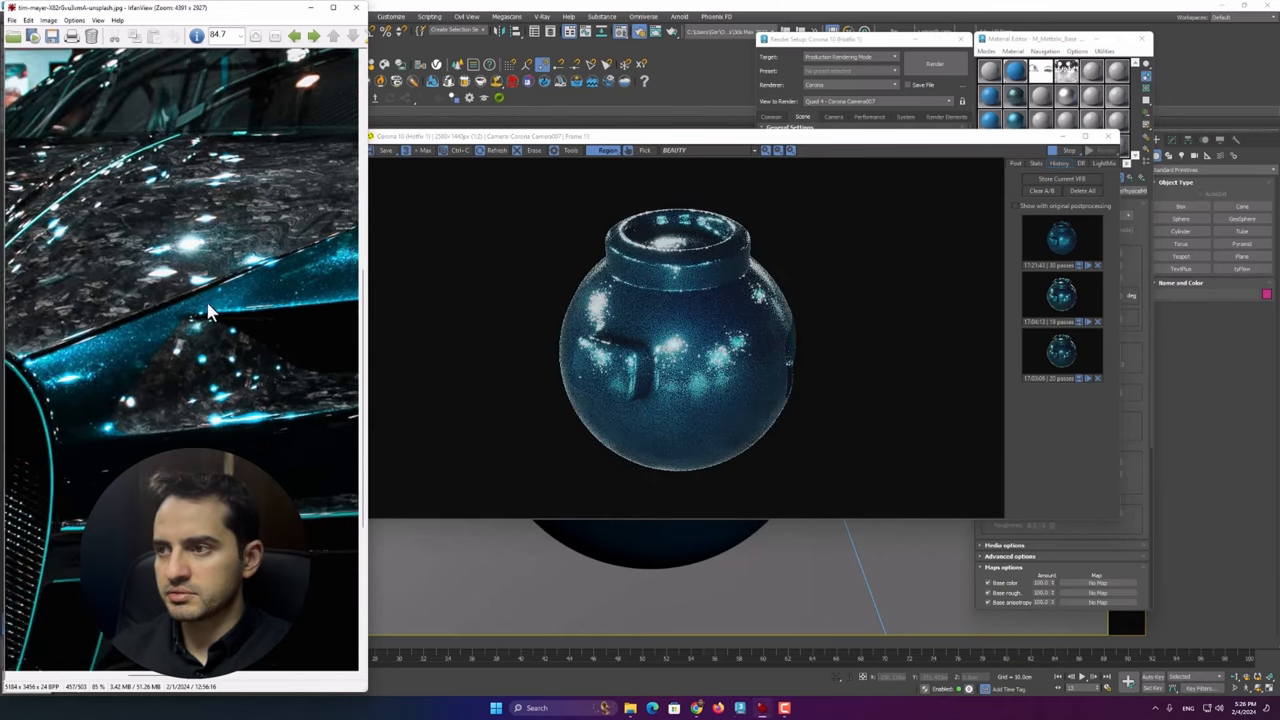
Step: Render the vase and adjust the clear coat's base bump amount
click(1016, 163)
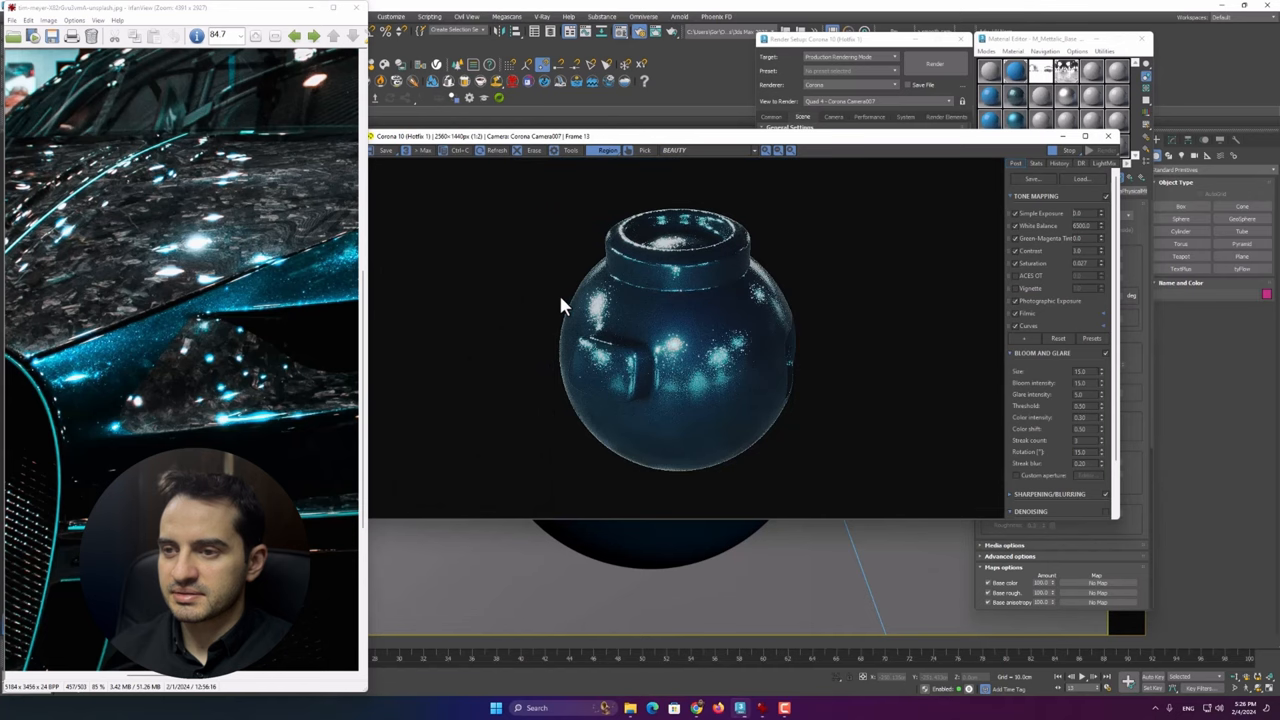
mouse_move(690, 248)
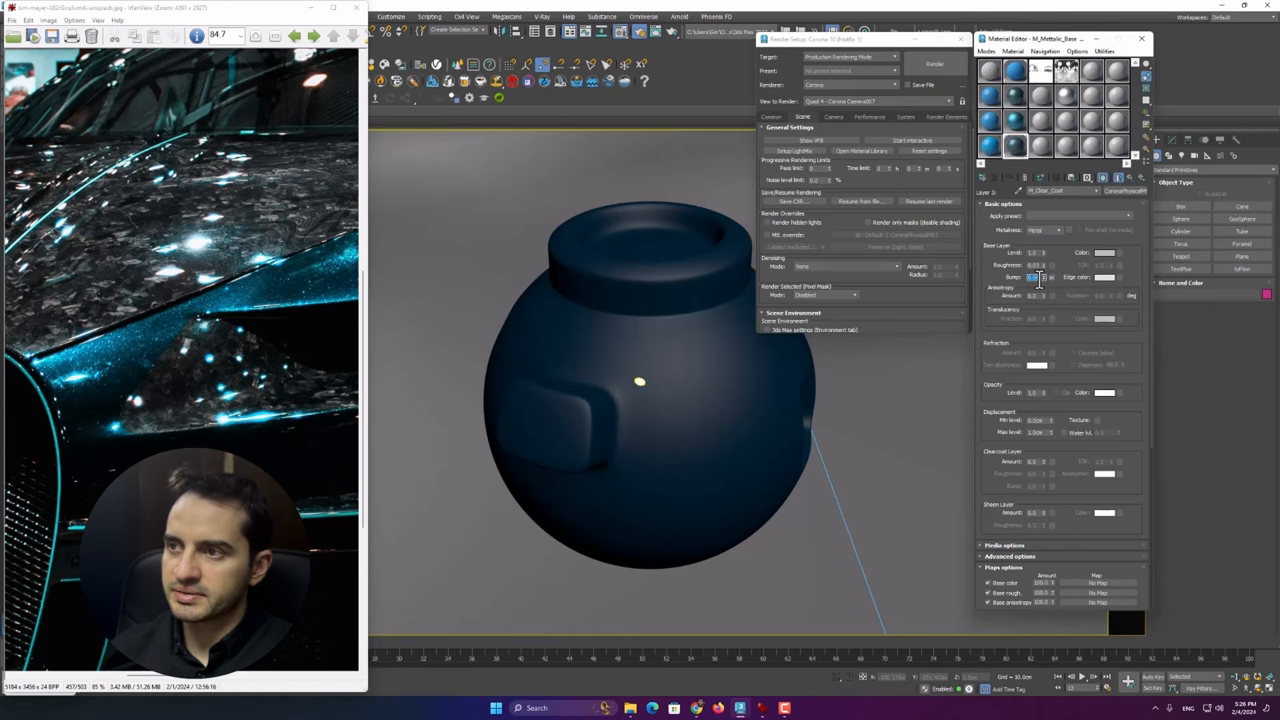
click(934, 63)
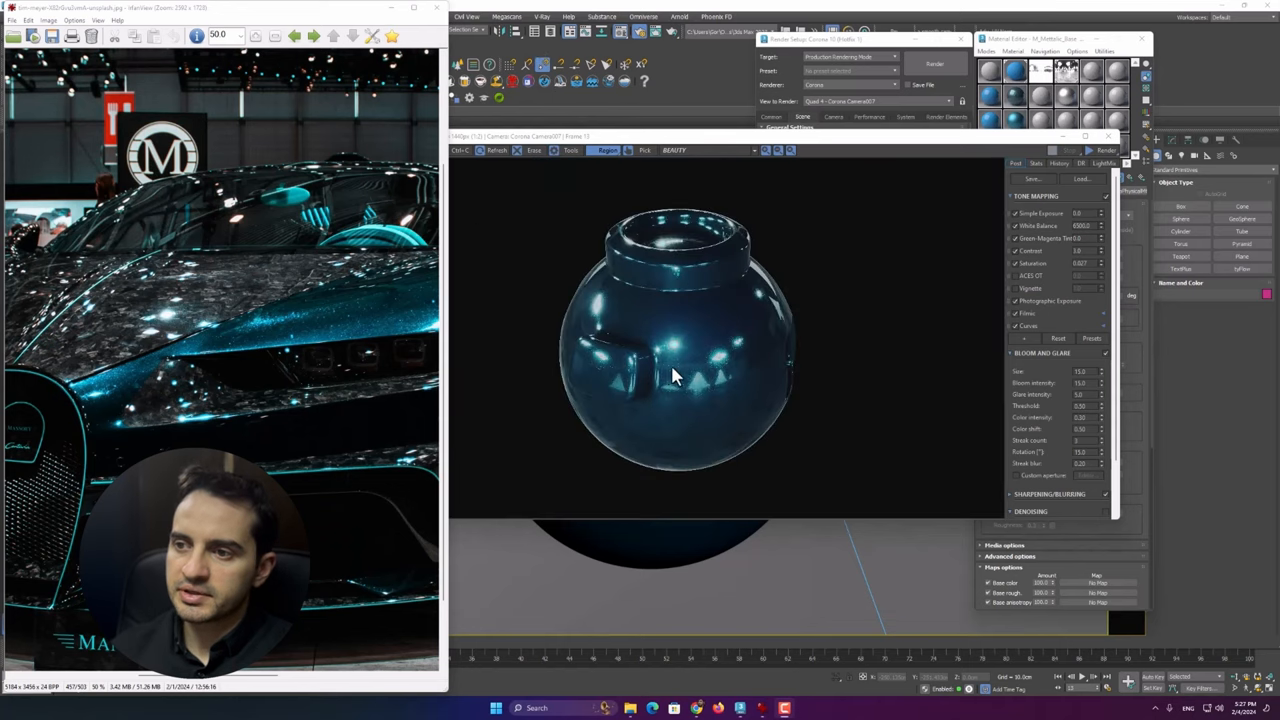
mouse_move(1063, 141)
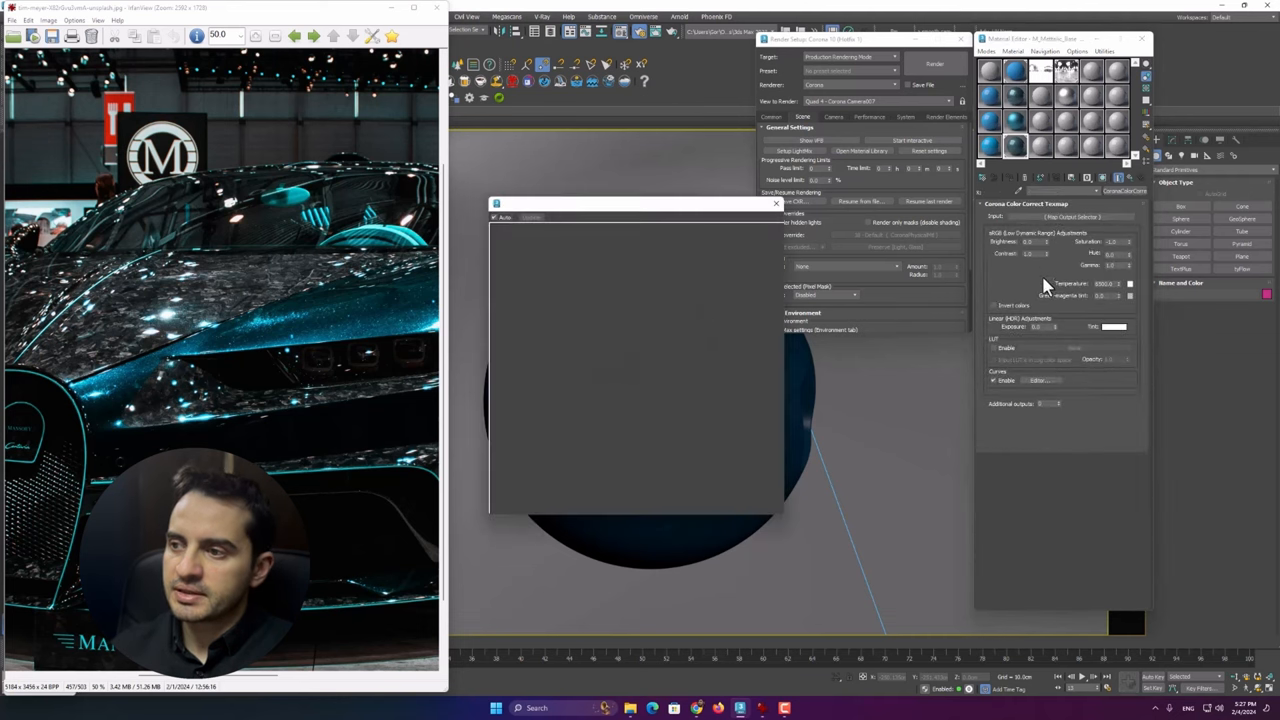
Step: Pull the flakes' brightness curve down to darken and edit the CoronaNormal strength
click(1040, 380)
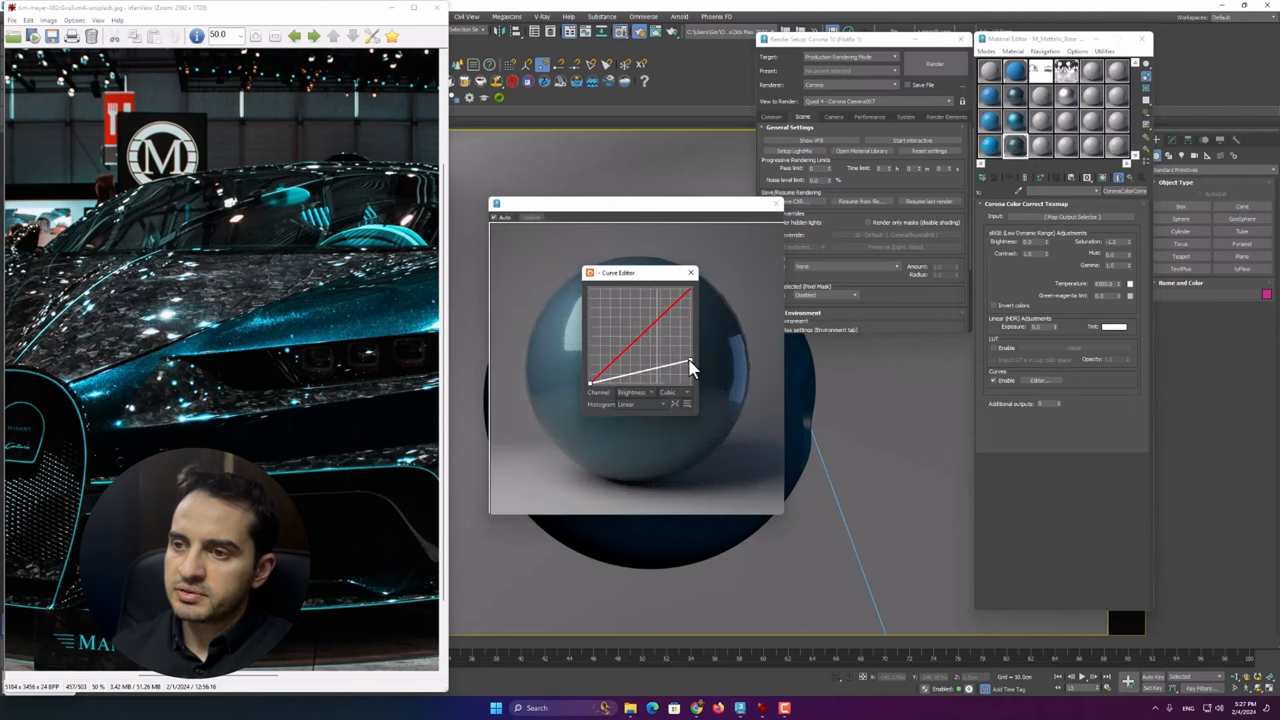
drag(690, 360, 690, 378)
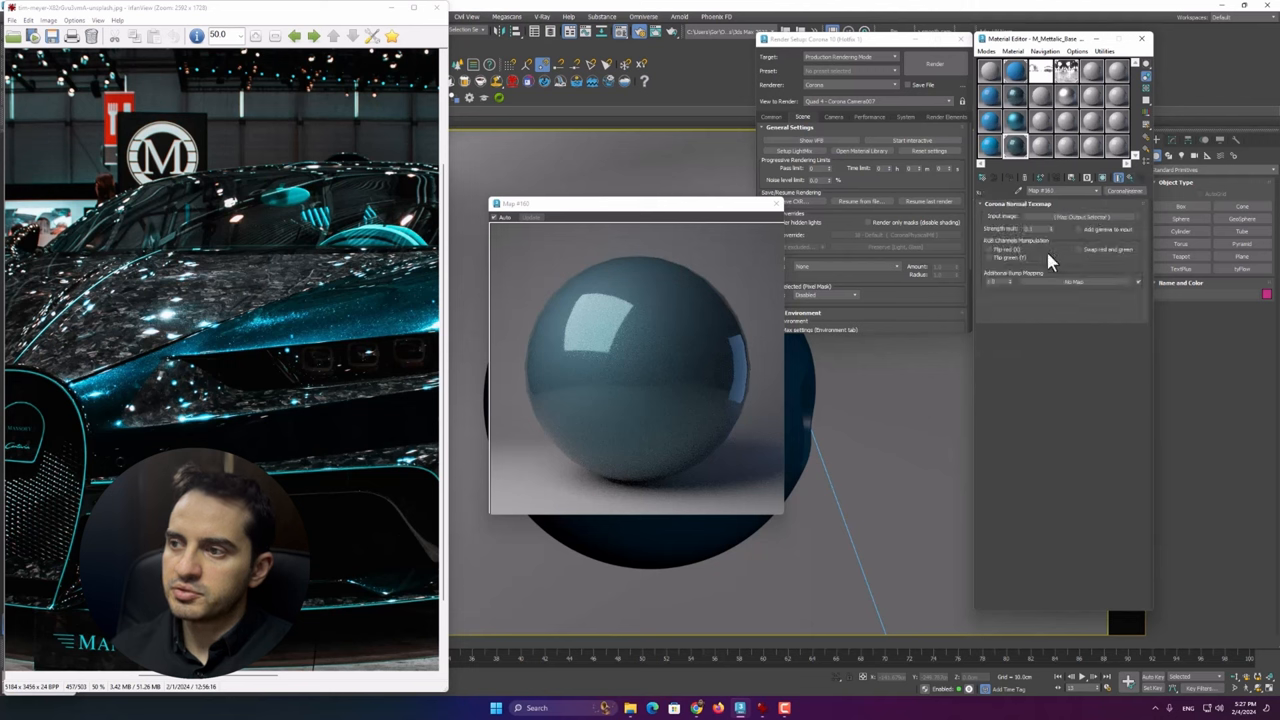
triple_click(1040, 228)
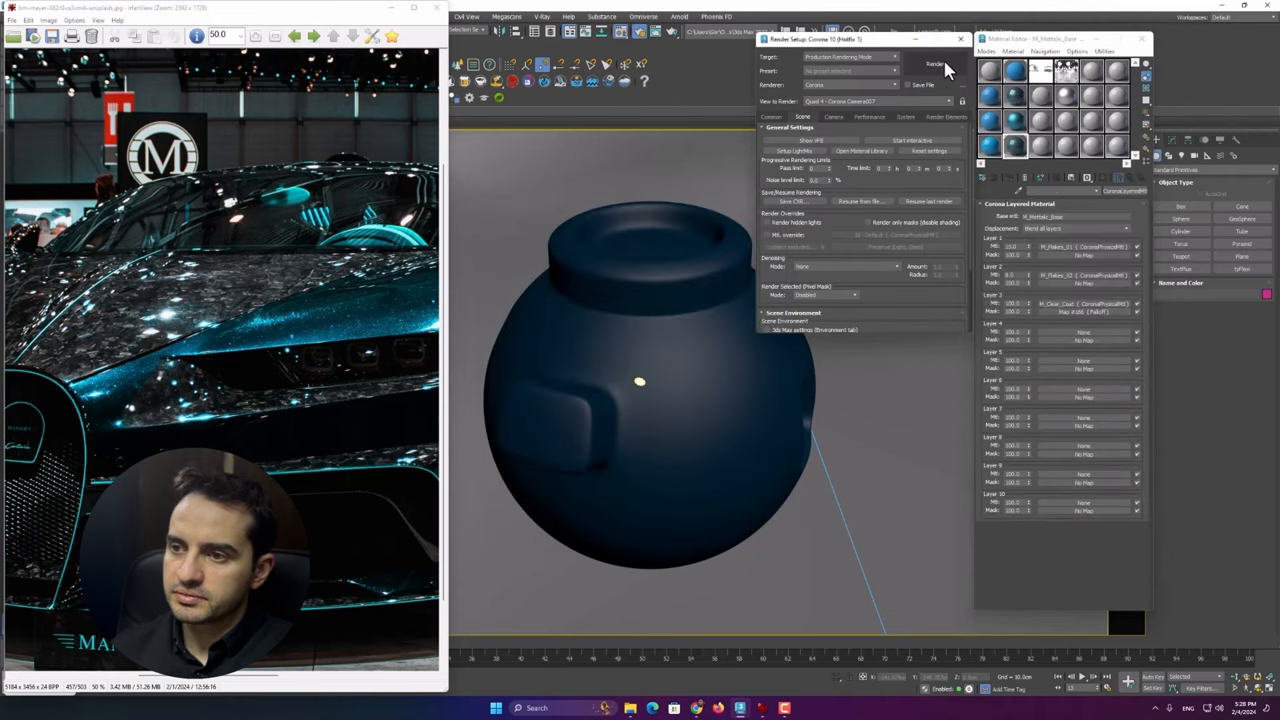
Step: Render the vase with the updated car paint and toggle Filmic tone mapping
click(934, 64)
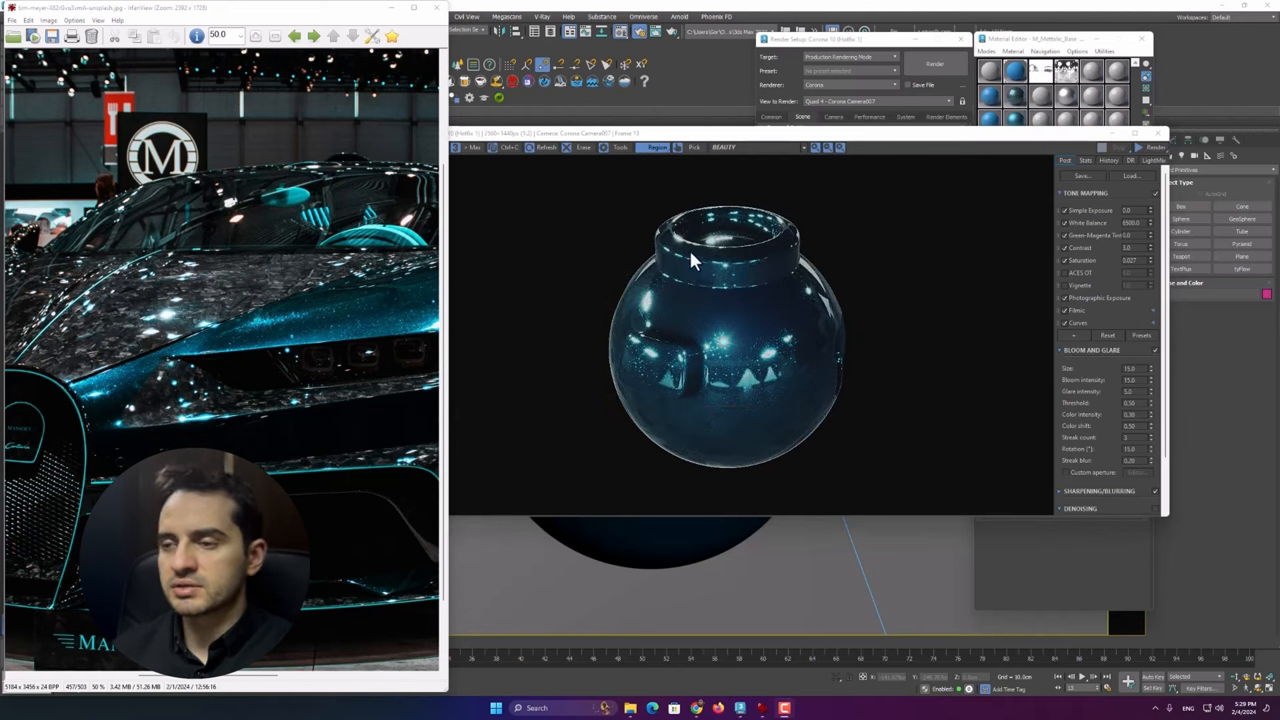
mouse_move(685, 262)
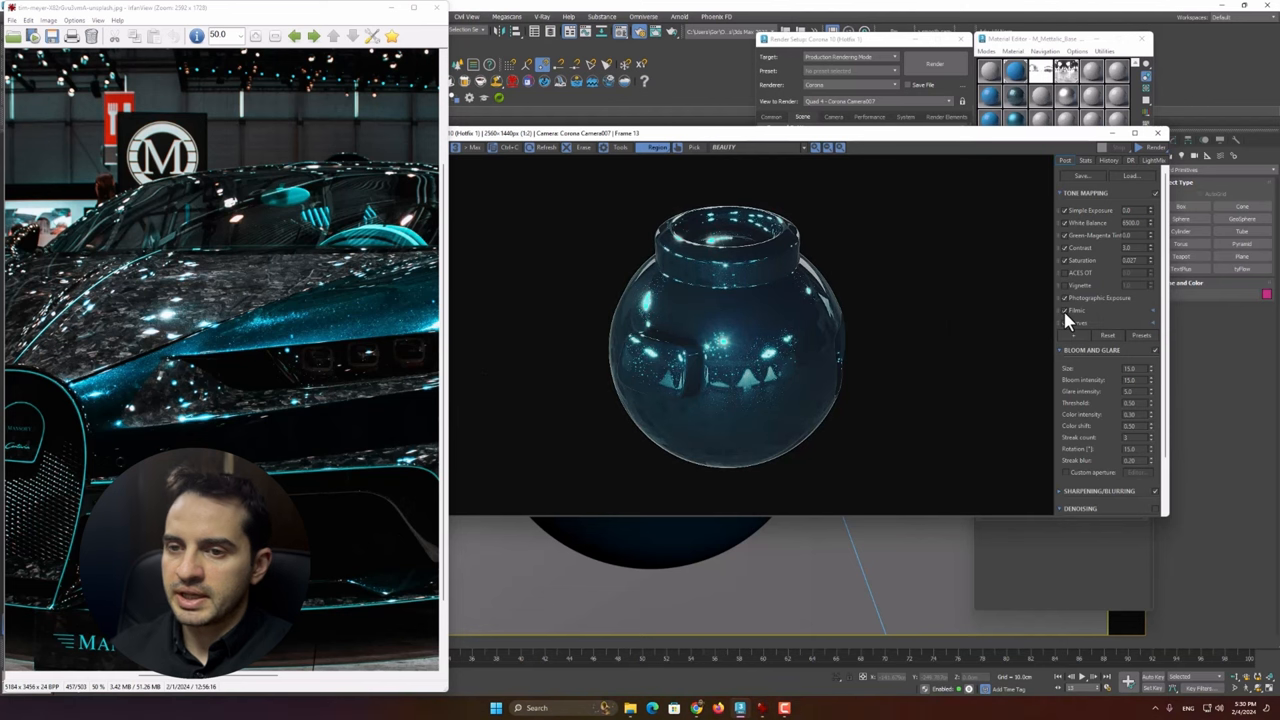
click(1063, 322)
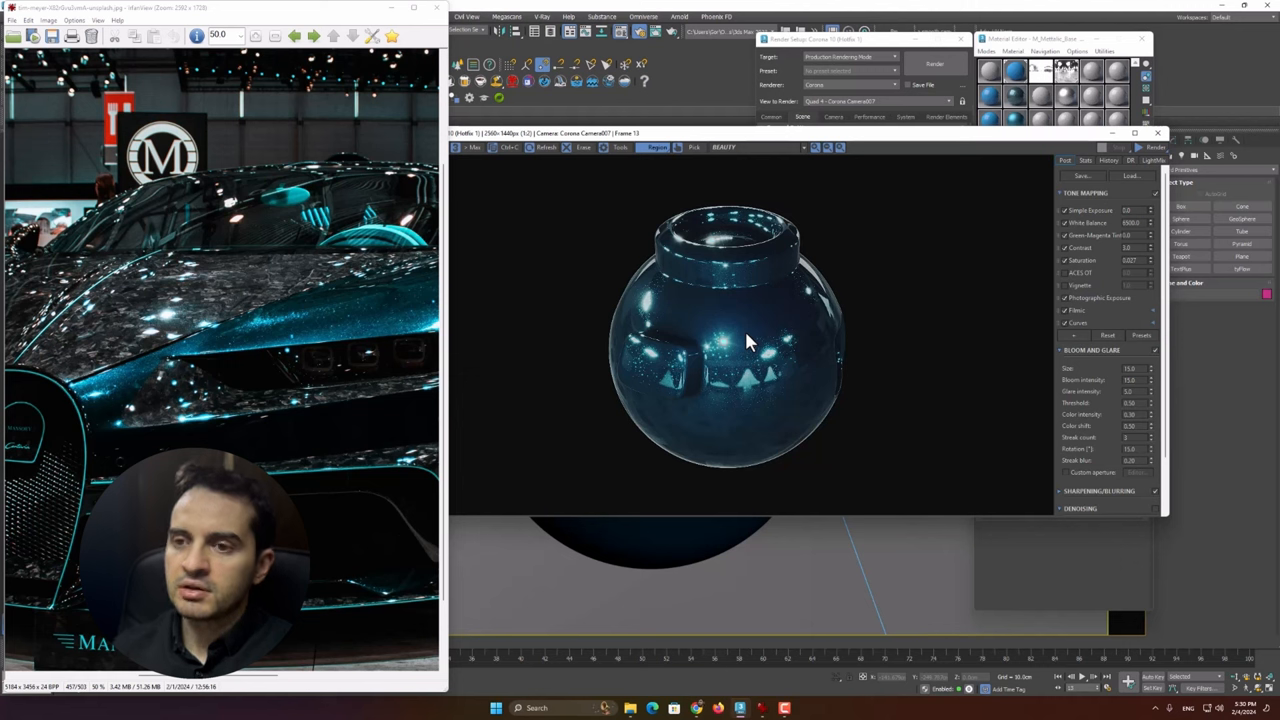
mouse_move(555, 58)
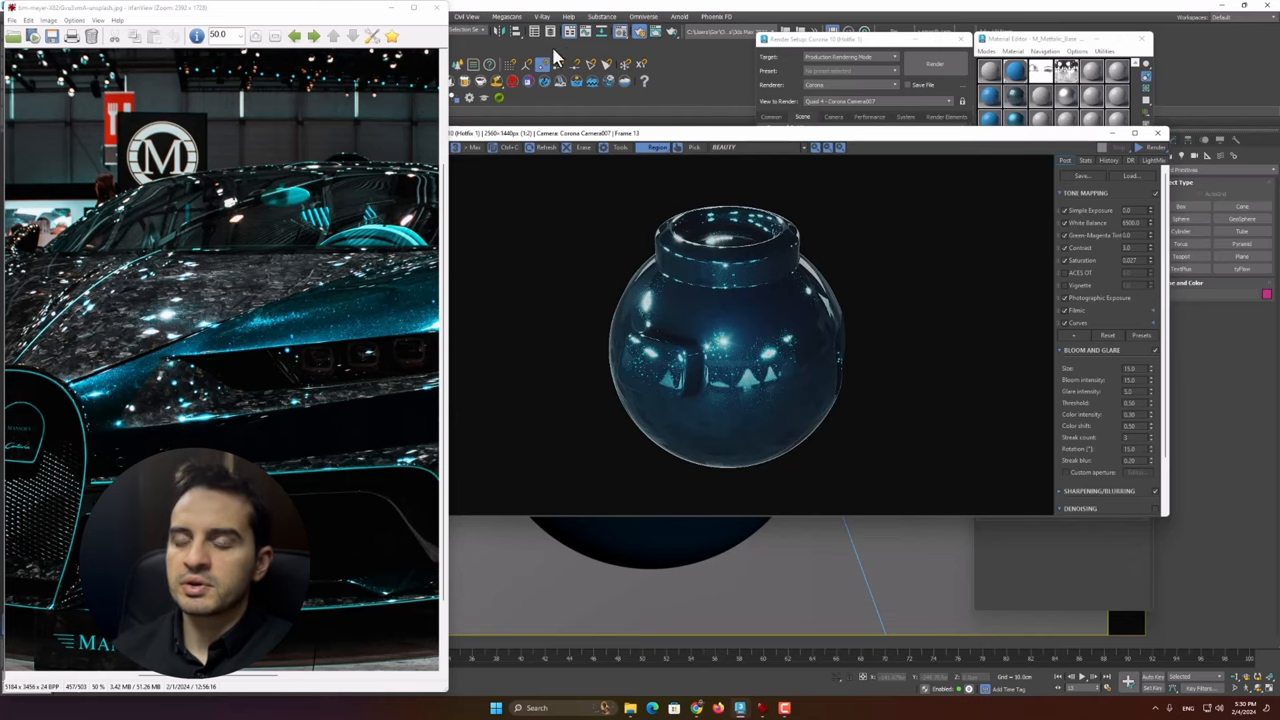